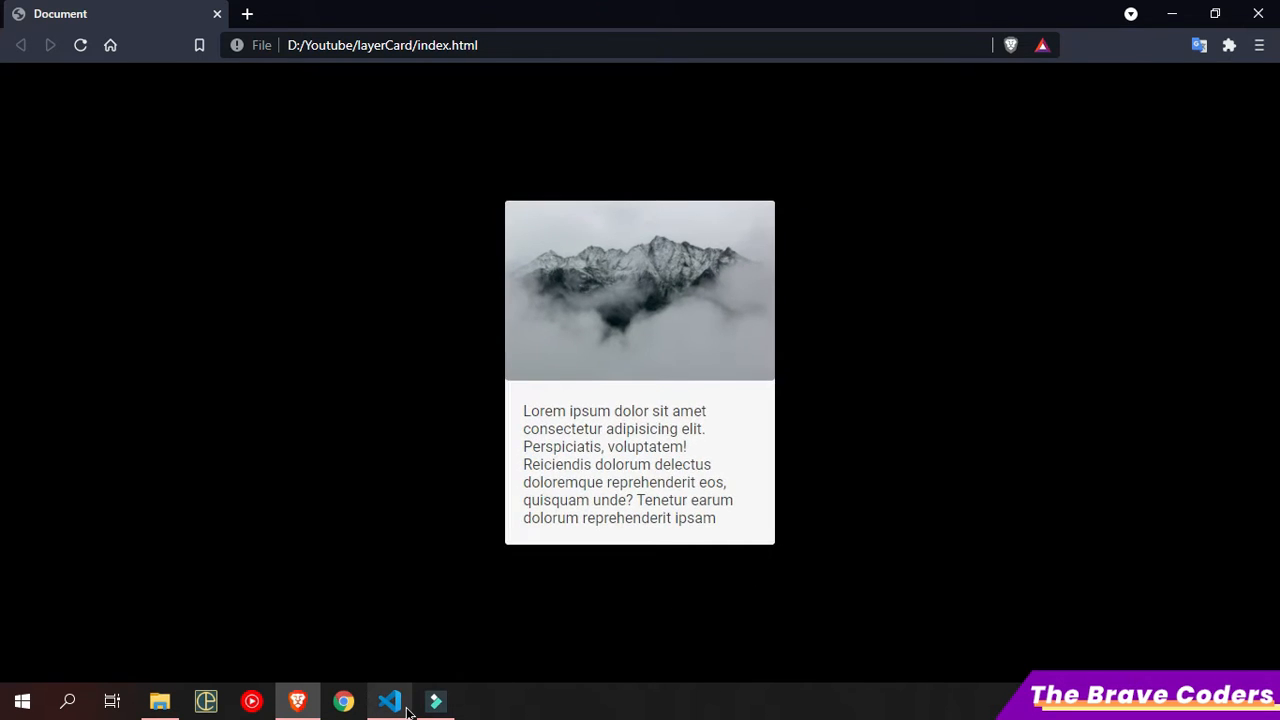
# Step: Switch to VS Code and view the starter index.html and style.css files
pyautogui.click(389, 700)
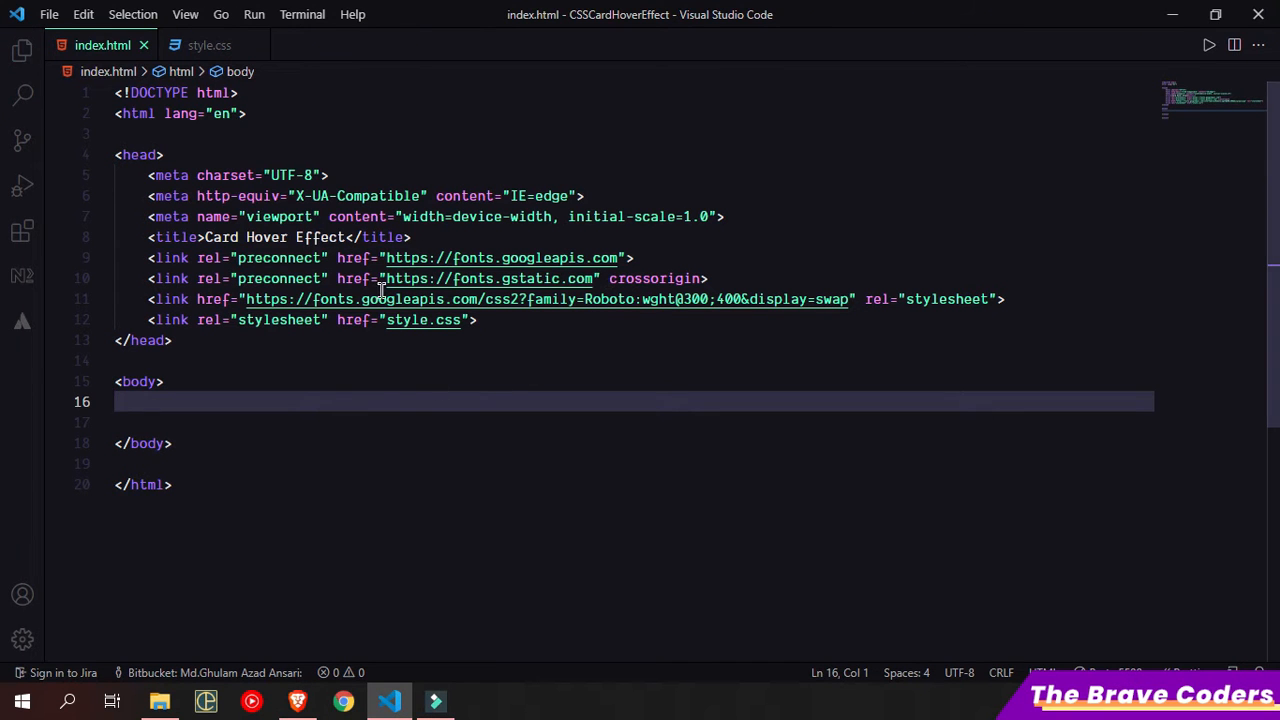
pyautogui.click(22, 50)
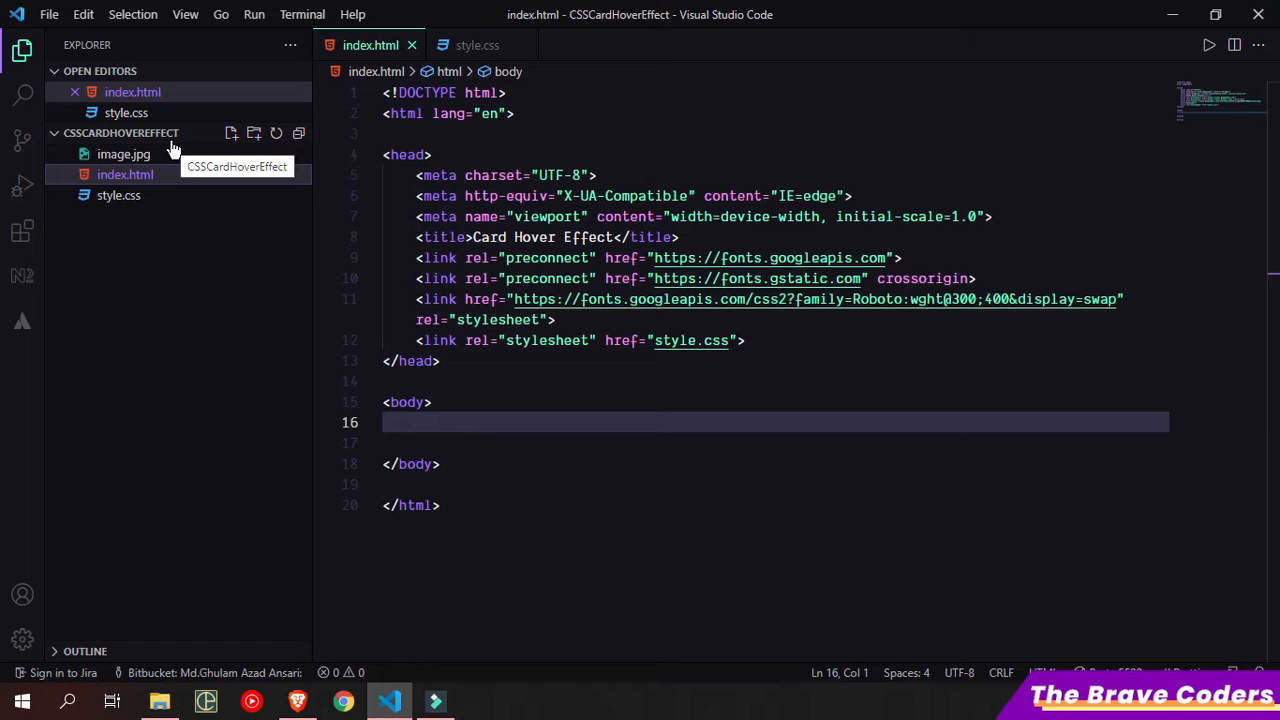
pyautogui.moveTo(22, 52)
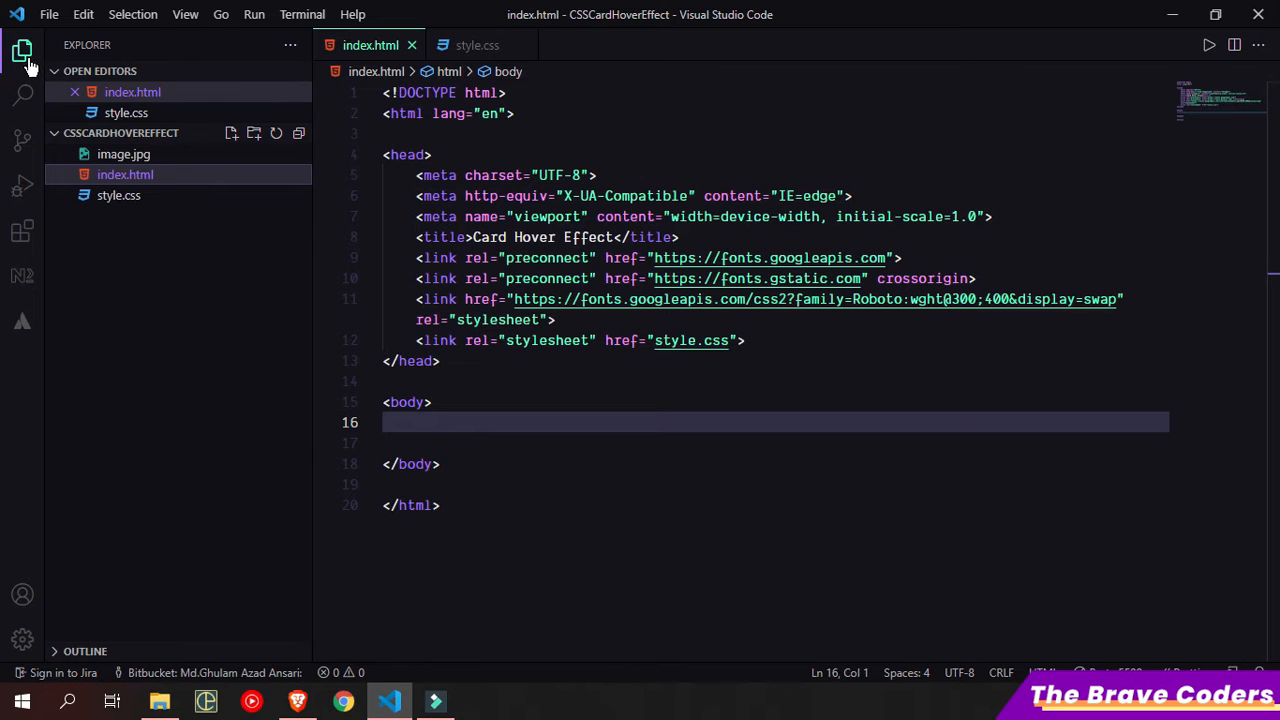
pyautogui.click(477, 45)
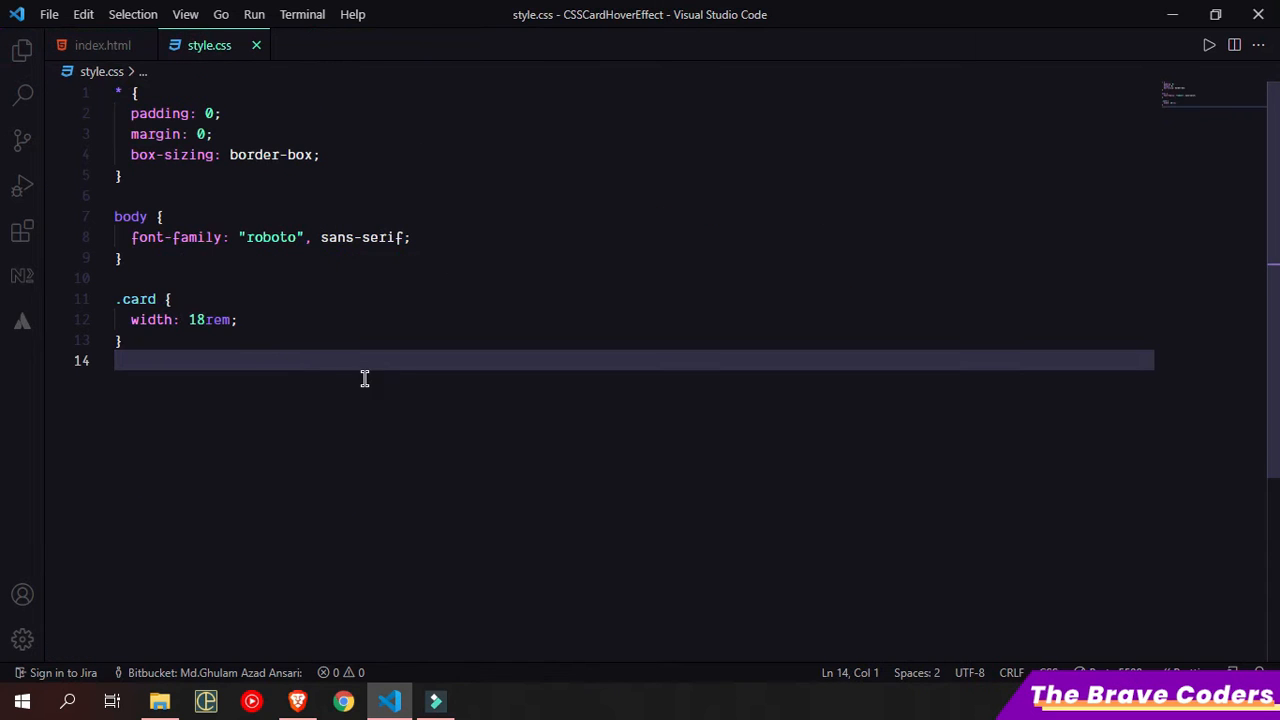
pyautogui.moveTo(353, 385)
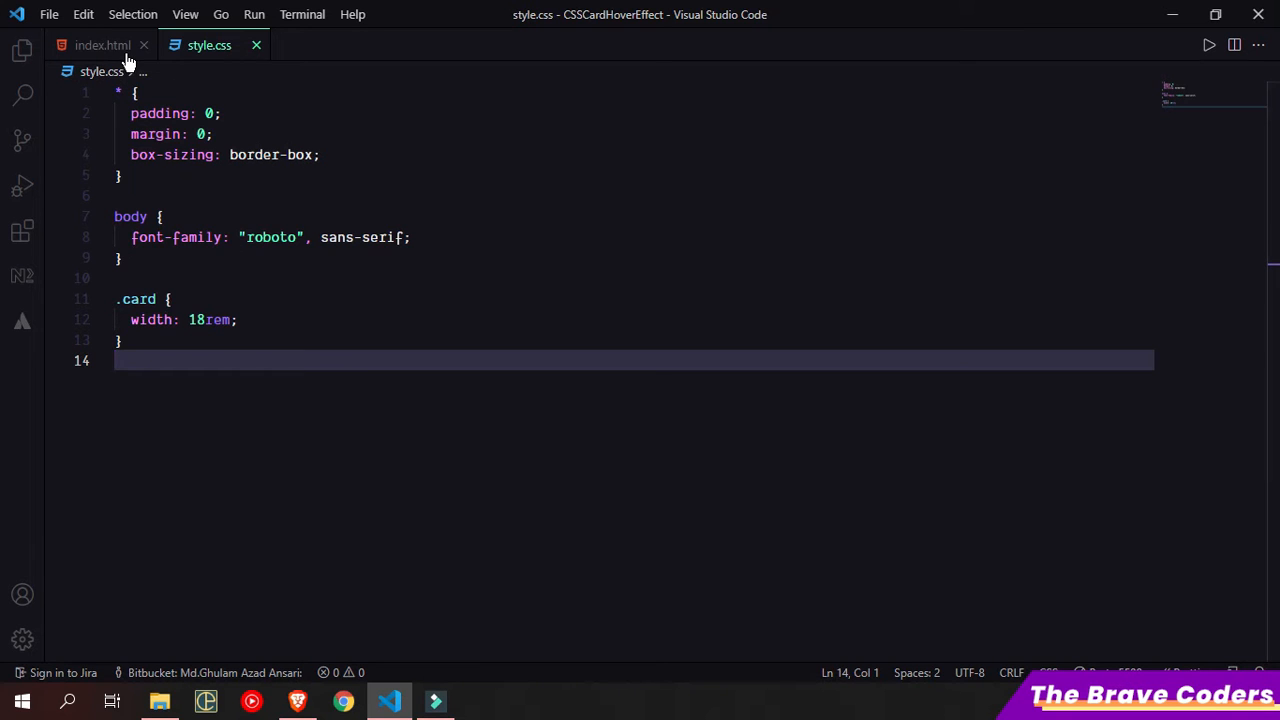
pyautogui.click(103, 45)
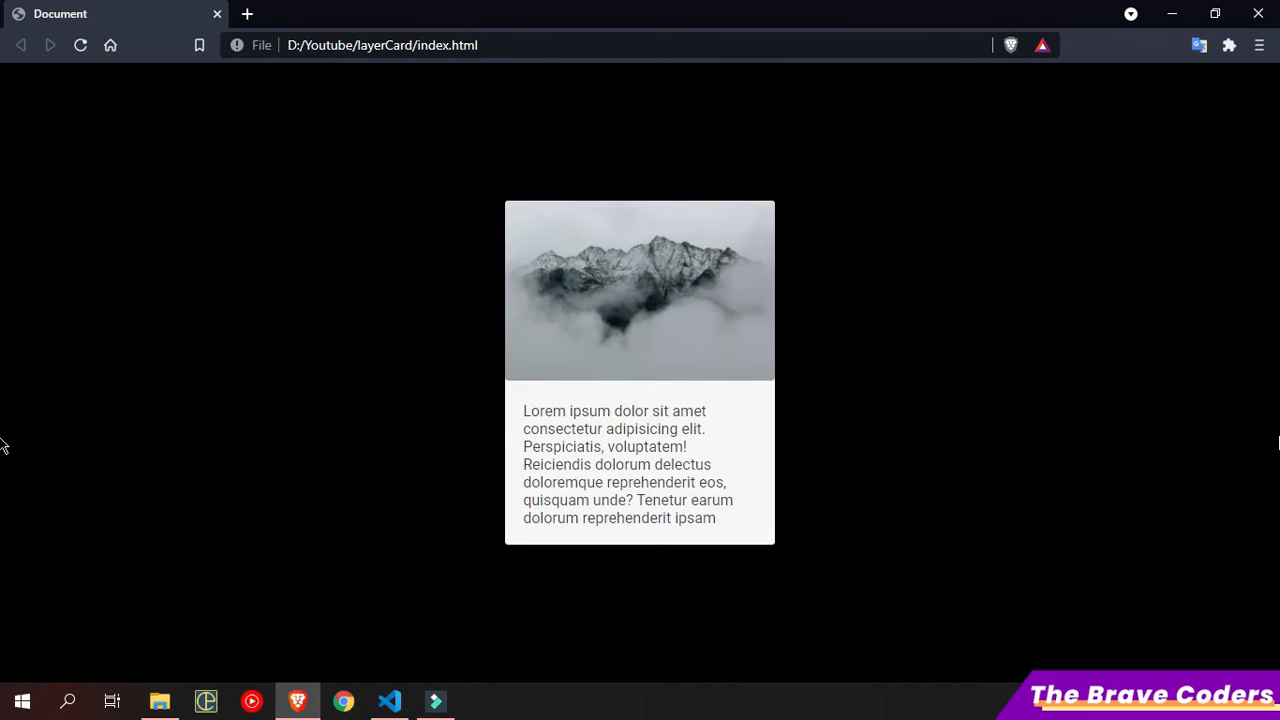
pyautogui.moveTo(905, 453)
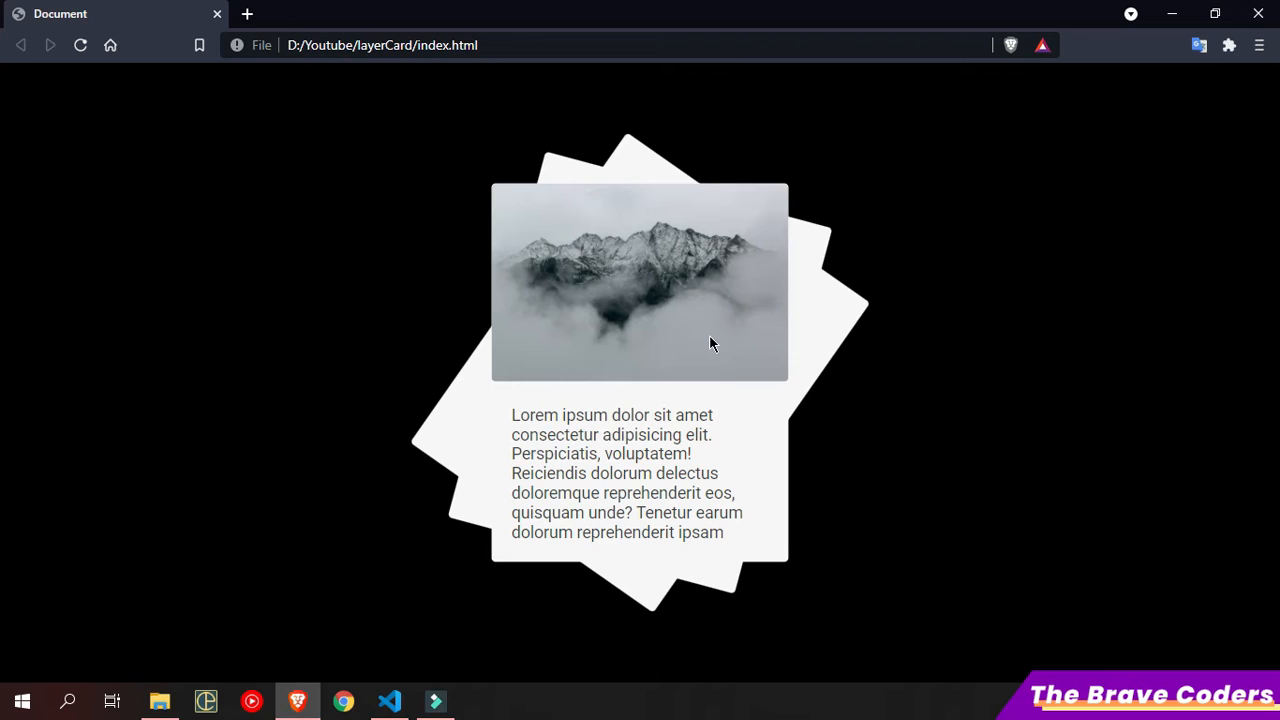
pyautogui.moveTo(670, 394)
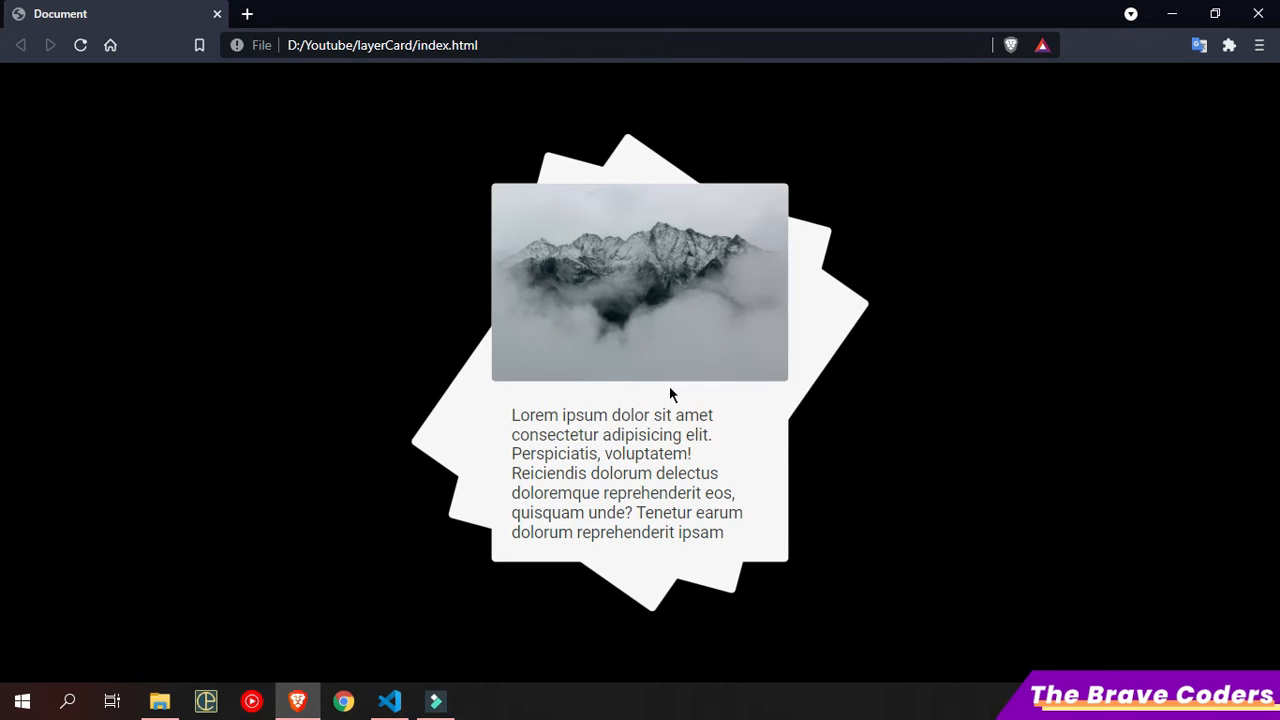
pyautogui.moveTo(545, 460)
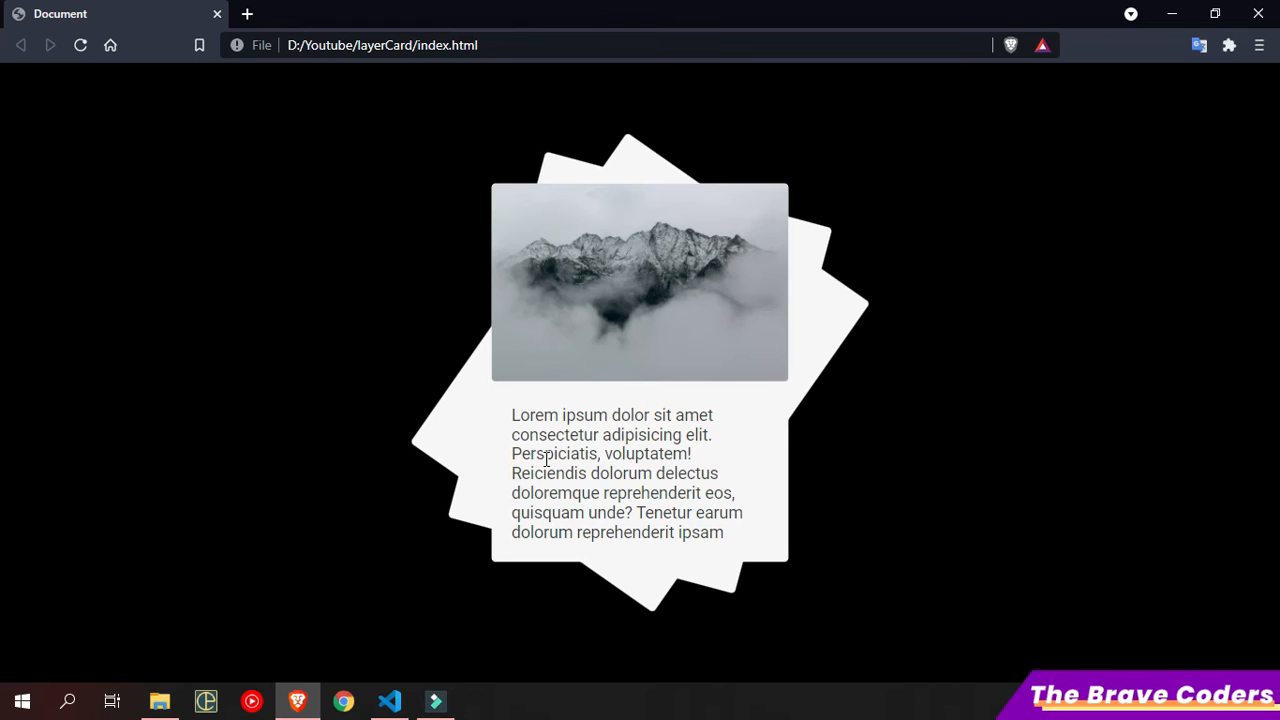
# Step: Return to VS Code with the empty index.html after previewing the demo card
pyautogui.click(389, 700)
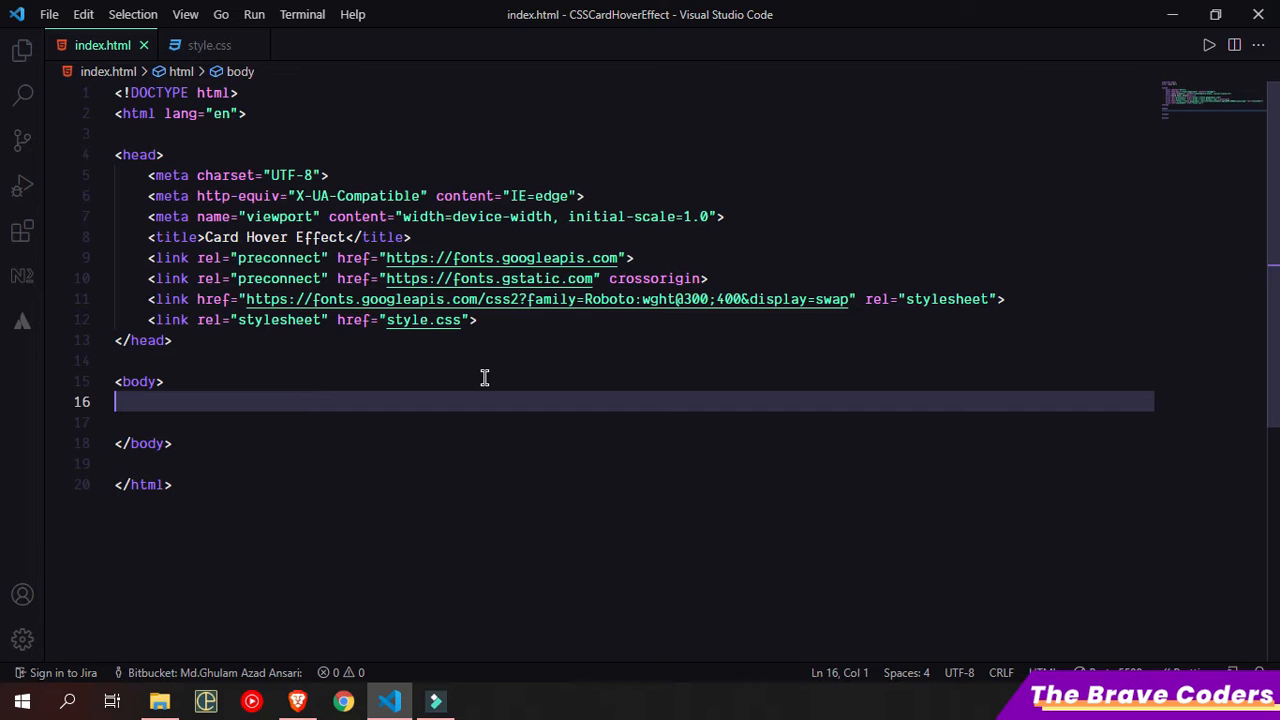
# Step: Insert a div.card holding image.jpg and a lorem ipsum paragraph, then save
pyautogui.press('Enter')
pyautogui.write('<div></div>')
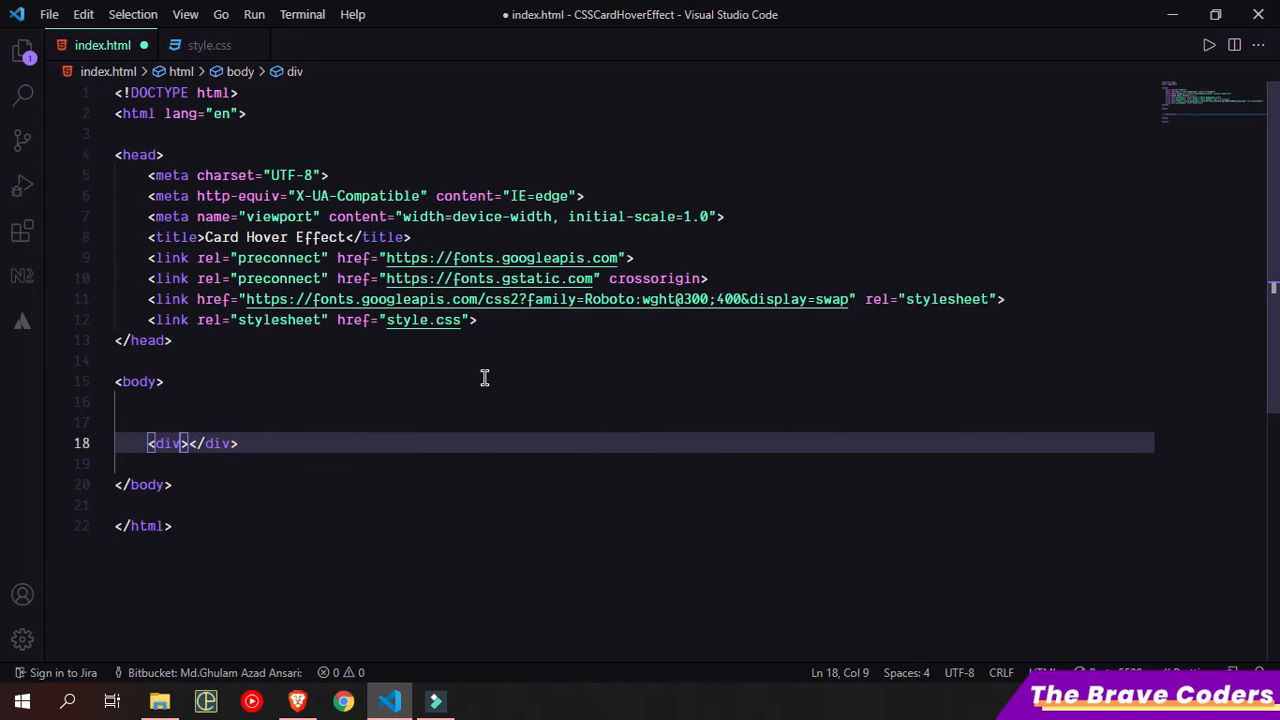
pyautogui.write('class="car"')
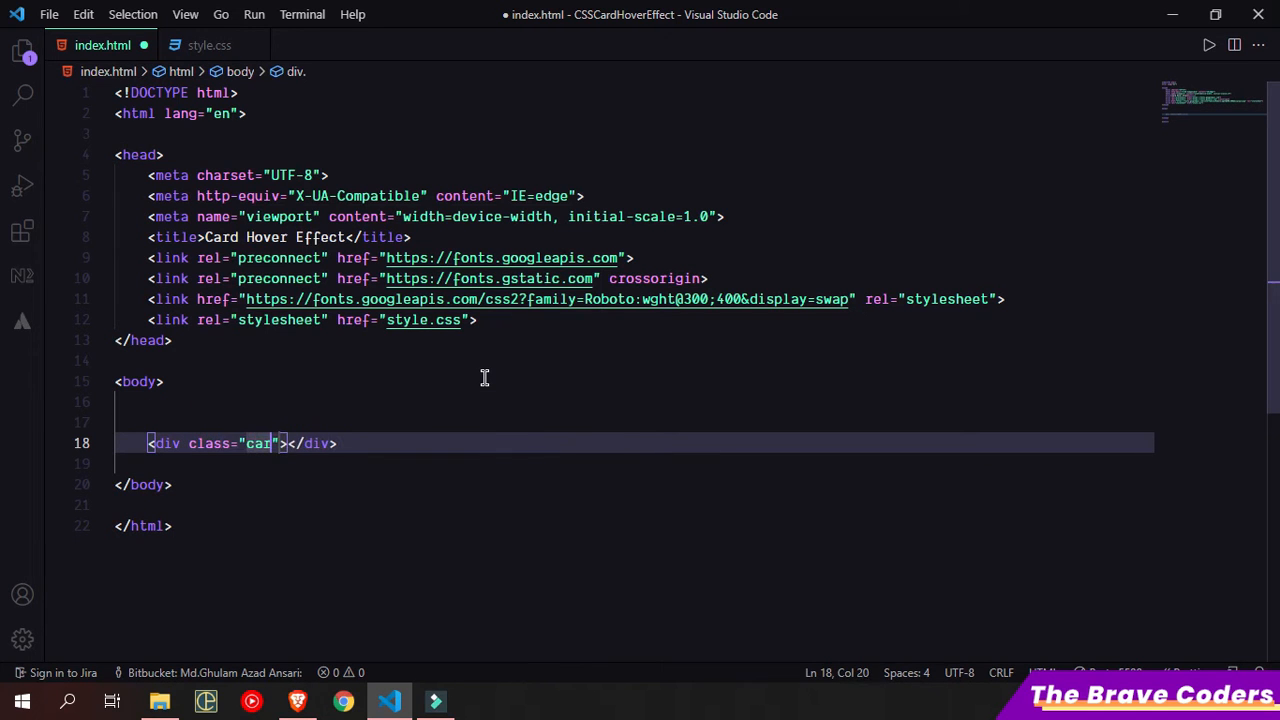
pyautogui.write('img src="image.jpg" alt="">')
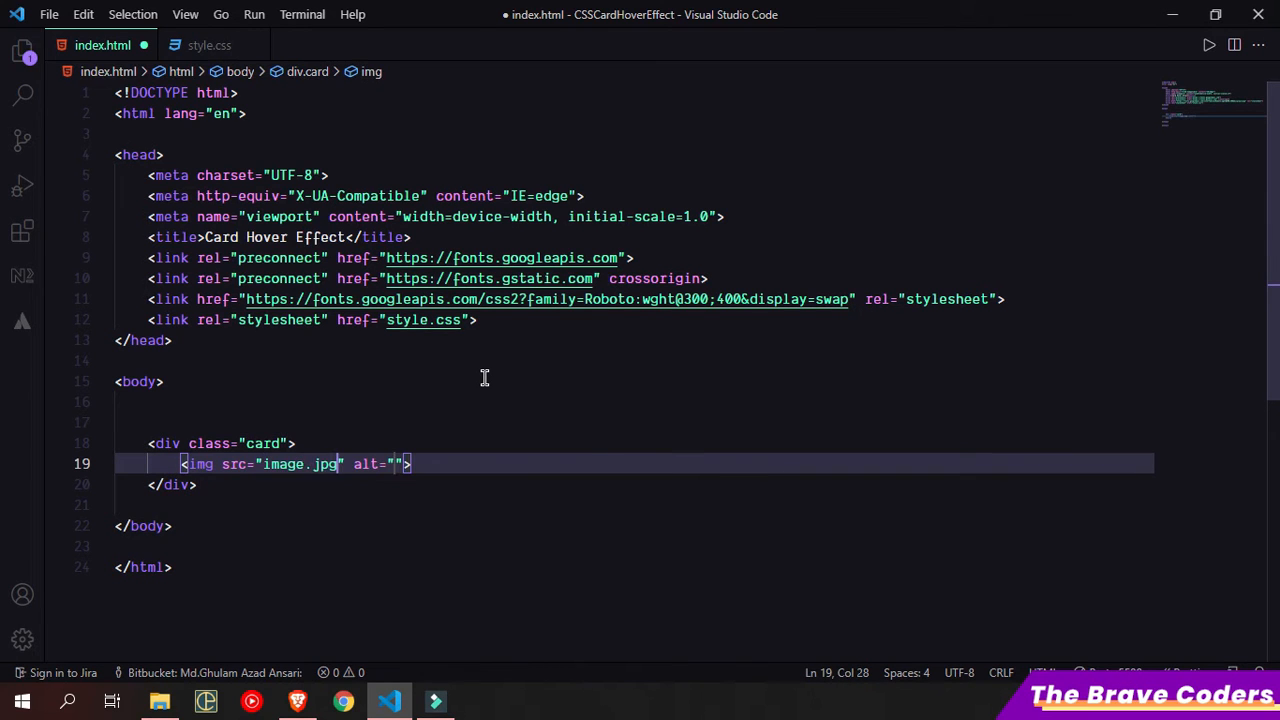
pyautogui.press('enter')
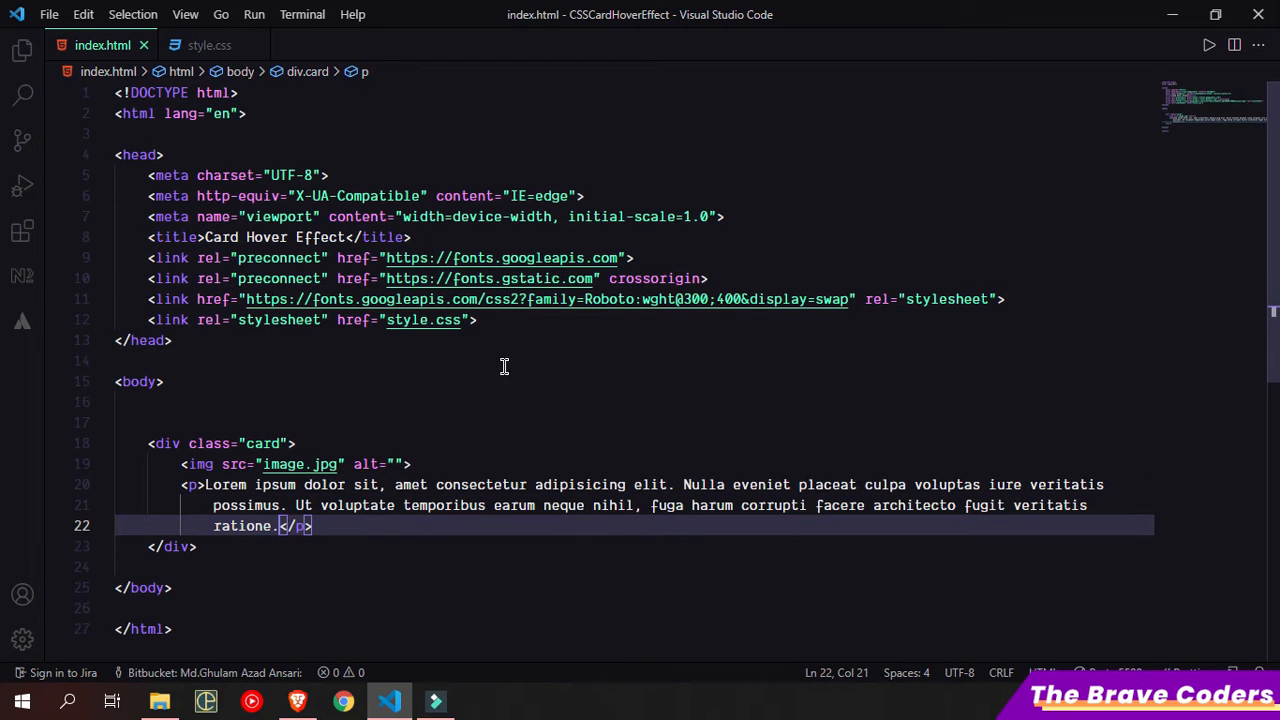
pyautogui.click(503, 360)
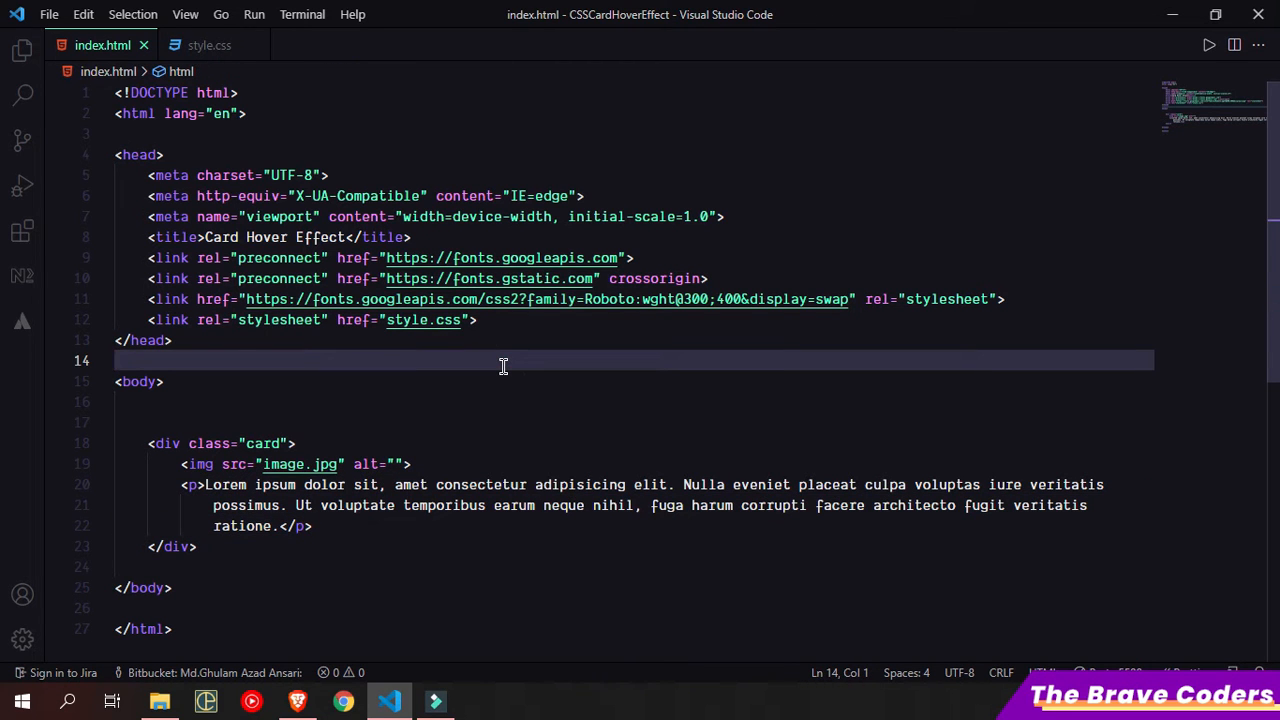
# Step: Open index.html with Live Server in Brave and dock the browser beside the editor
pyautogui.rightClick(503, 366)
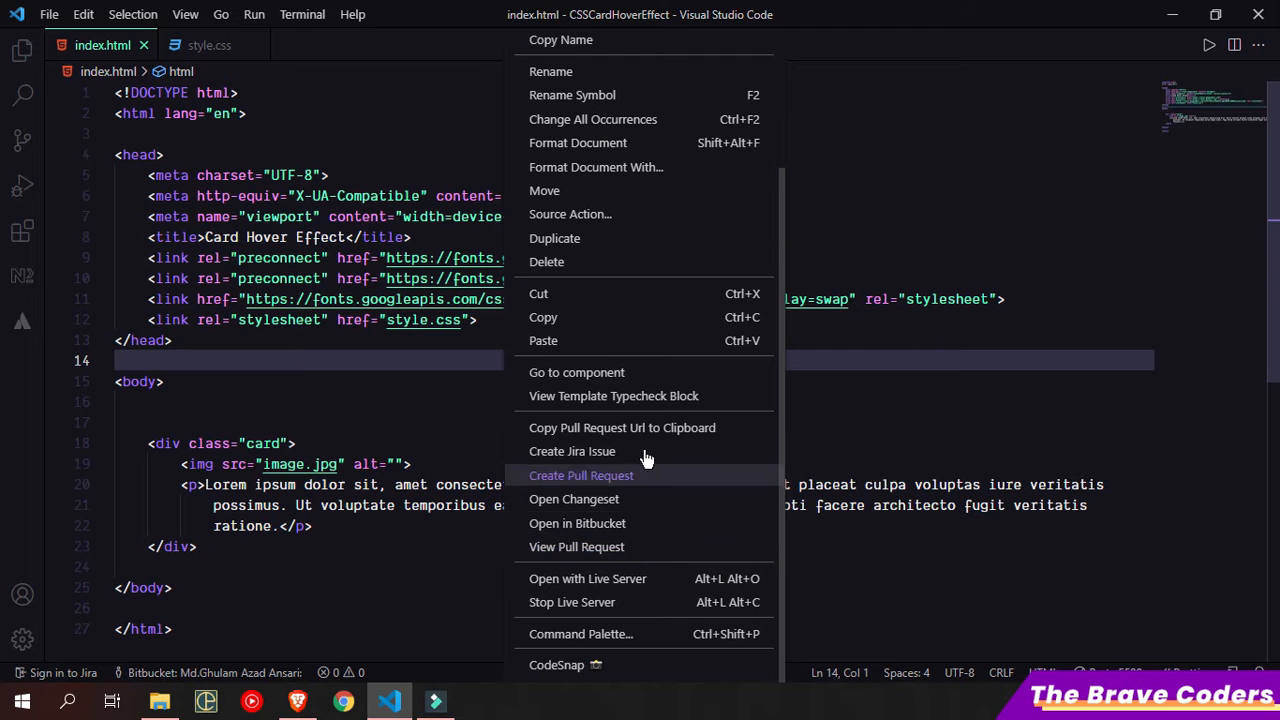
pyautogui.click(587, 578)
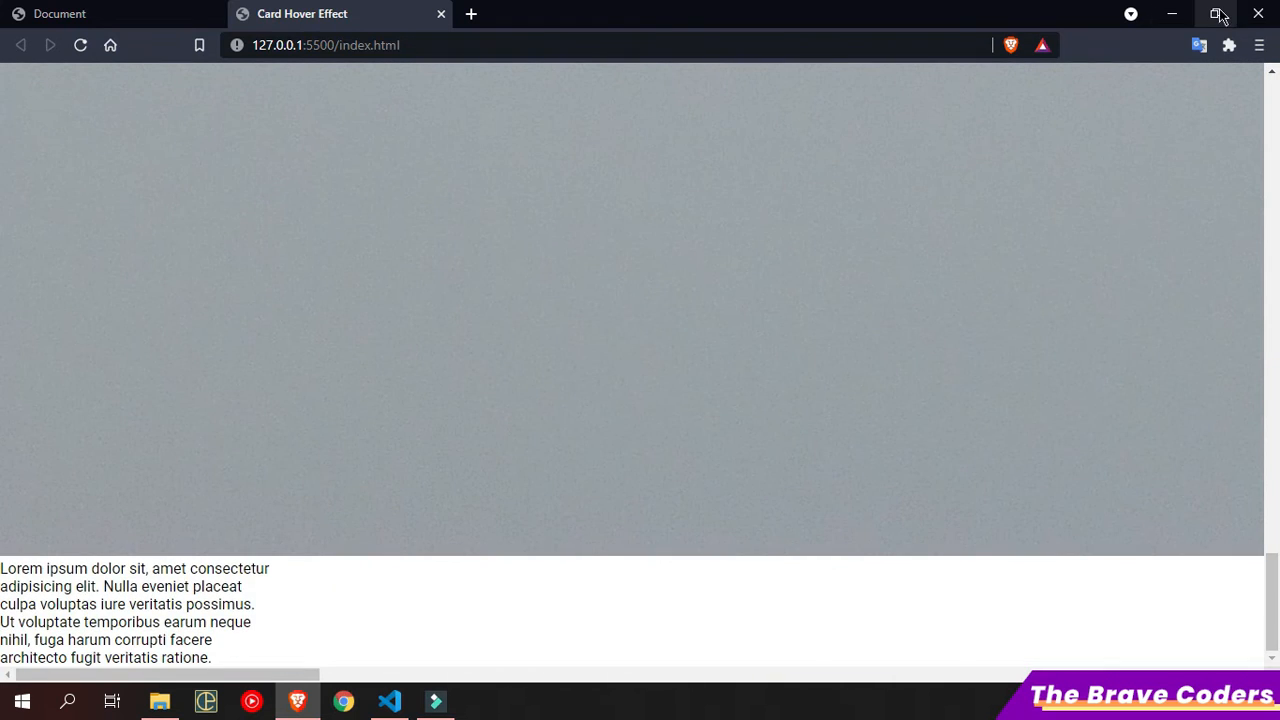
pyautogui.click(389, 701)
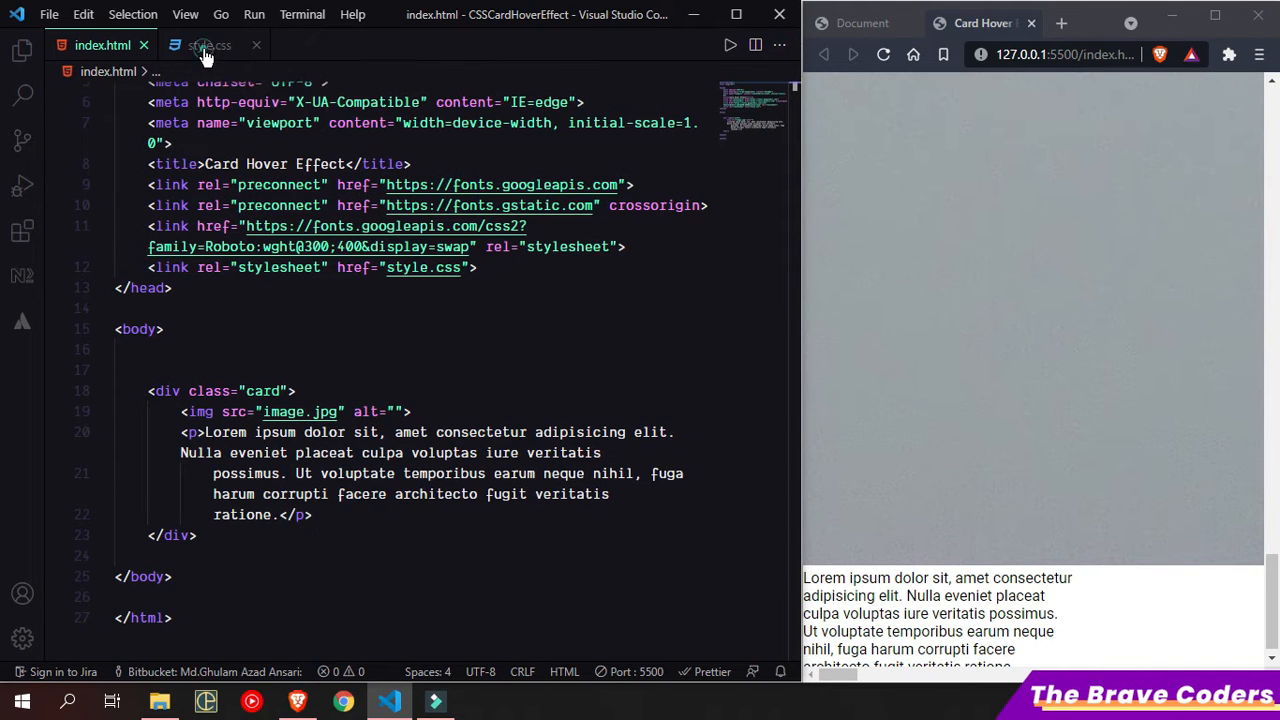
# Step: Add a .card img rule with width: 100% below the .card rule in style.css
pyautogui.click(209, 45)
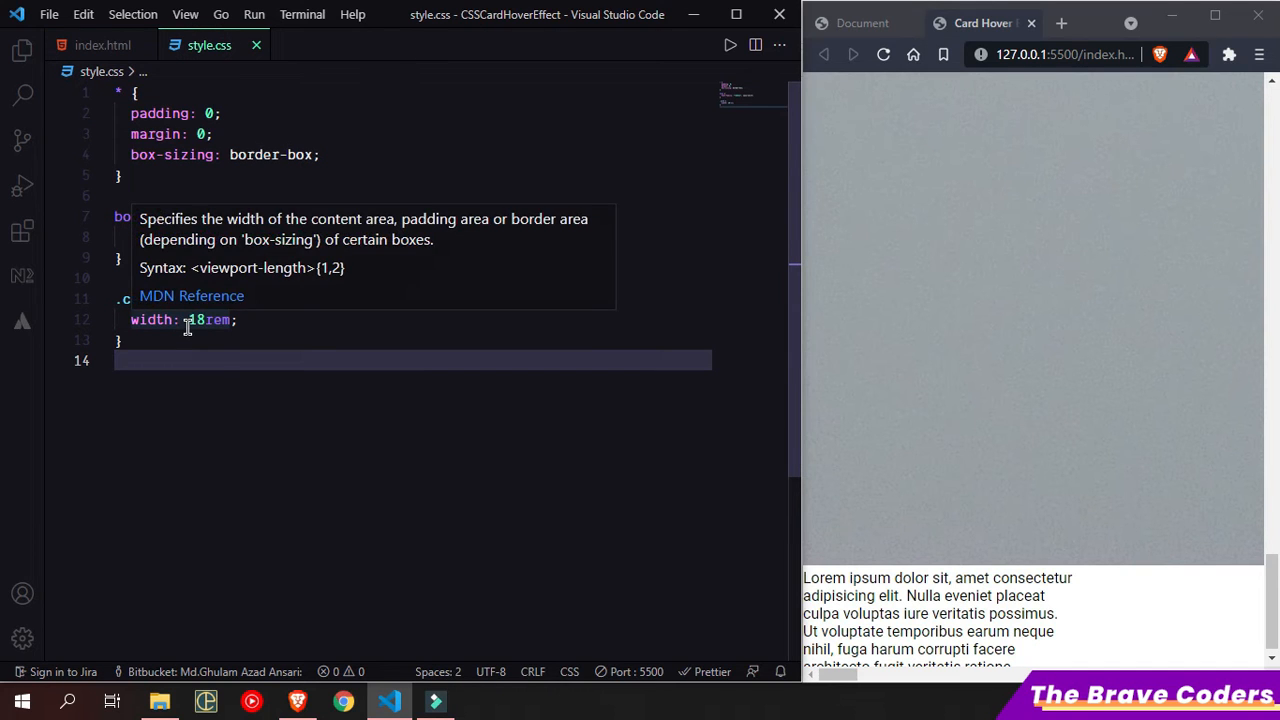
pyautogui.click(250, 371)
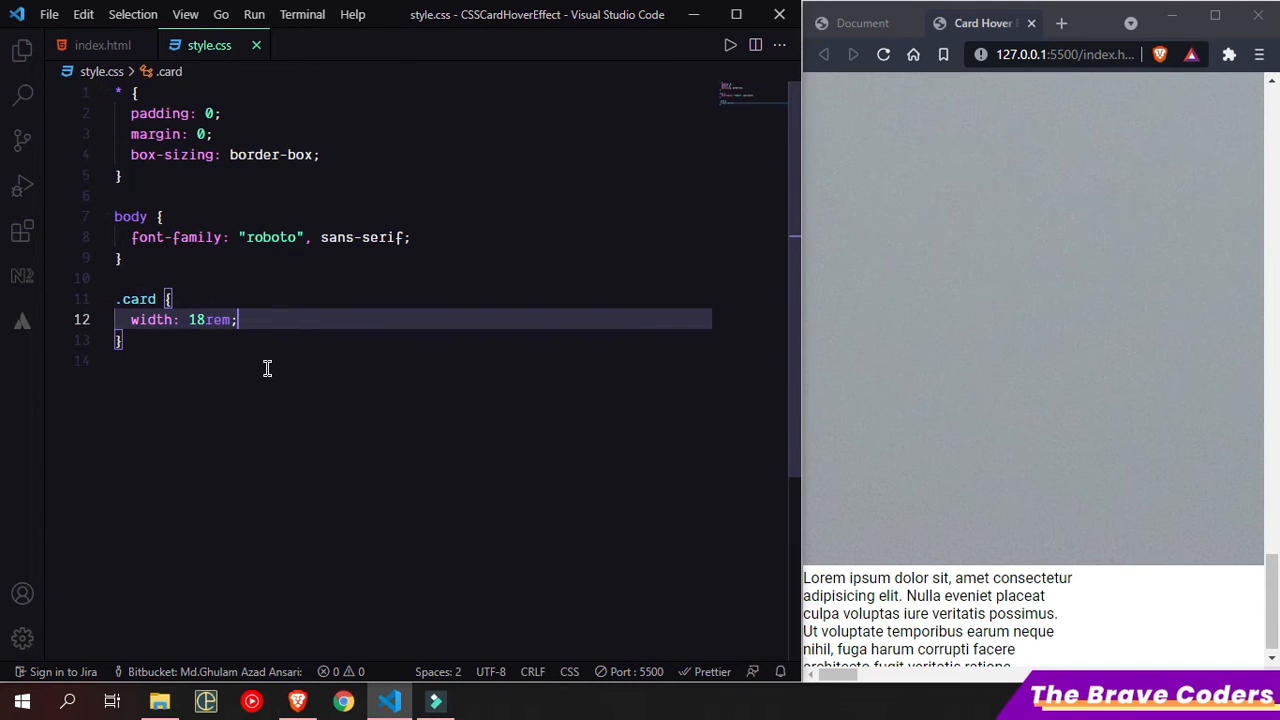
pyautogui.moveTo(308, 361)
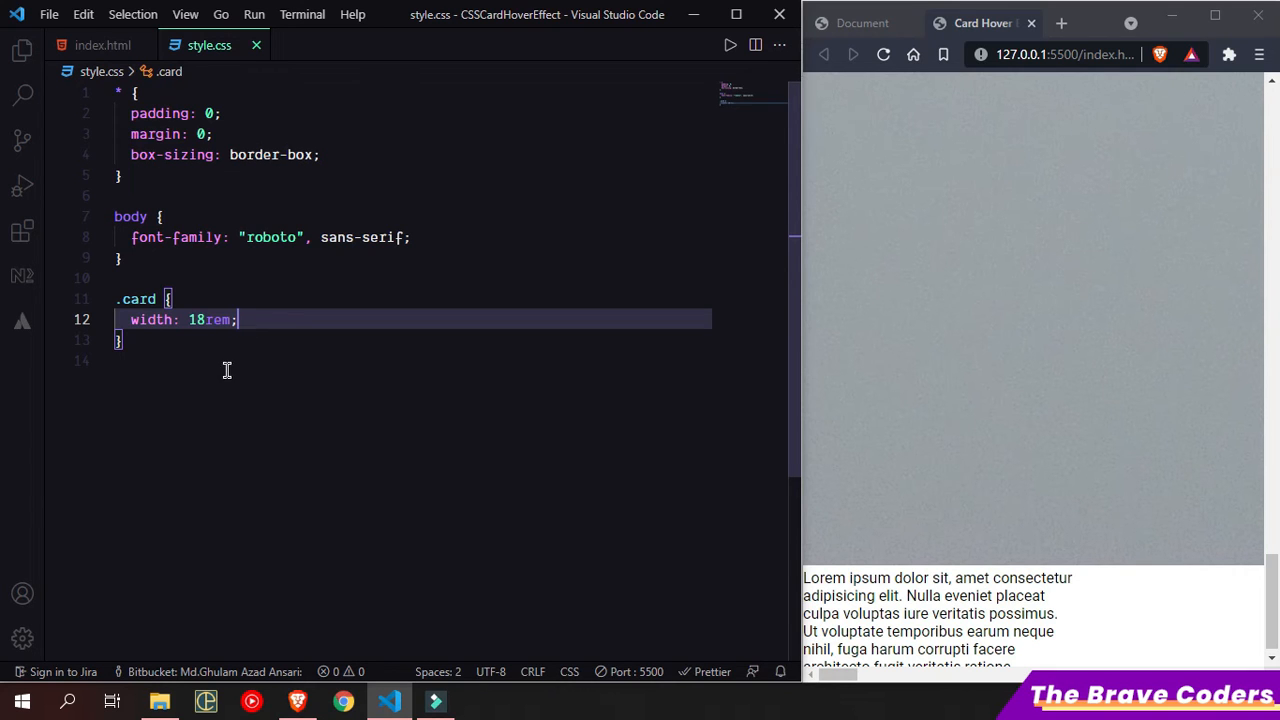
pyautogui.press('enter')
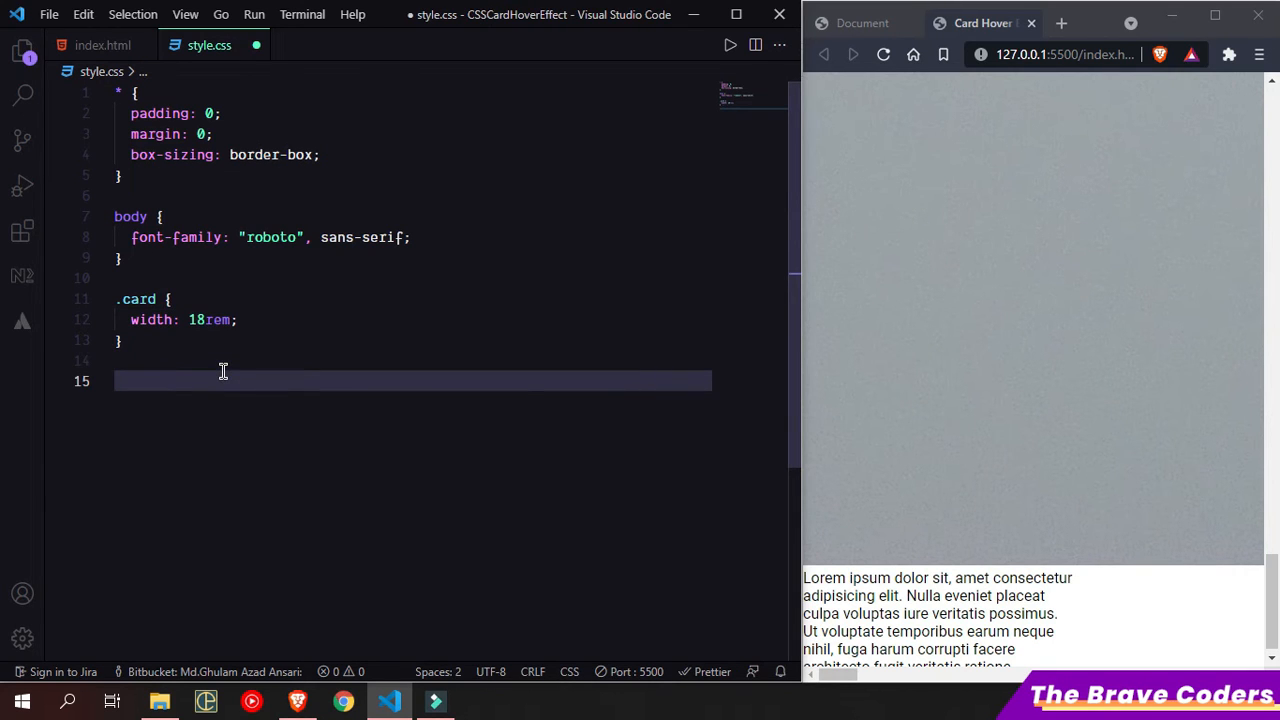
pyautogui.write('.card img{')
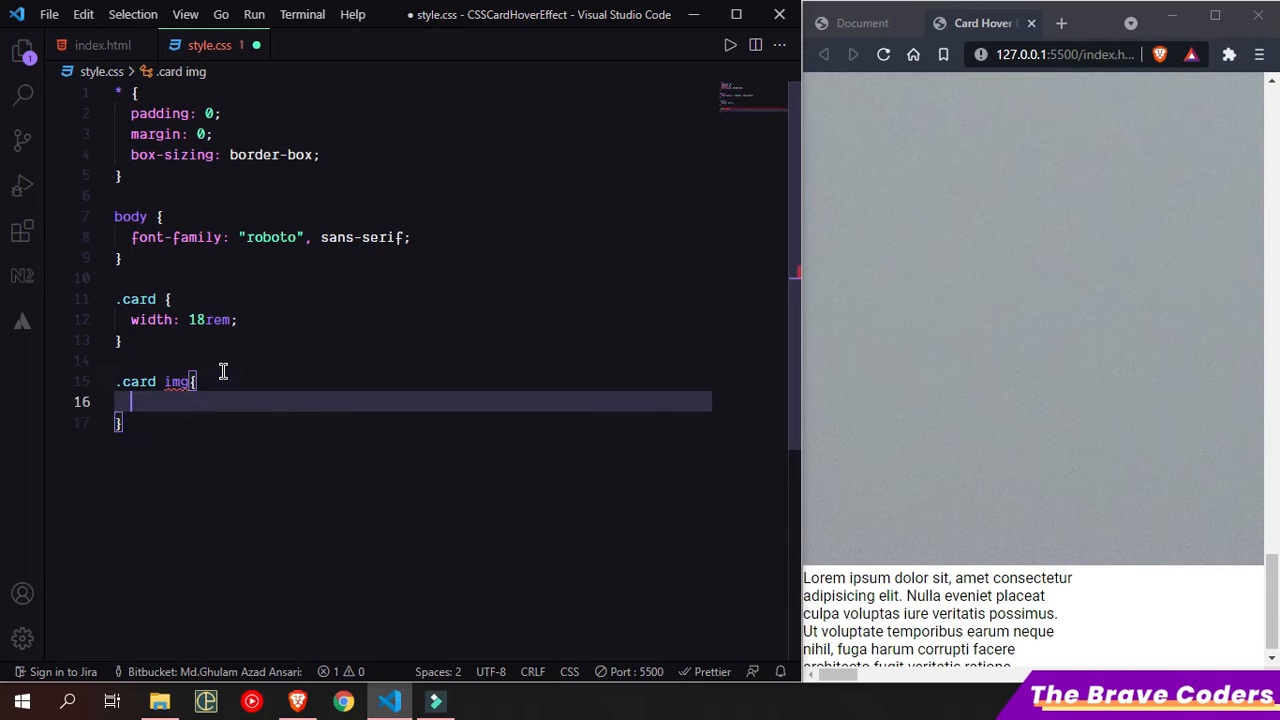
pyautogui.write('wid')
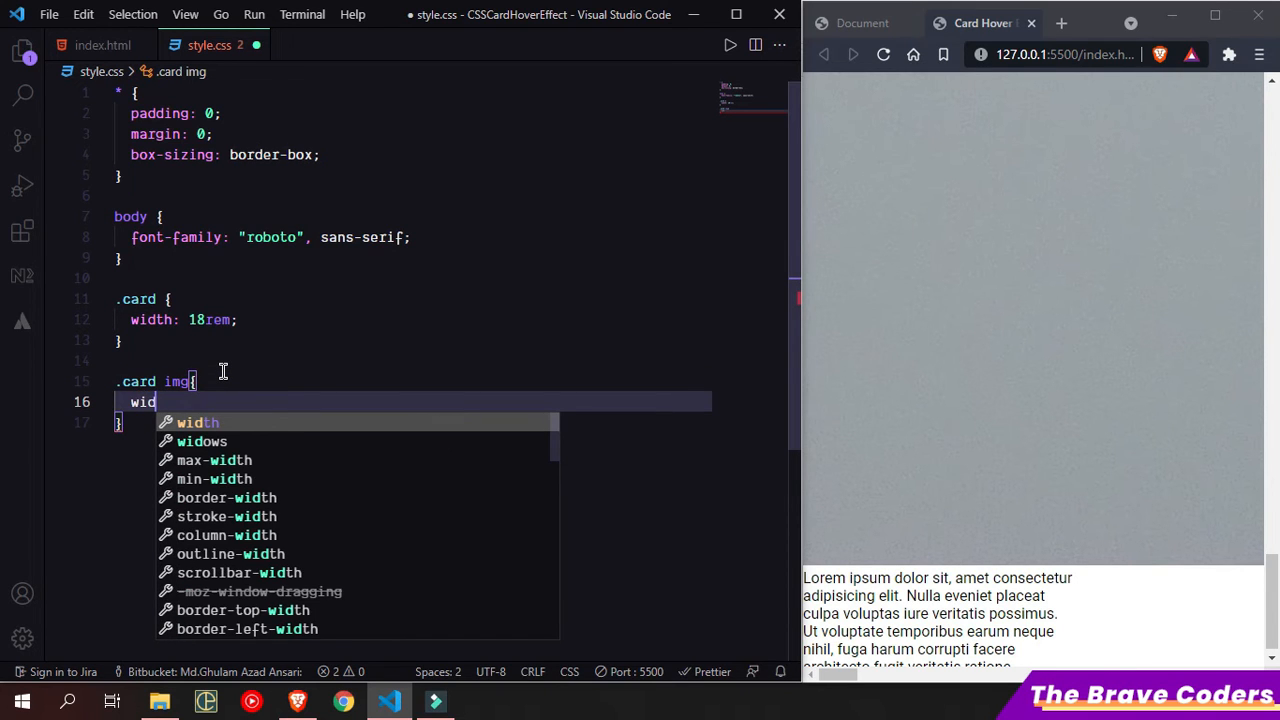
pyautogui.write('th: 100%;')
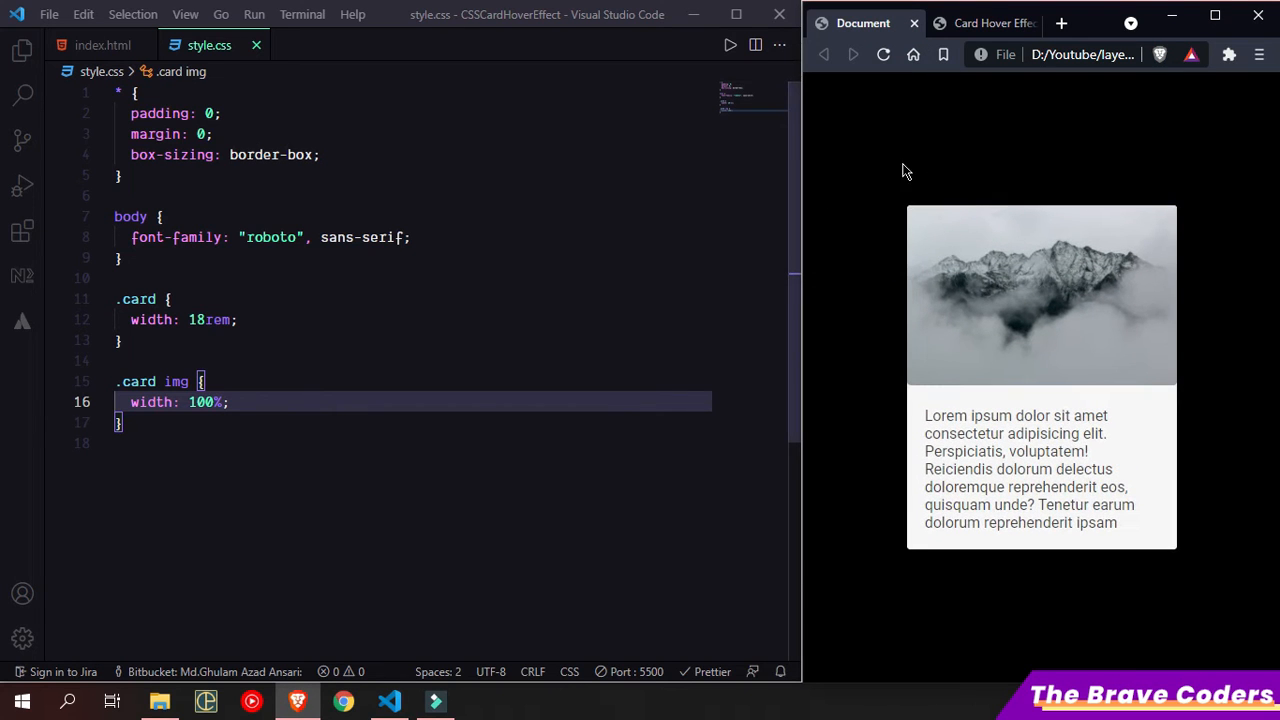
pyautogui.moveTo(1013, 316)
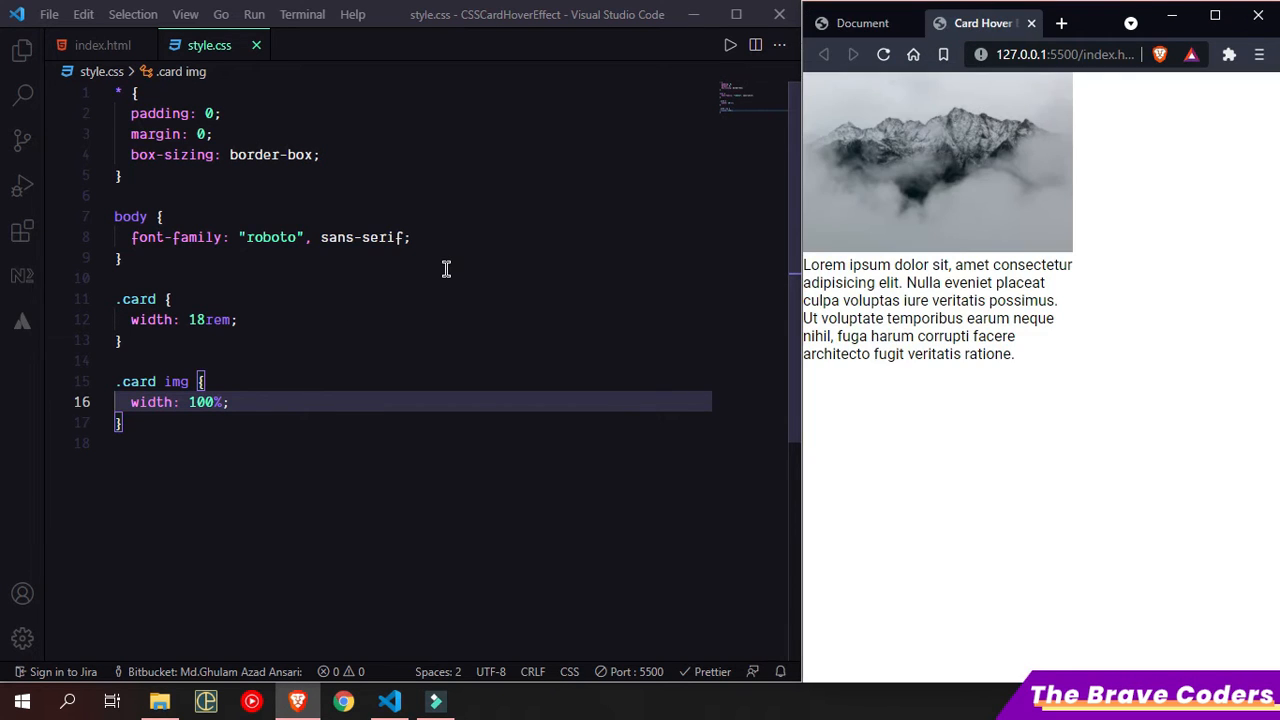
# Step: Give the body a black background and the card a #eee background colour
pyautogui.write('background-color: #00;')
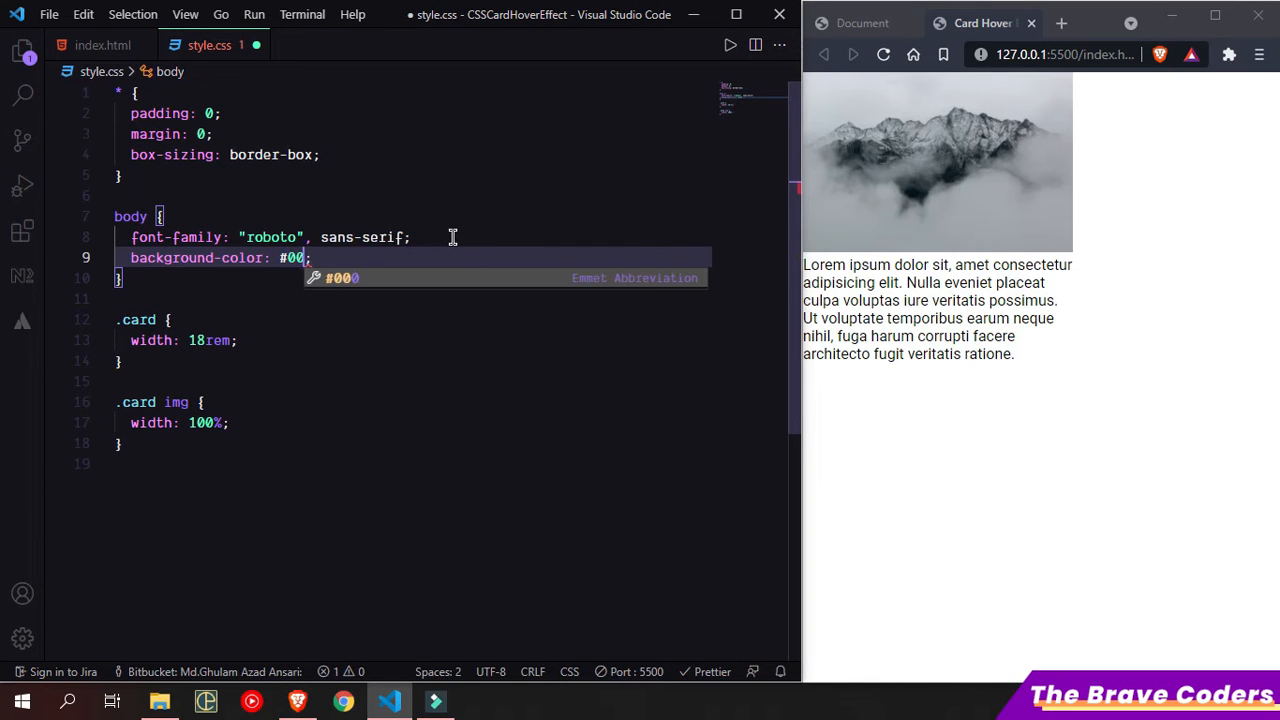
pyautogui.click(312, 340)
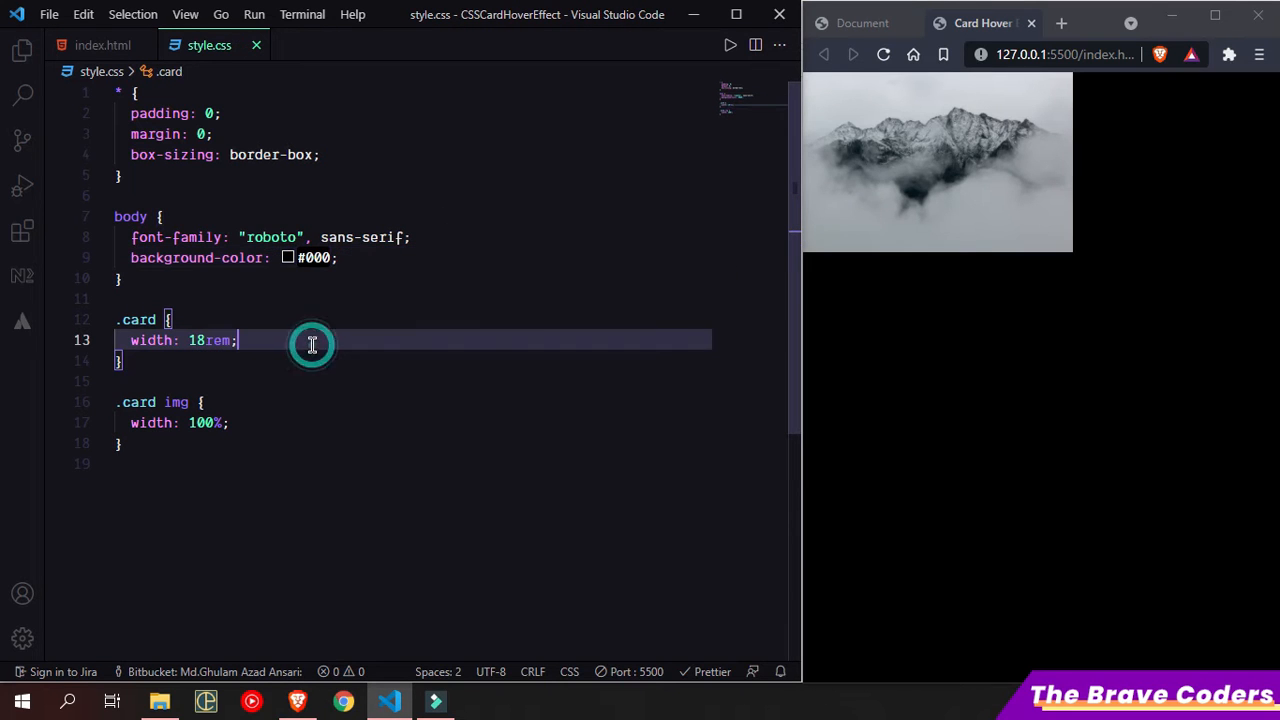
pyautogui.write('background-color: ;')
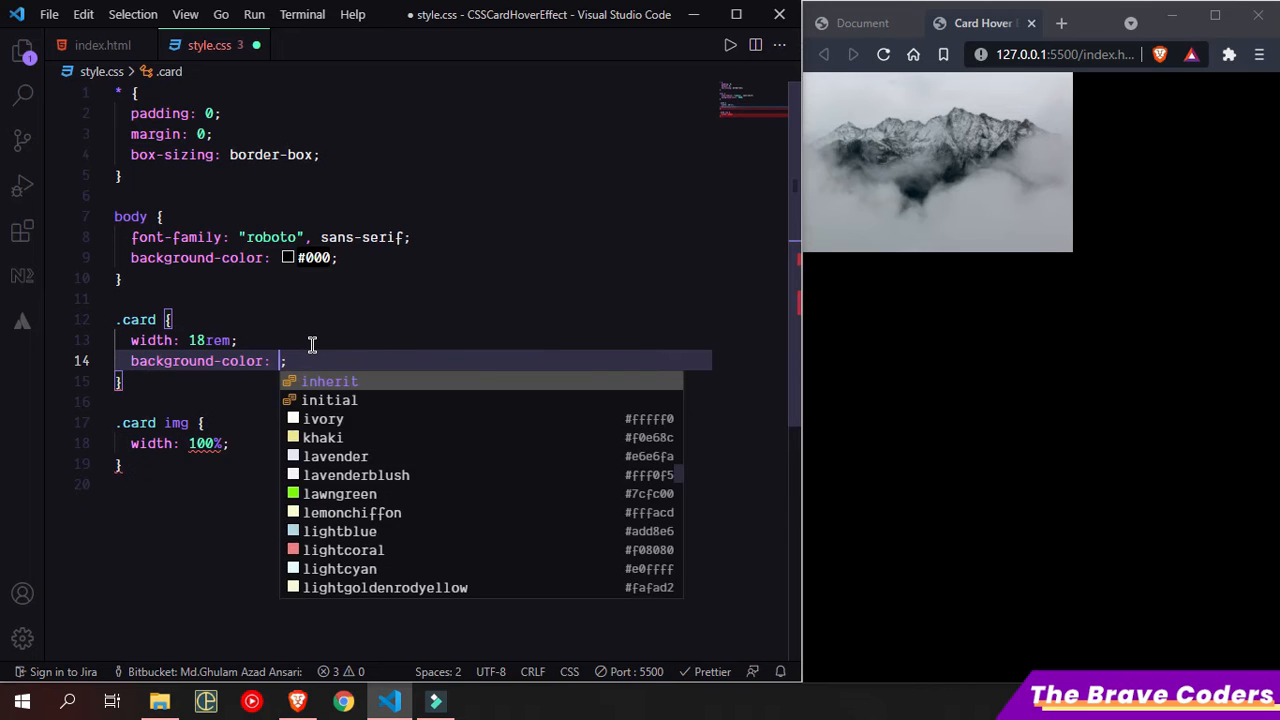
pyautogui.write('#eee')
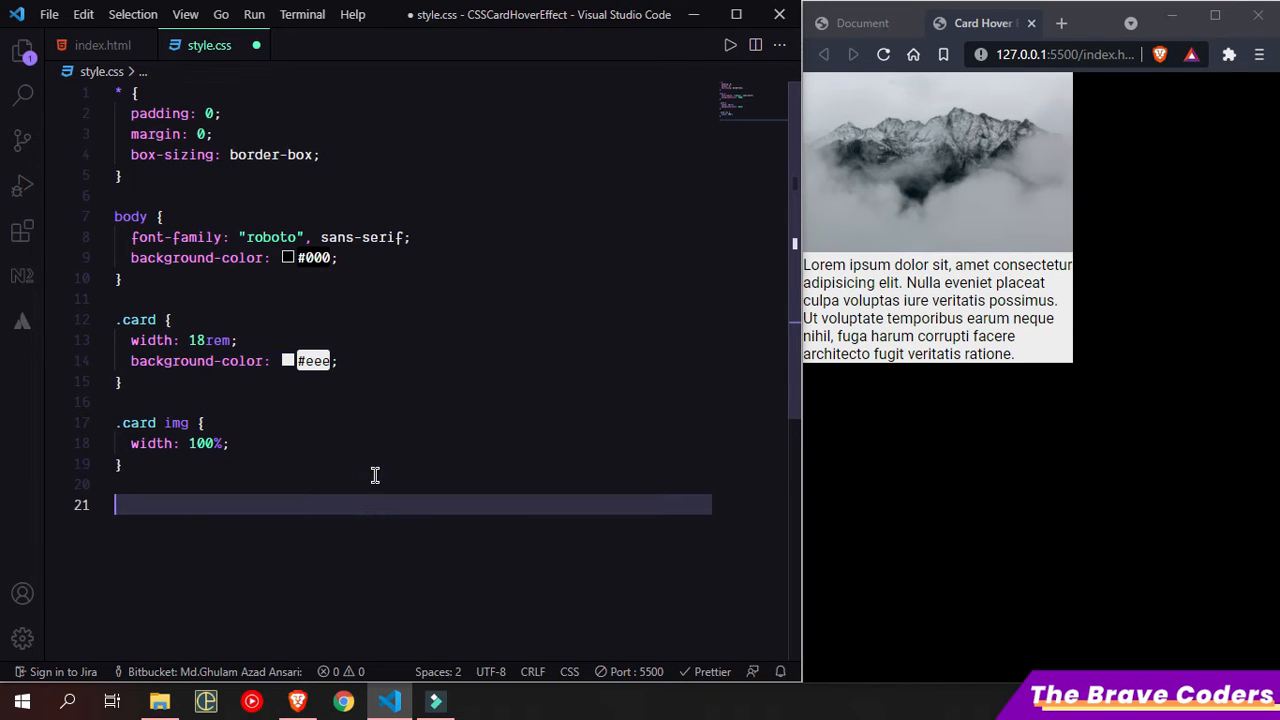
# Step: Add a .card p rule with padding: 1.2rem
pyautogui.write('.card')
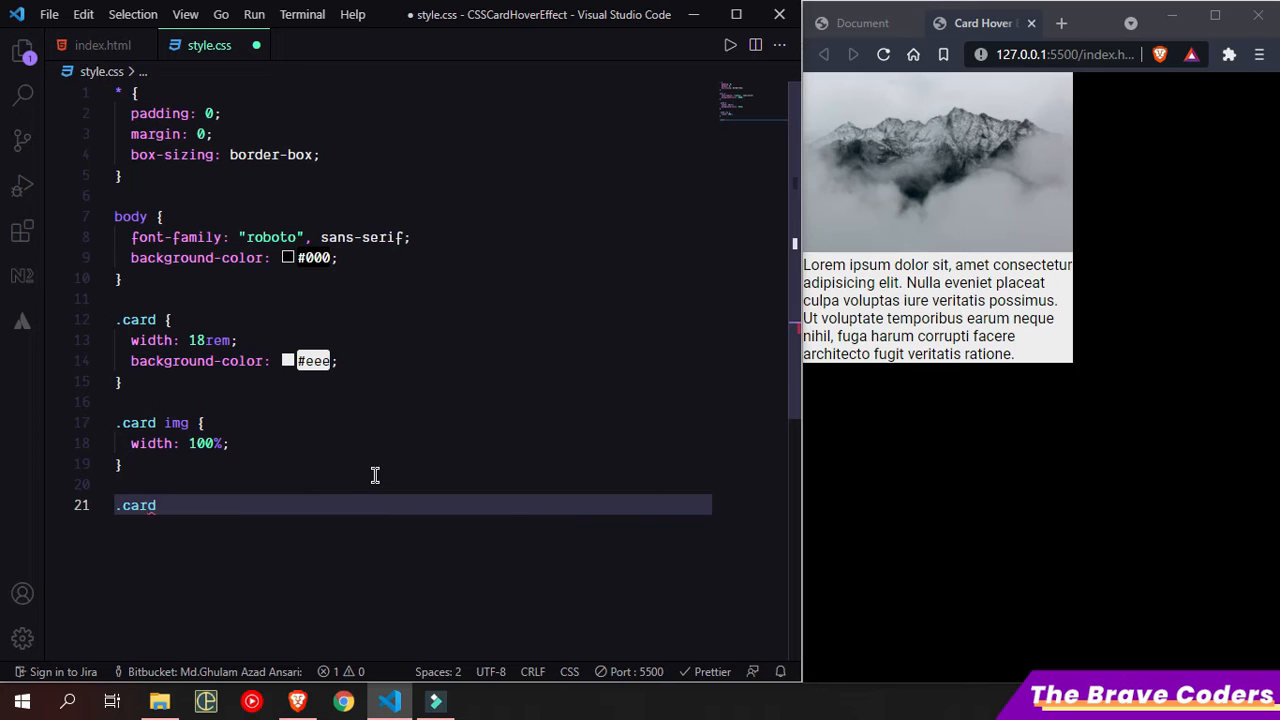
pyautogui.write('p{')
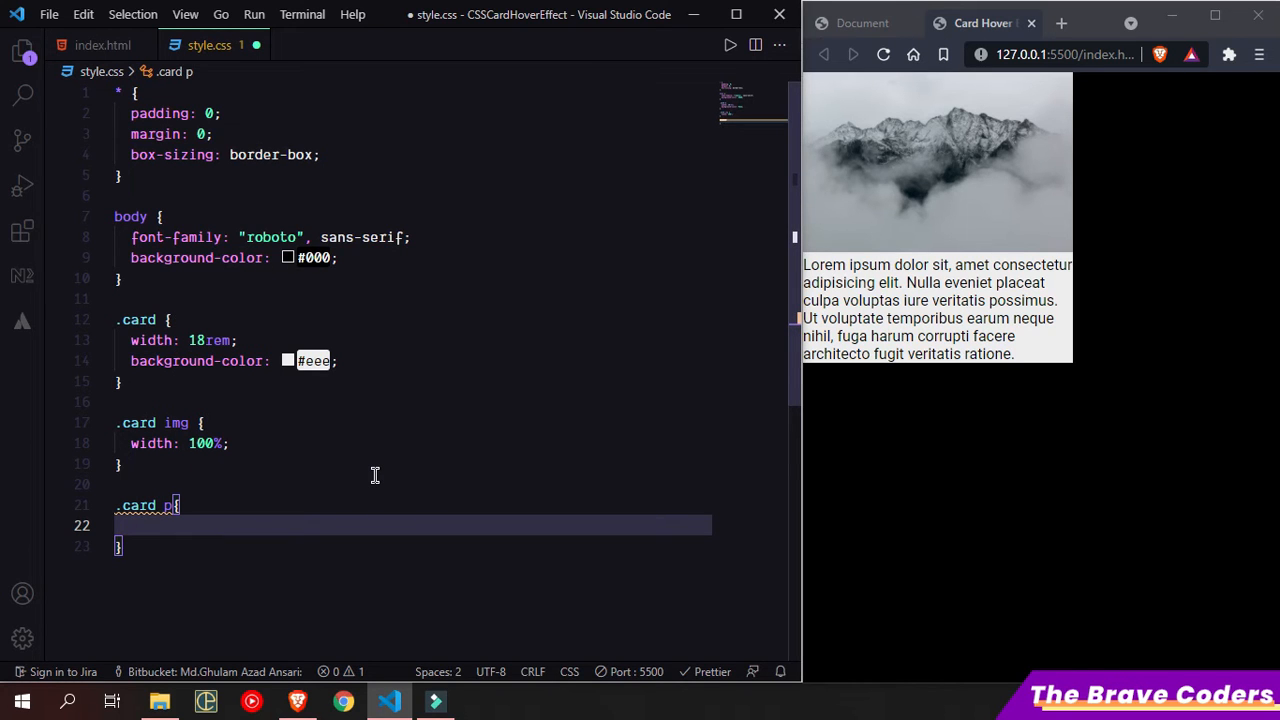
pyautogui.write('padding: 1.;')
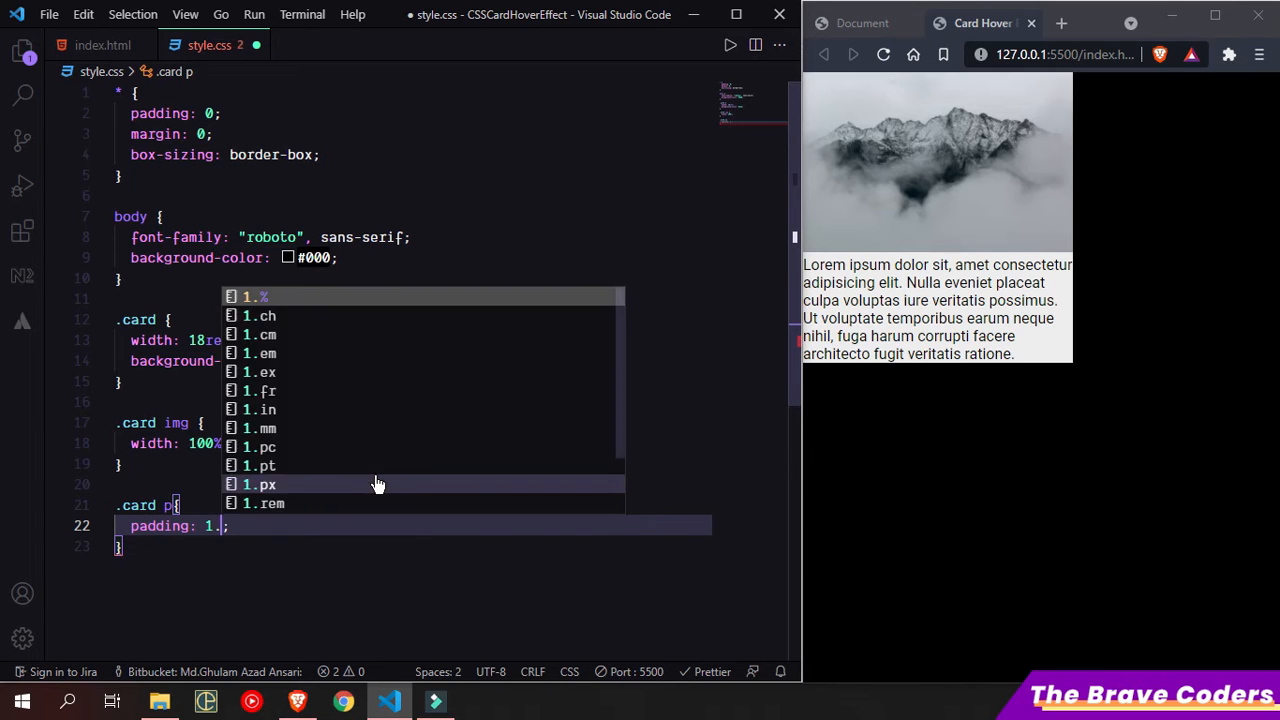
pyautogui.write('2rem')
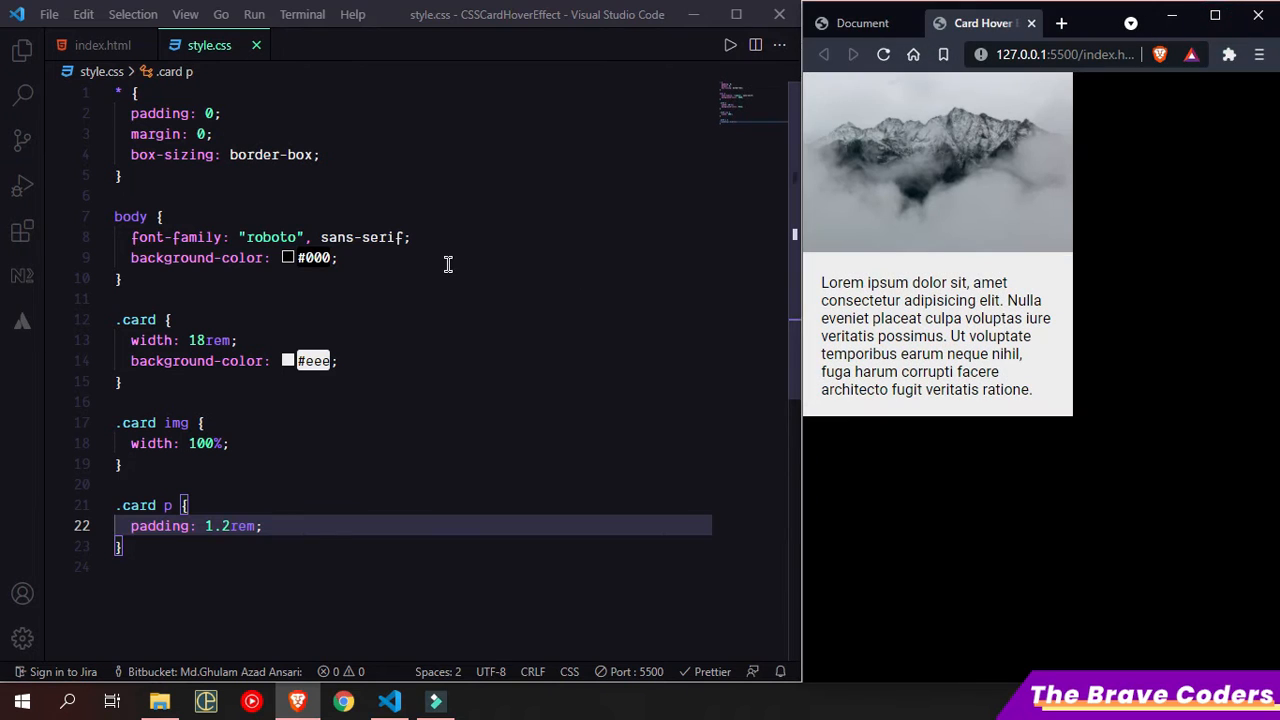
# Step: Add display: grid, place-items: center and min-height: 100vh to the body rule
pyautogui.write('display: gr;')
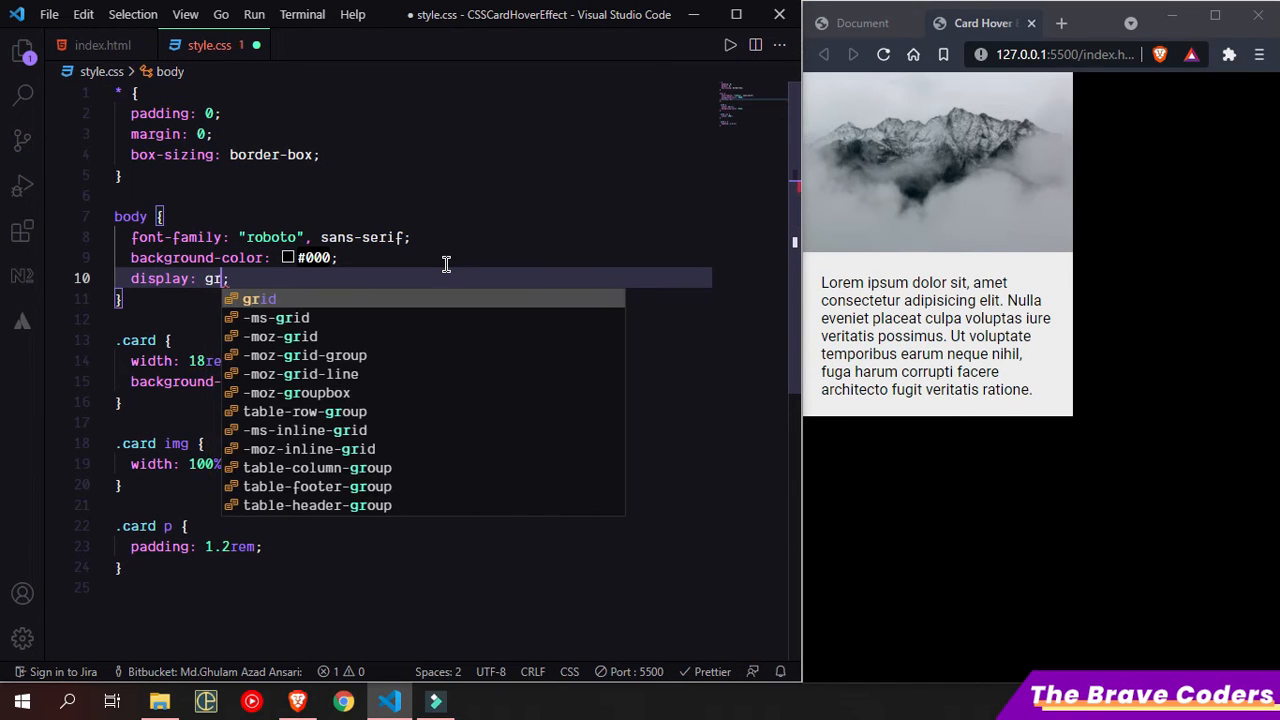
pyautogui.write('place-items: center;')
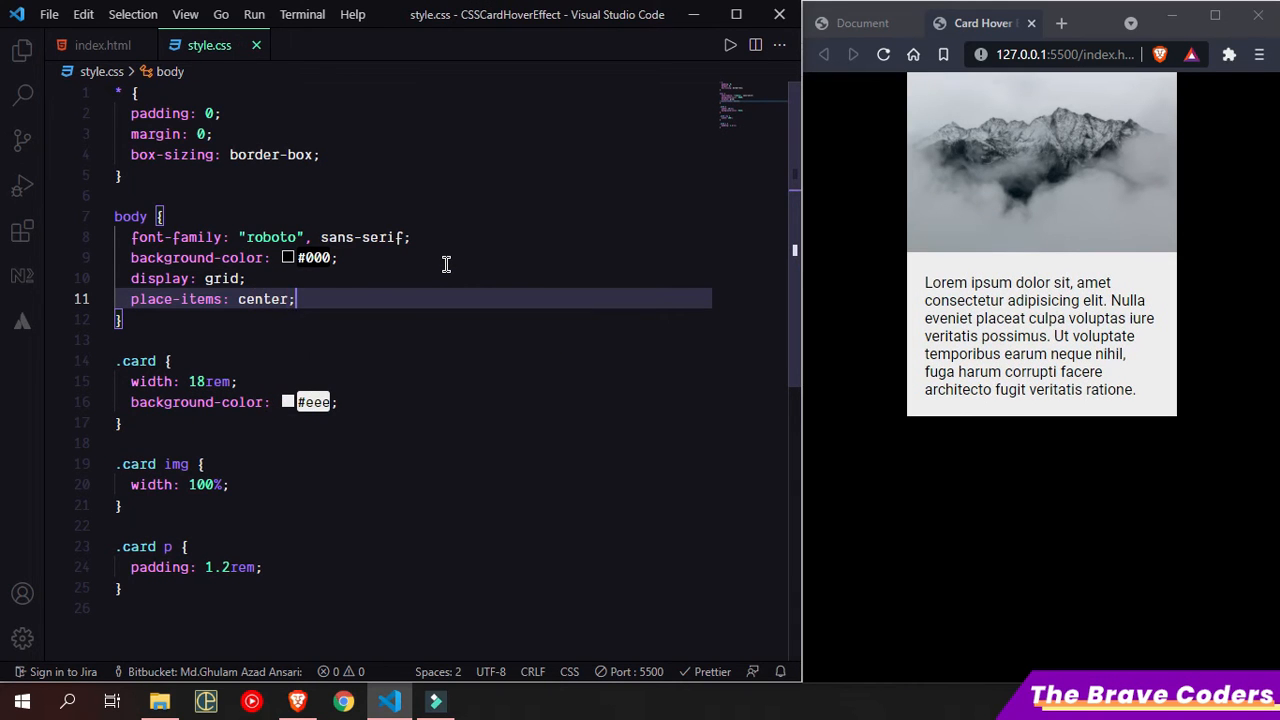
pyautogui.write('min-height: 100vh;')
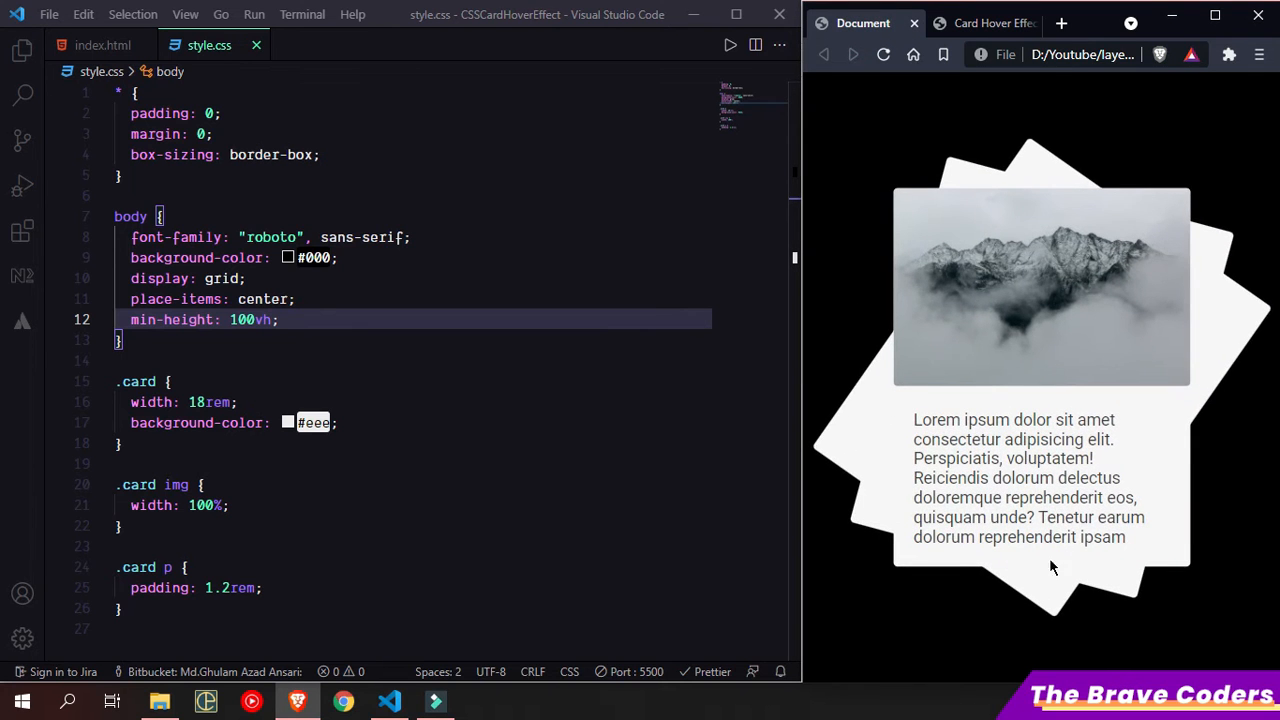
pyautogui.moveTo(1038, 345)
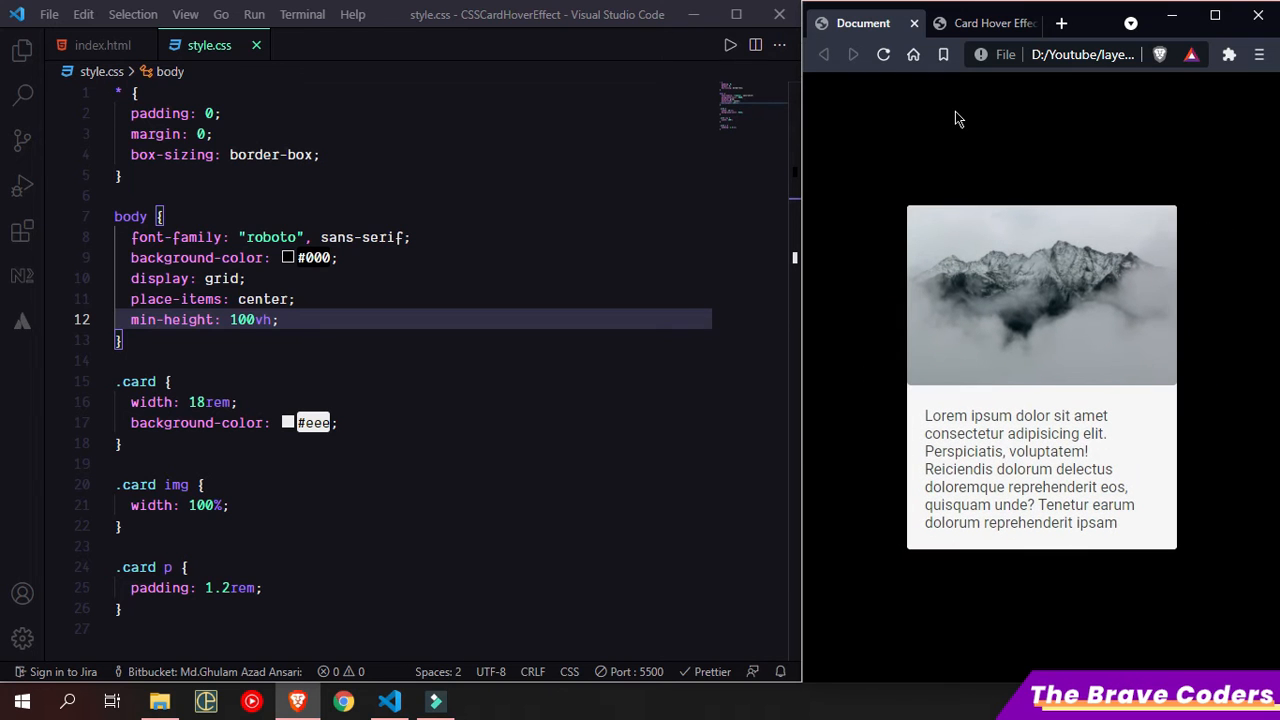
pyautogui.click(985, 23)
pyautogui.write('.')
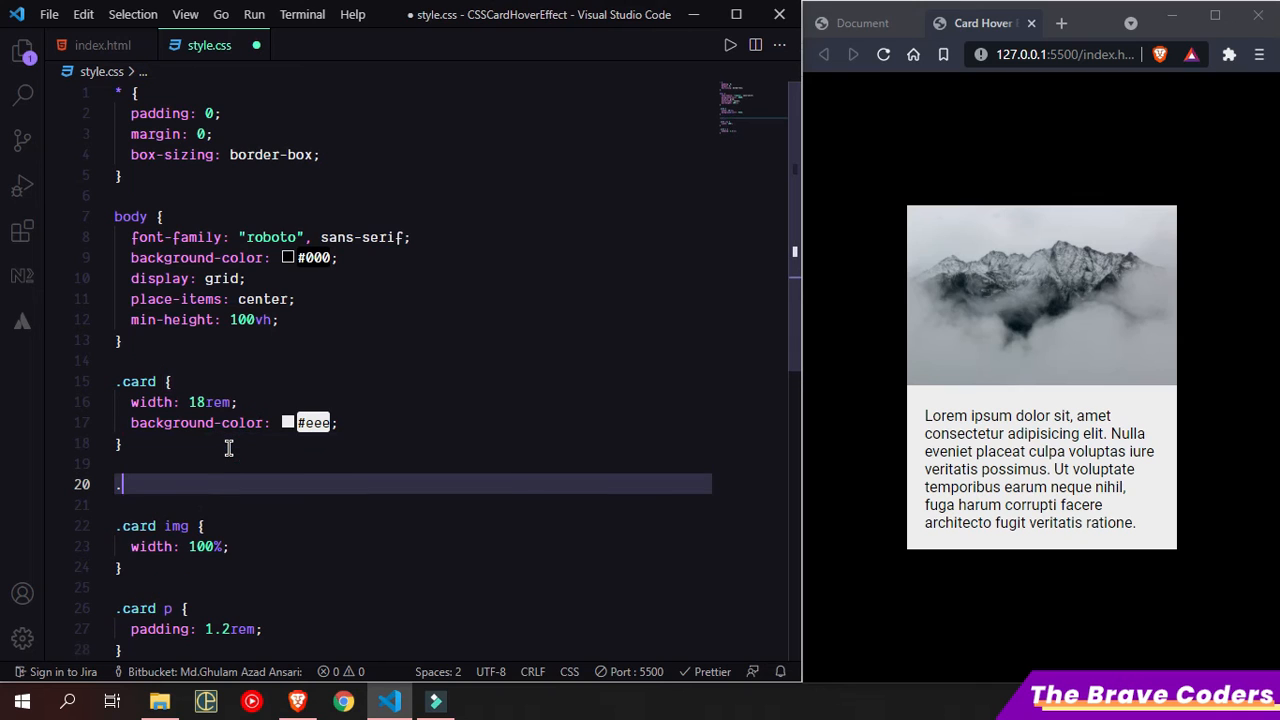
# Step: Create a .card::after layer, absolutely positioned, 100% width and height, red background
pyautogui.write('::')
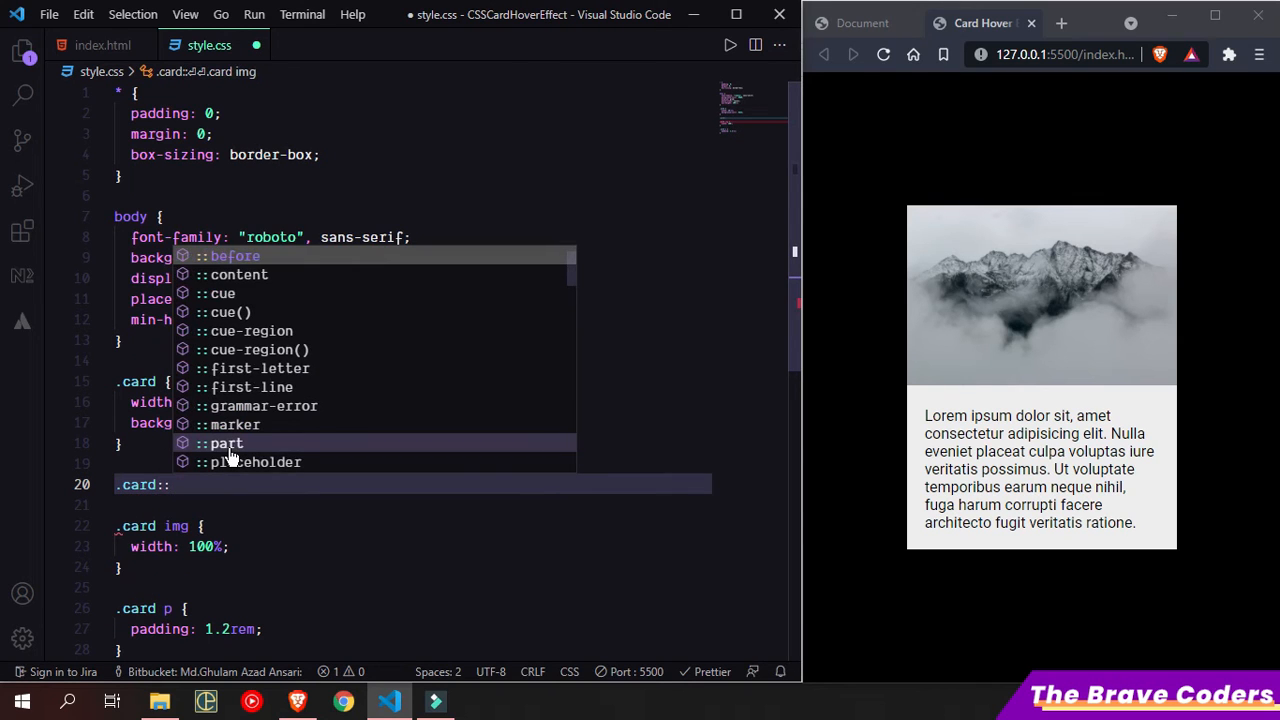
pyautogui.write('after{')
pyautogui.click(413, 505)
pyautogui.write("content: '';")
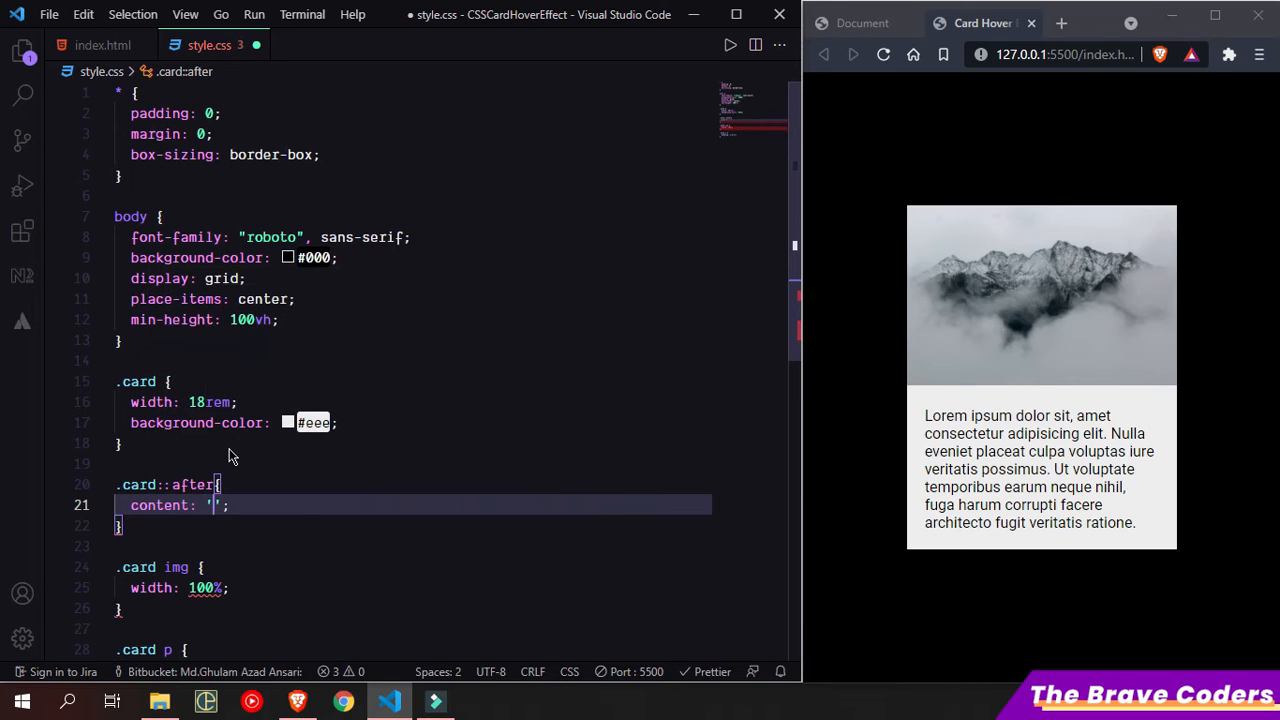
pyautogui.write('position: absolute;')
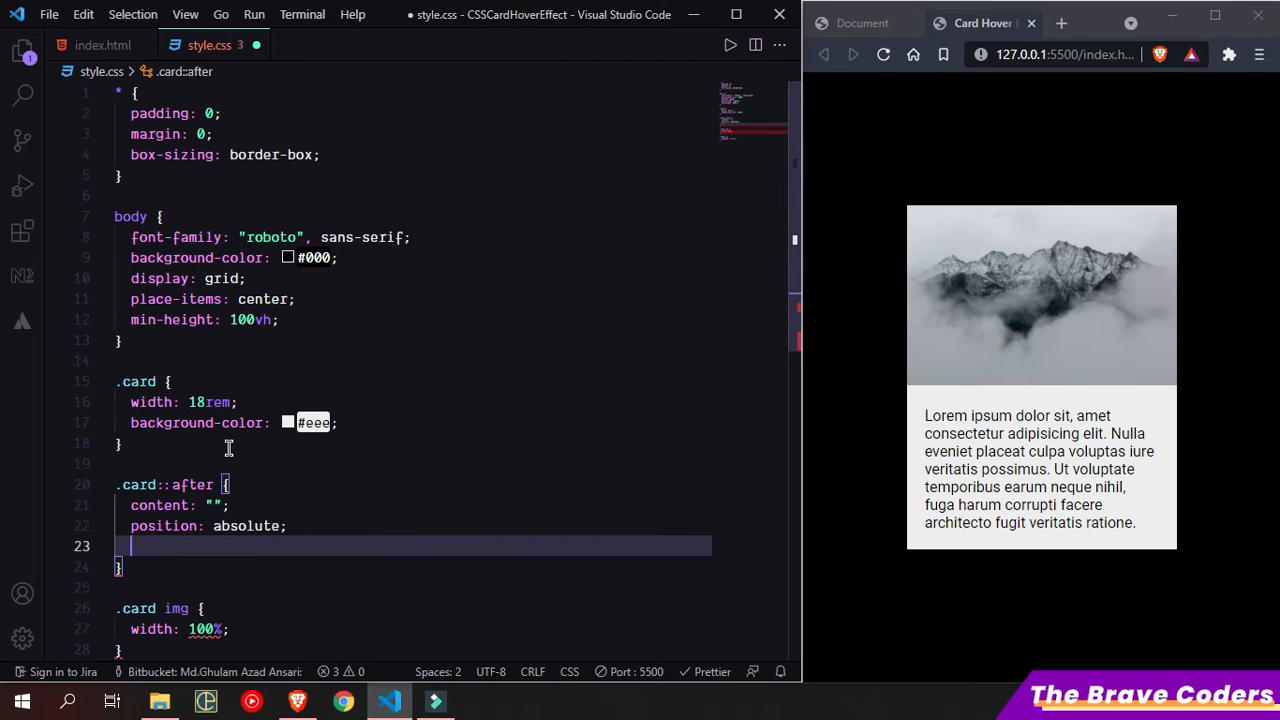
pyautogui.write('width: 100%;')
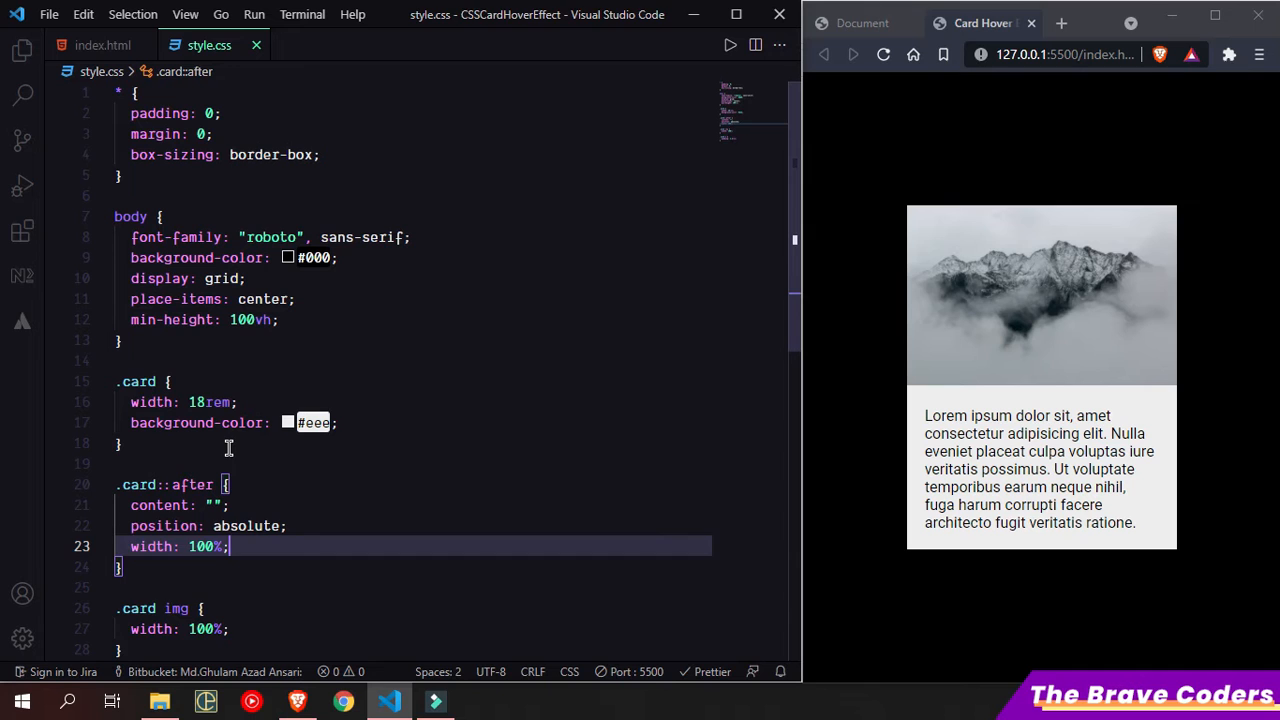
pyautogui.write('height: 1;')
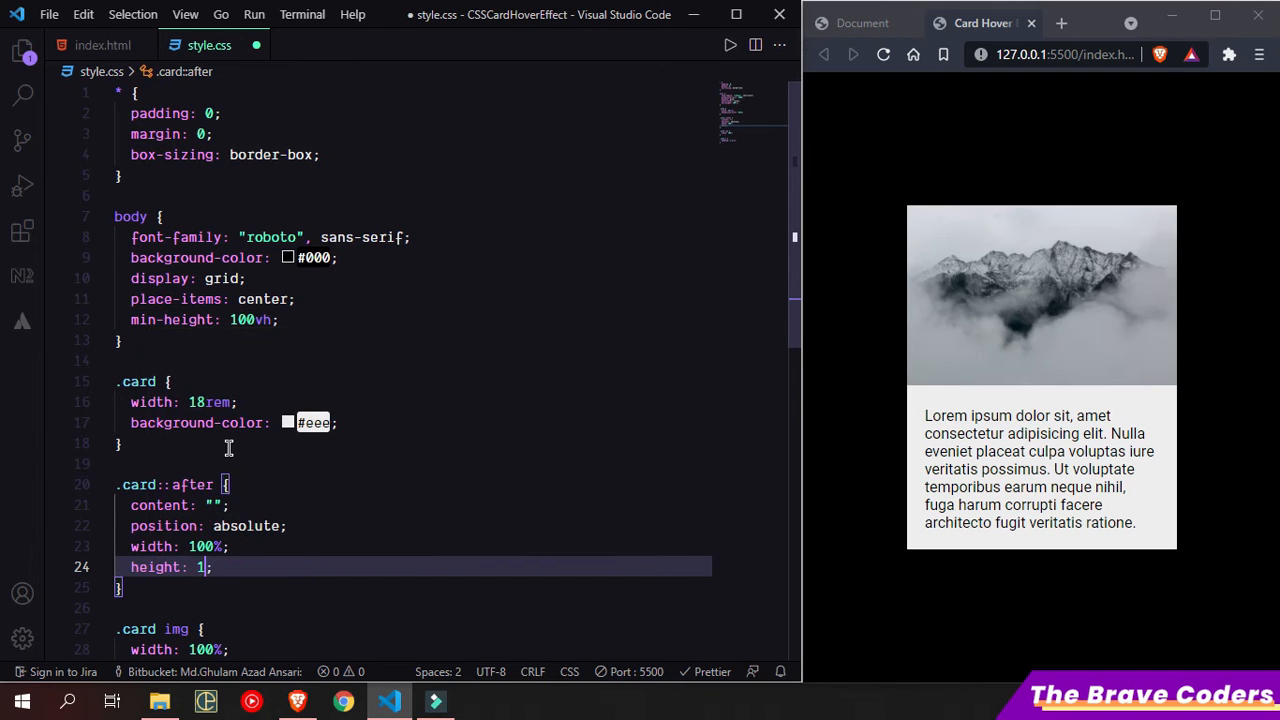
pyautogui.write('00%')
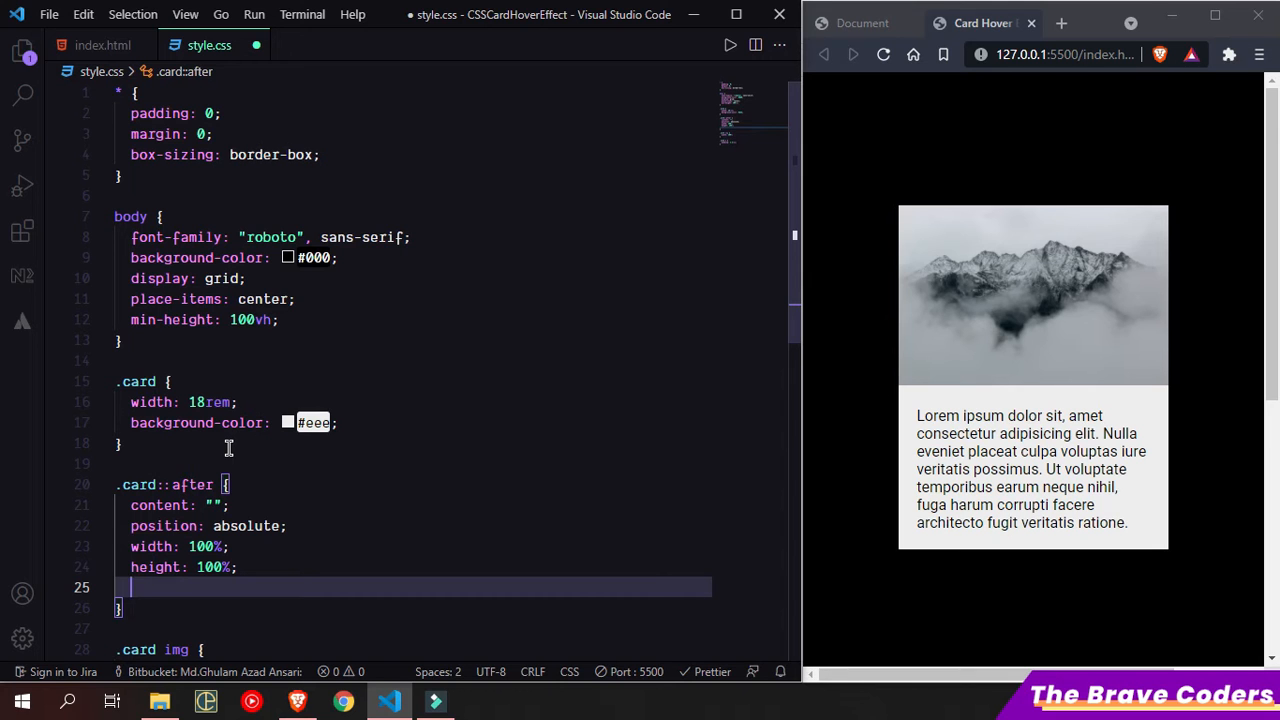
pyautogui.write('background-color: red;')
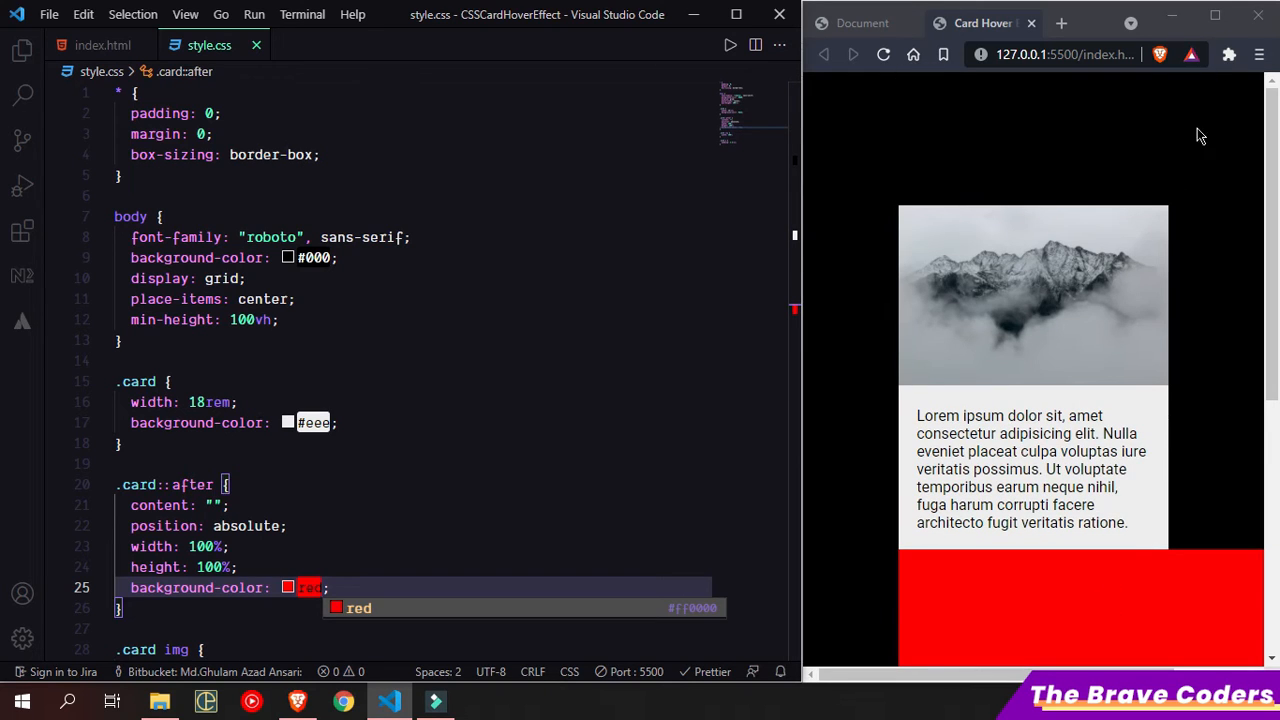
pyautogui.moveTo(1026, 227)
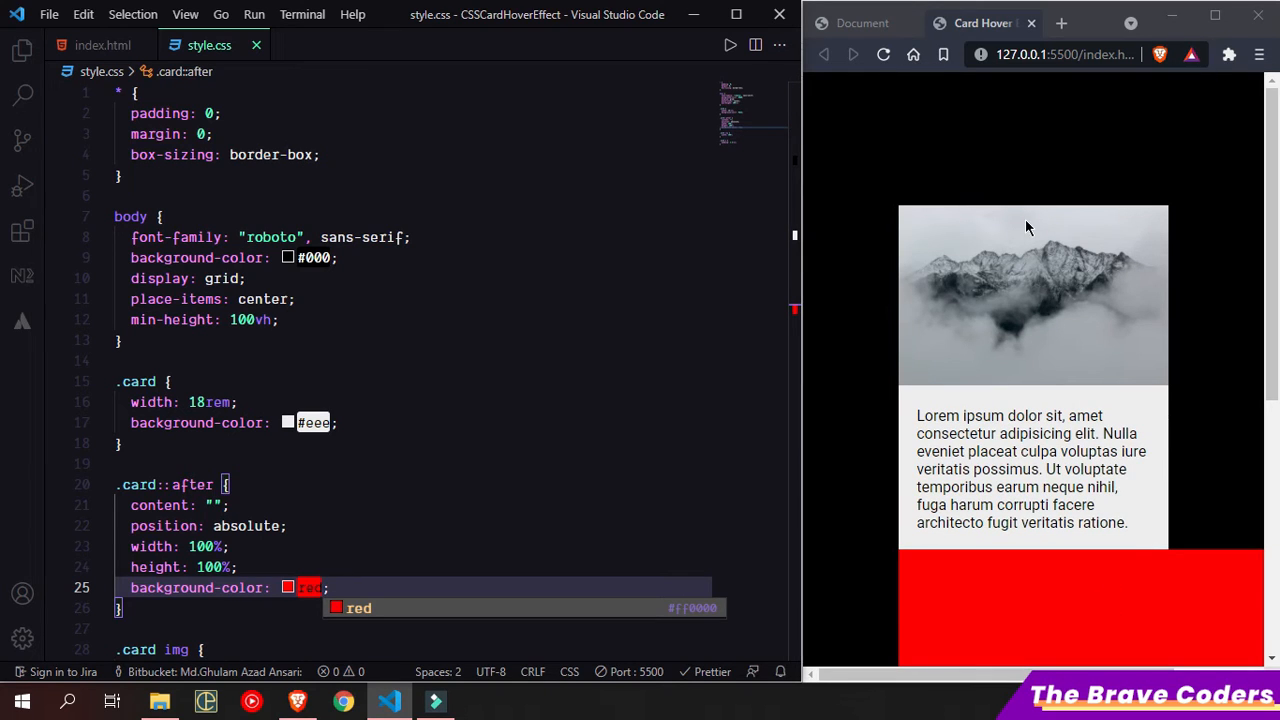
pyautogui.moveTo(1007, 345)
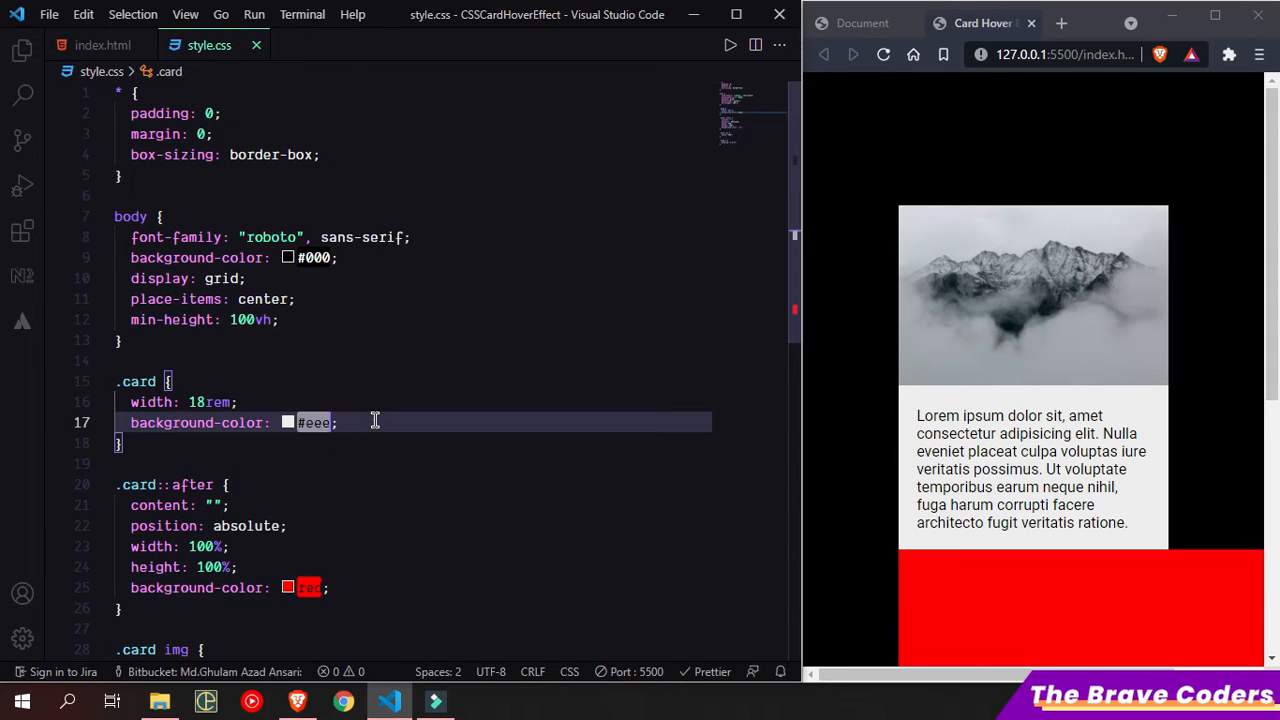
# Step: Give .card position: relative and pin the layer at top 0, left 0
pyautogui.write('position: relative;')
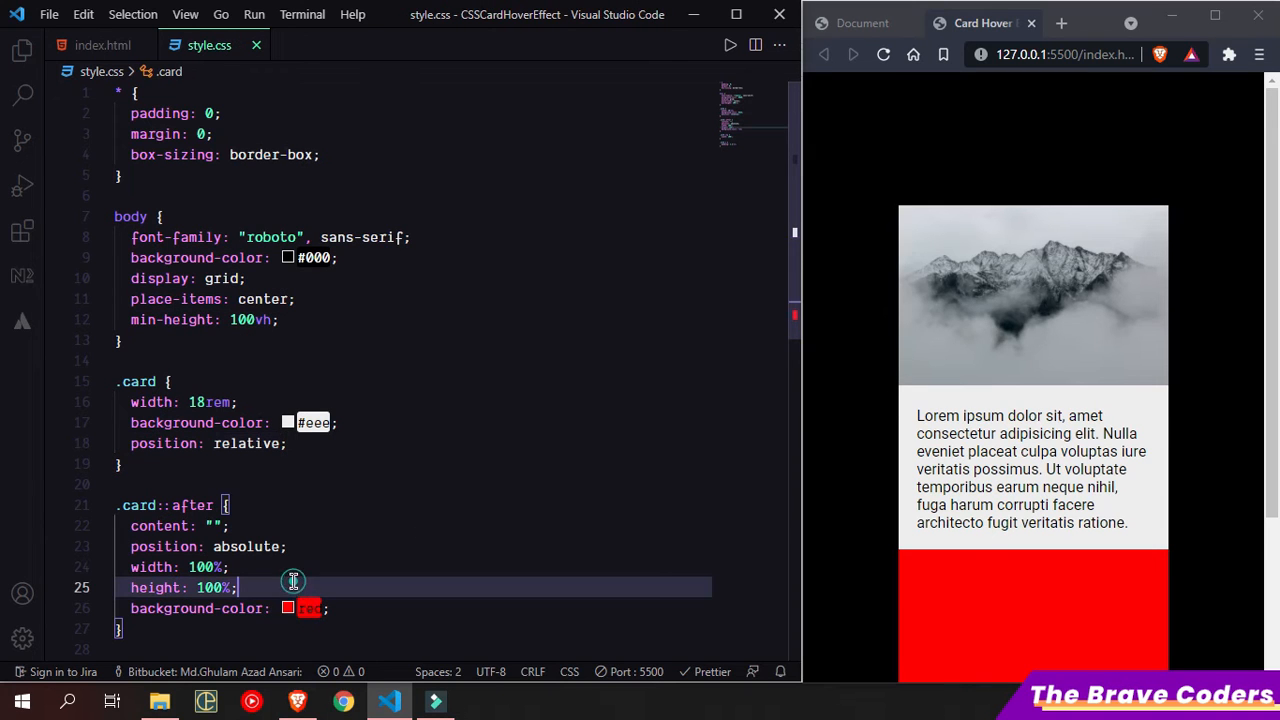
pyautogui.write('top: 0;')
pyautogui.write('left: ;')
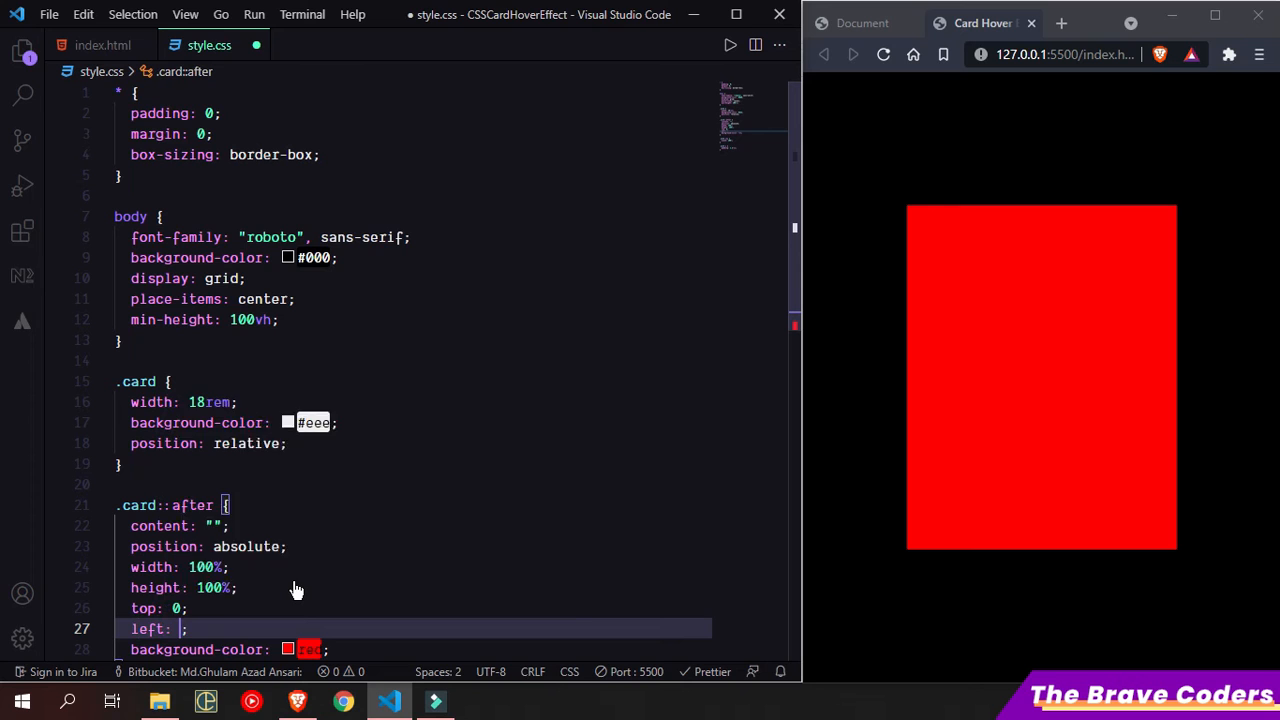
pyautogui.write('0')
pyautogui.write('.card')
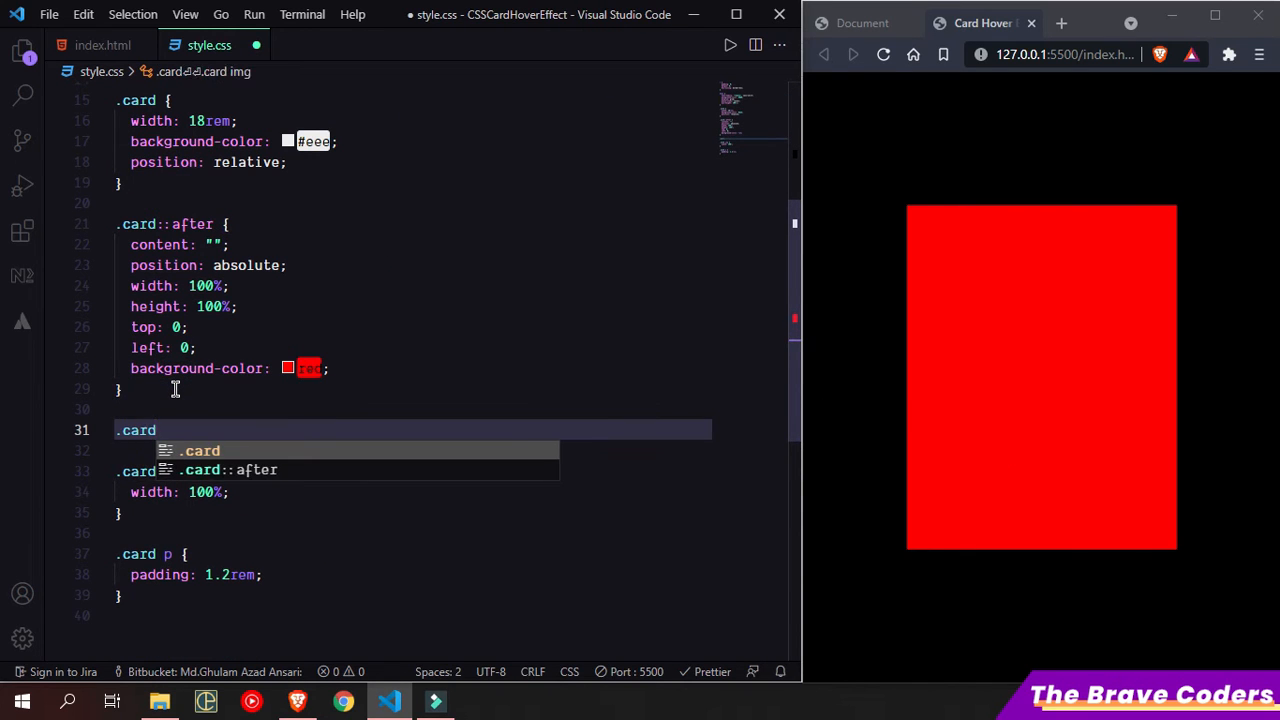
# Step: Add a .card:hover::after rule with transform: rotate(15deg)
pyautogui.write(':hove')
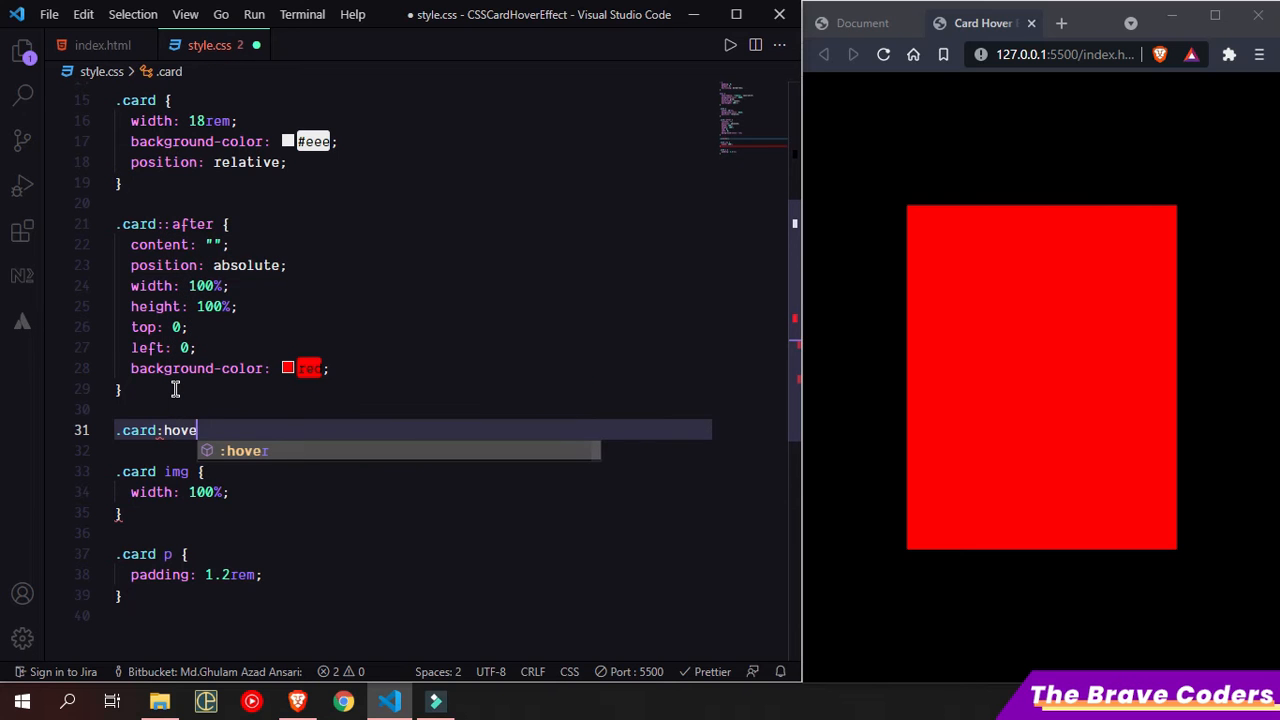
pyautogui.write('r::after{')
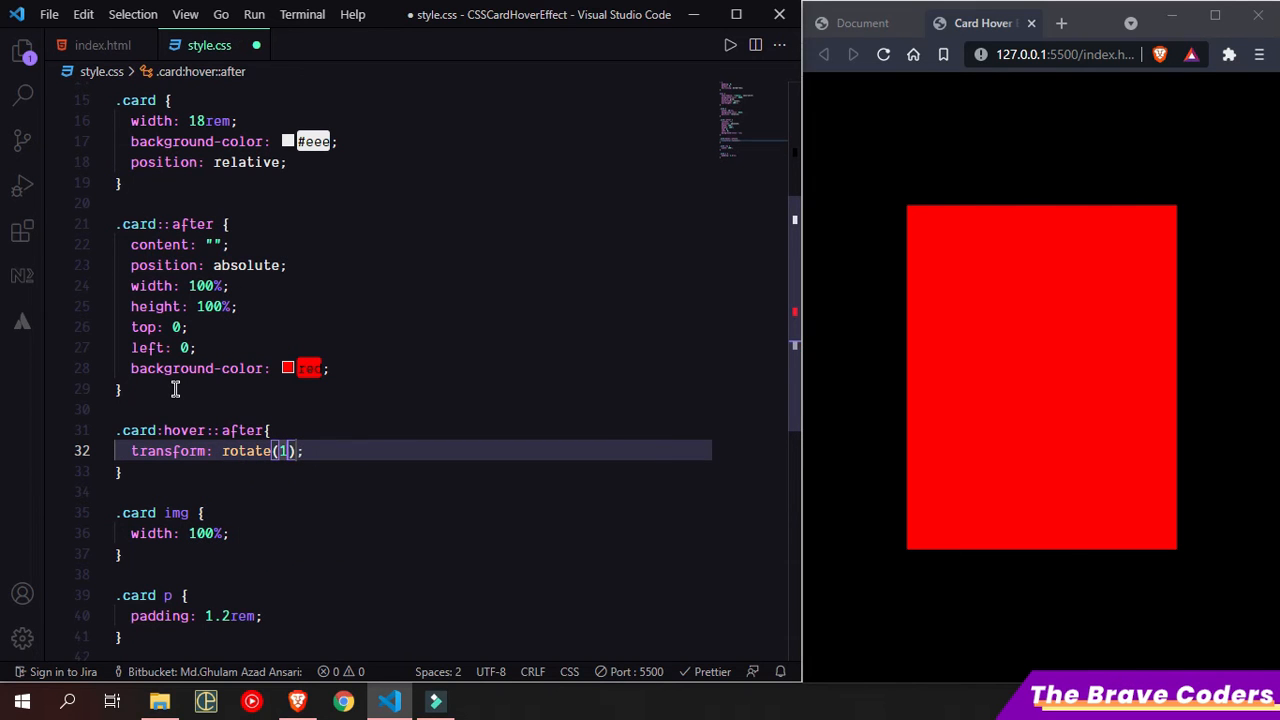
pyautogui.write('45')
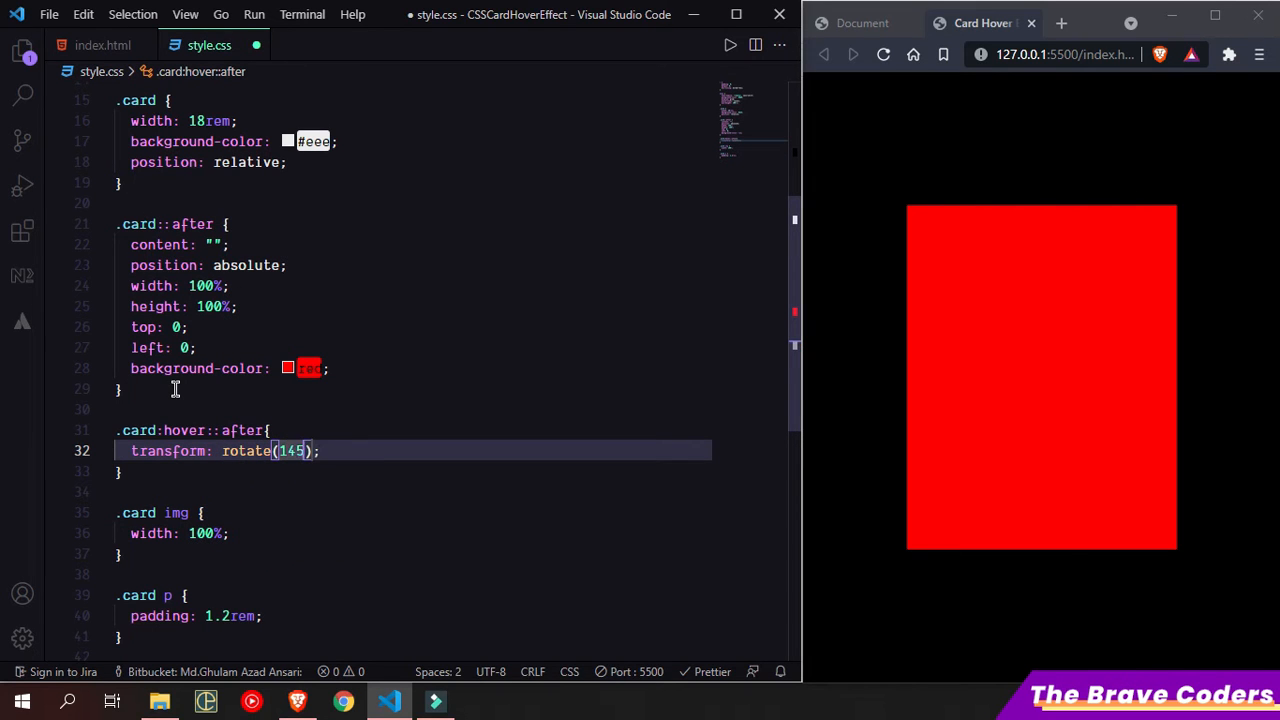
pyautogui.press('Backspace')
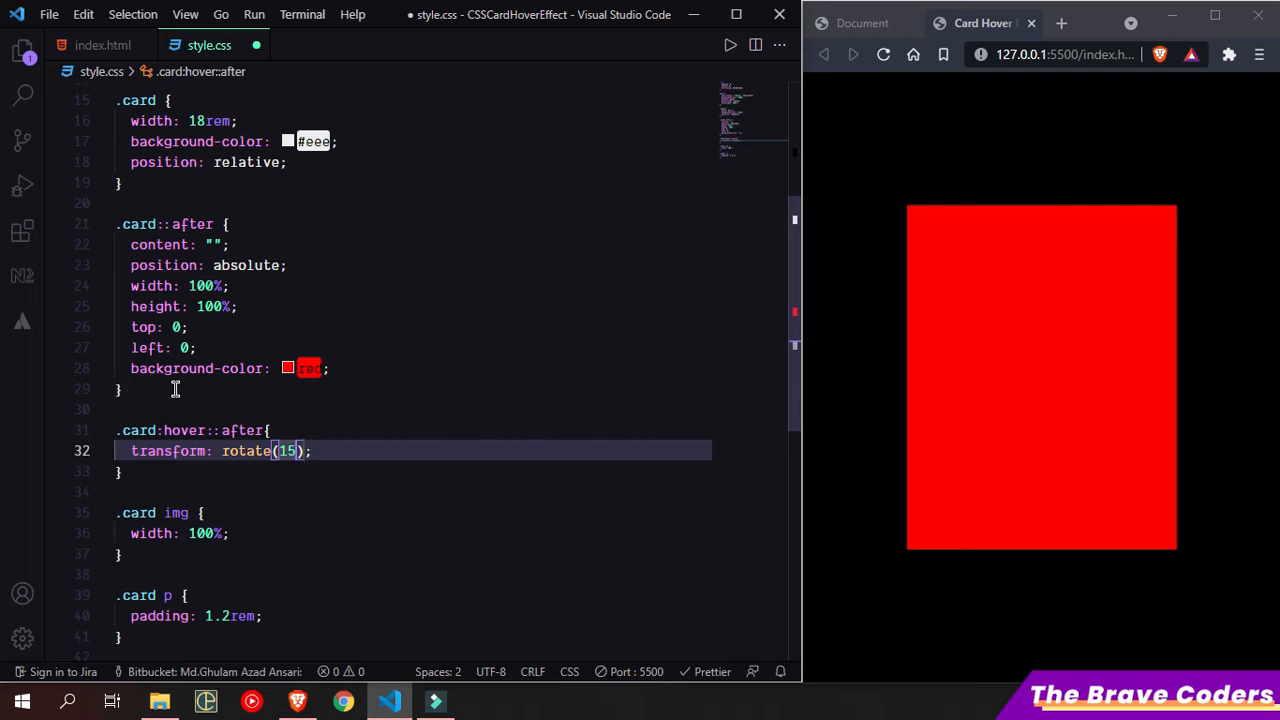
pyautogui.write('deg')
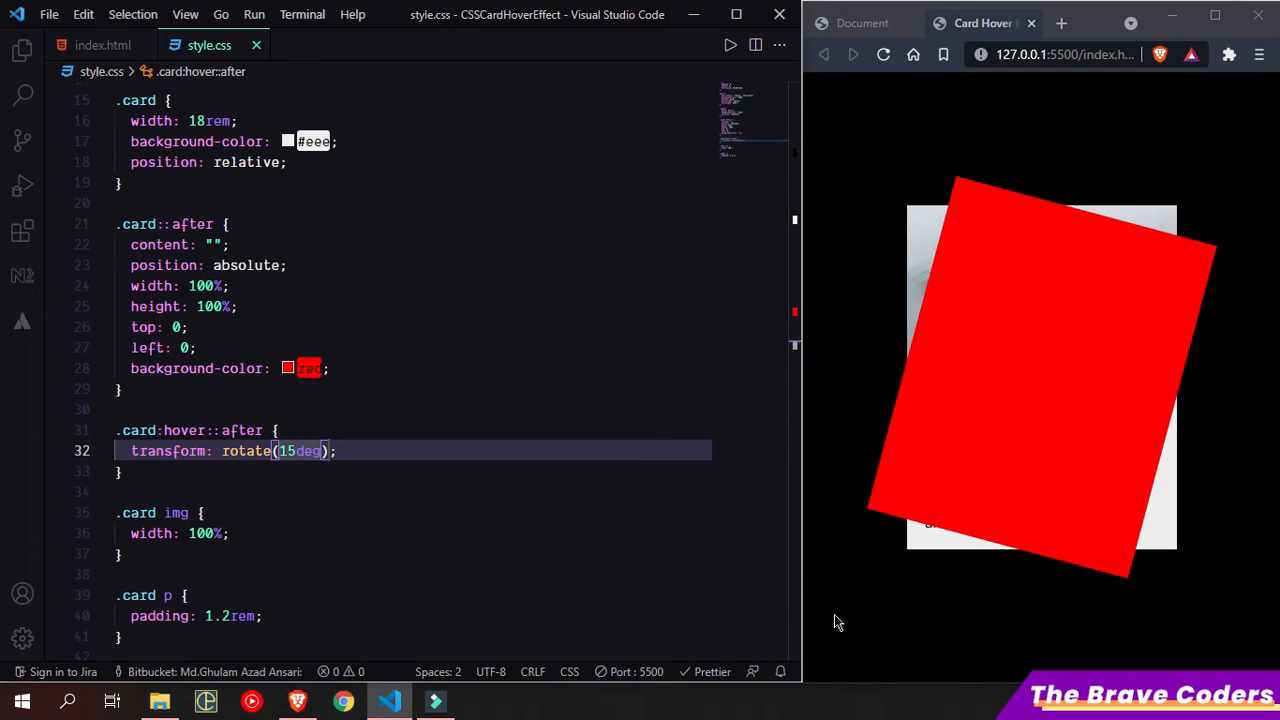
pyautogui.moveTo(1050, 338)
pyautogui.write('.card::before{')
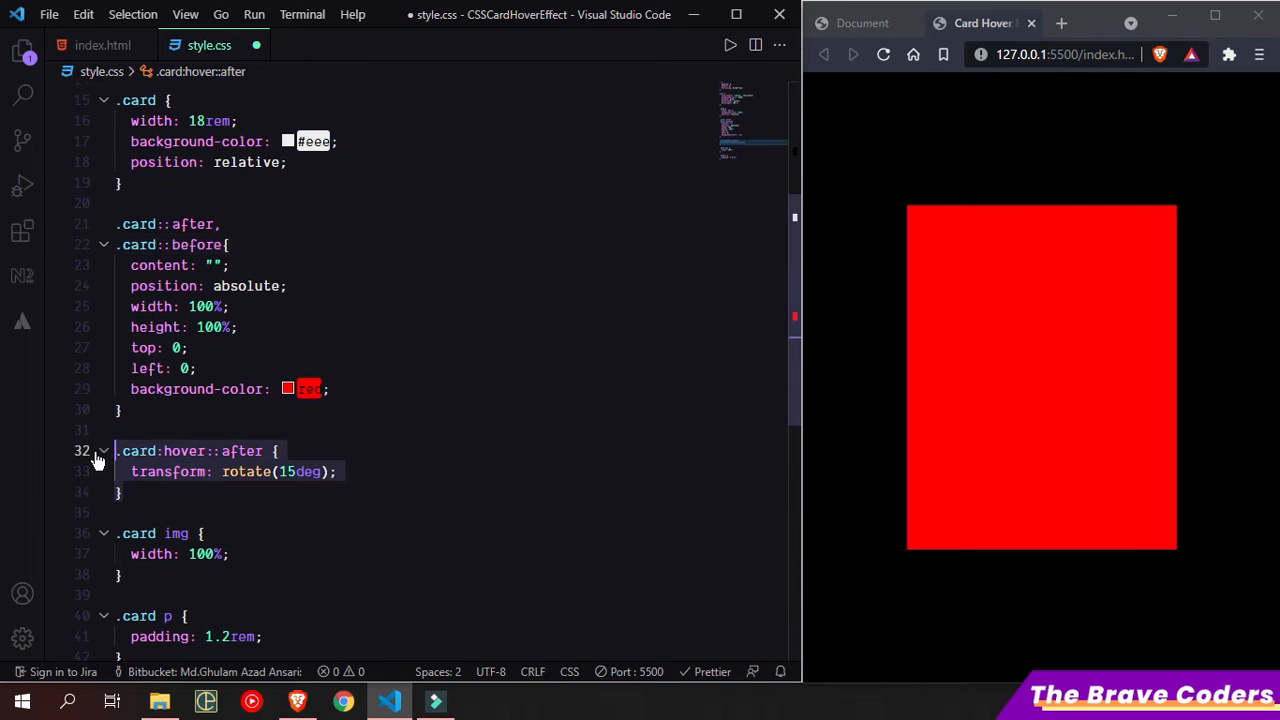
# Step: Copy the hover rotation rule for ::before and extend the shared layer selector
pyautogui.click(155, 491)
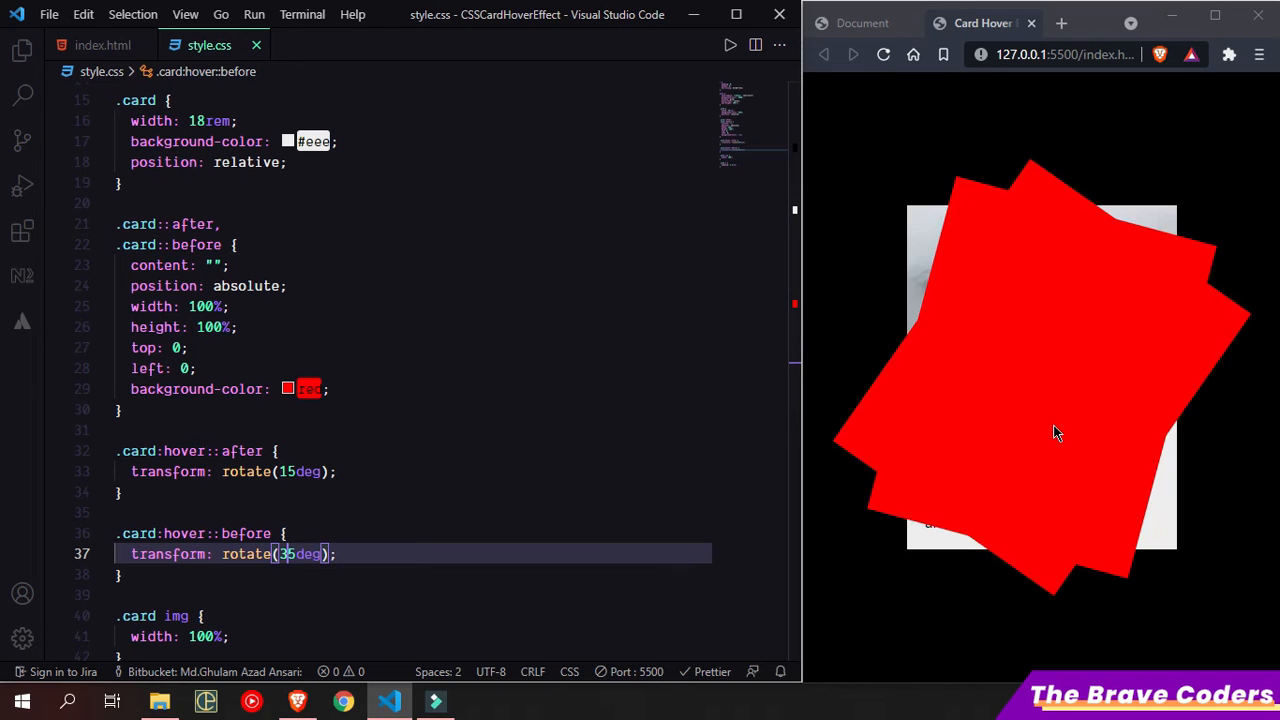
pyautogui.moveTo(1013, 486)
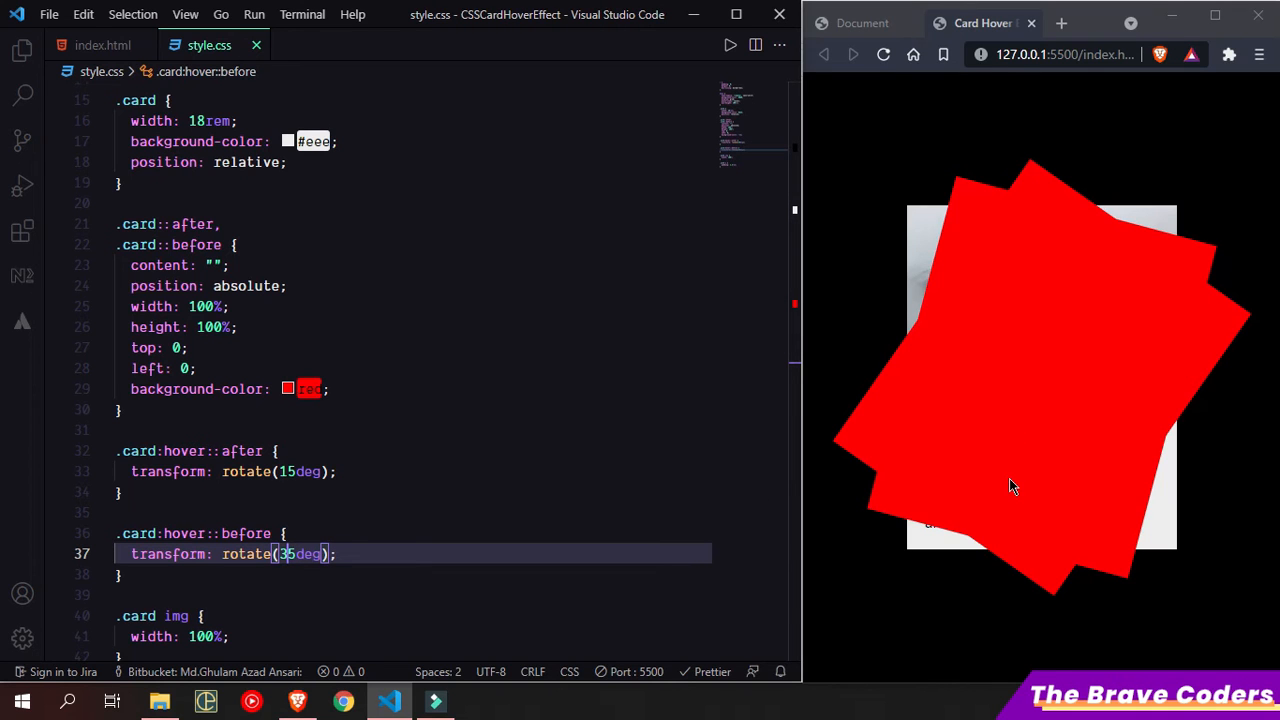
pyautogui.moveTo(419, 476)
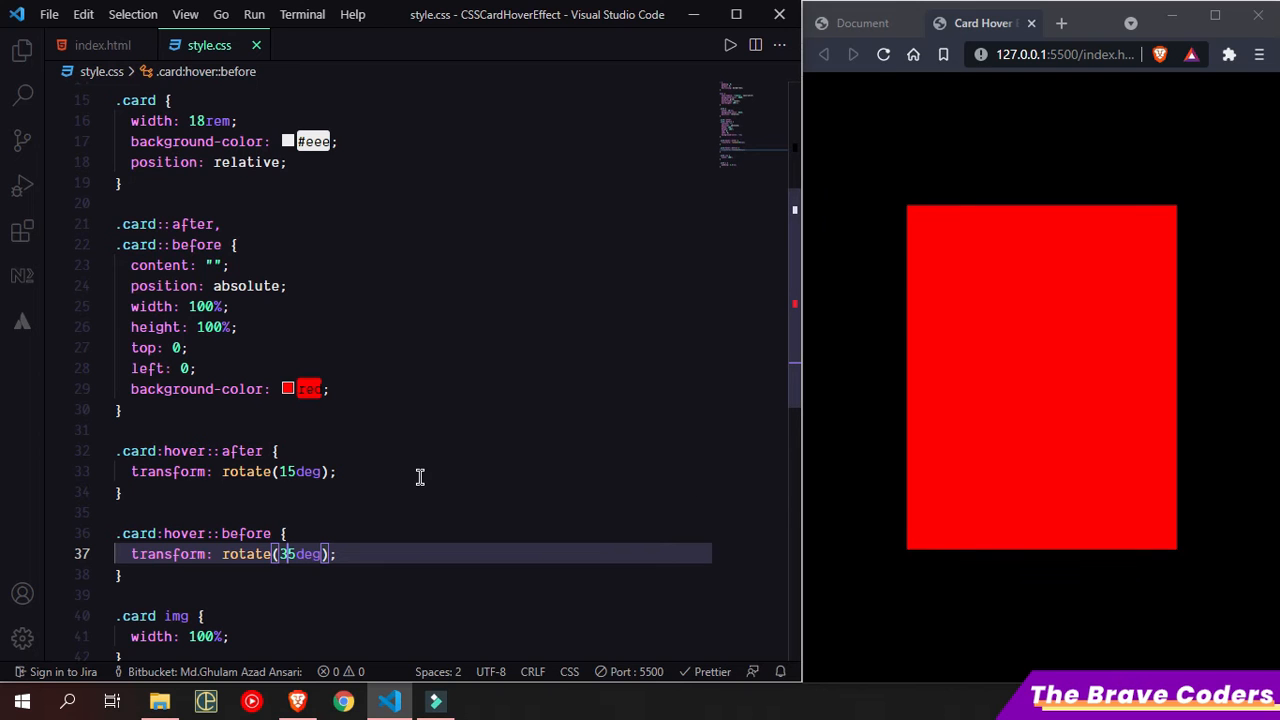
pyautogui.click(190, 368)
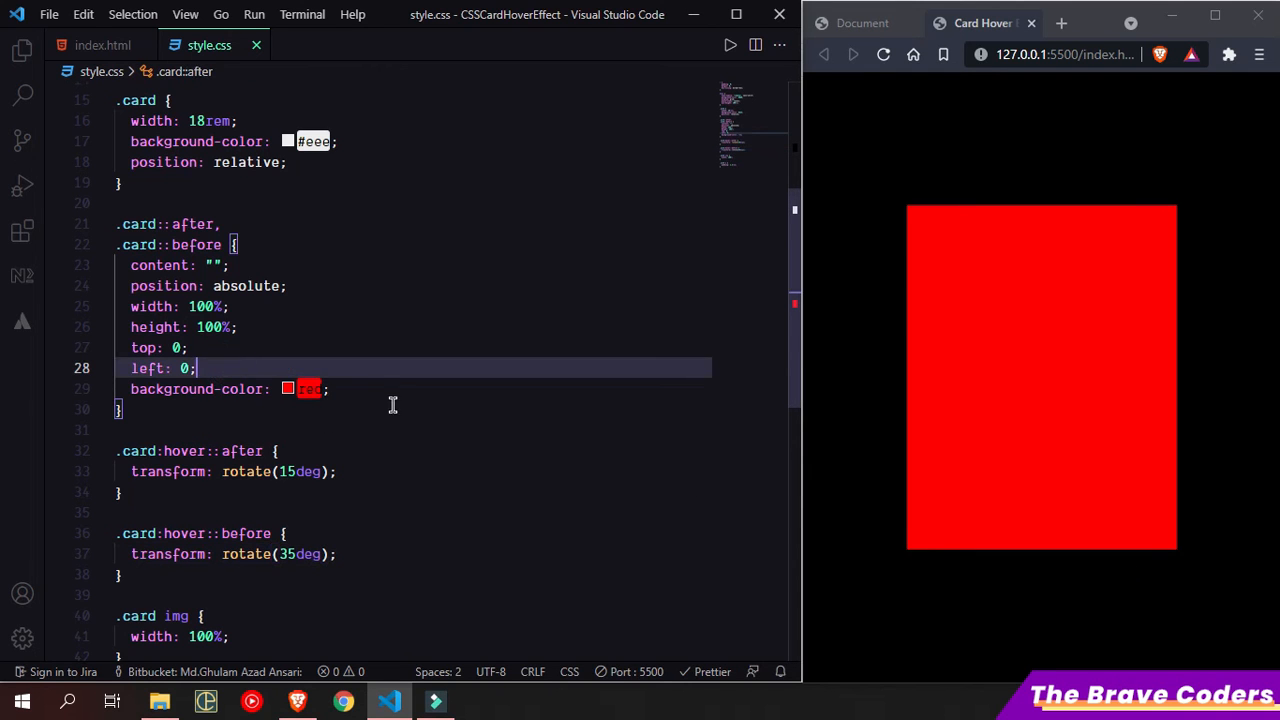
# Step: Add transition: transform 0.4s and z-index: -1 to the .card::after, .card::before rule, and save
pyautogui.write('transition: tr;')
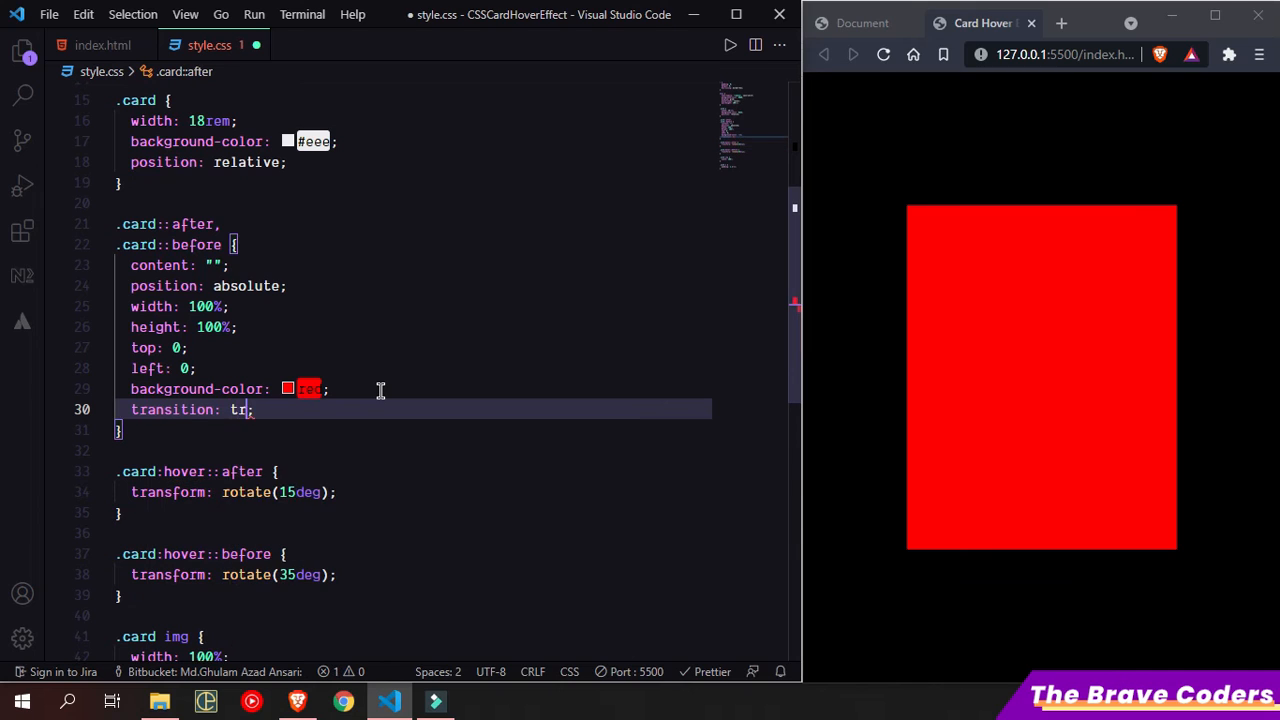
pyautogui.write('ans')
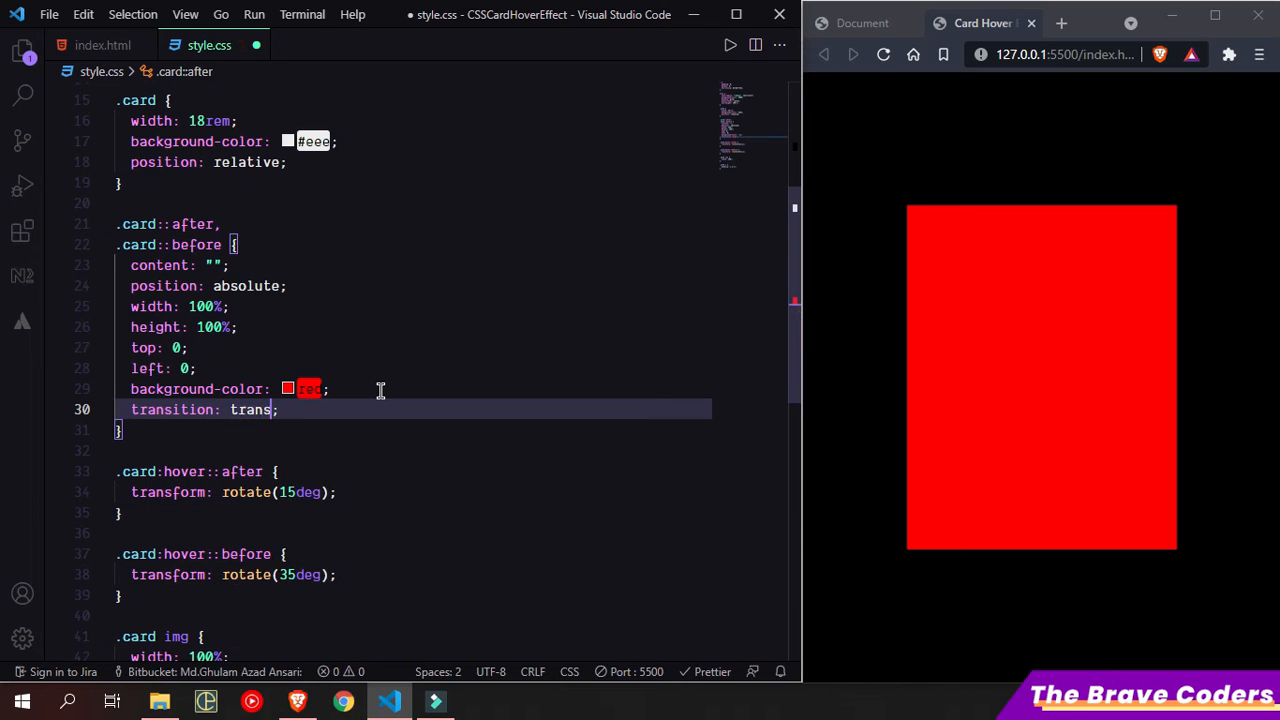
pyautogui.write('form')
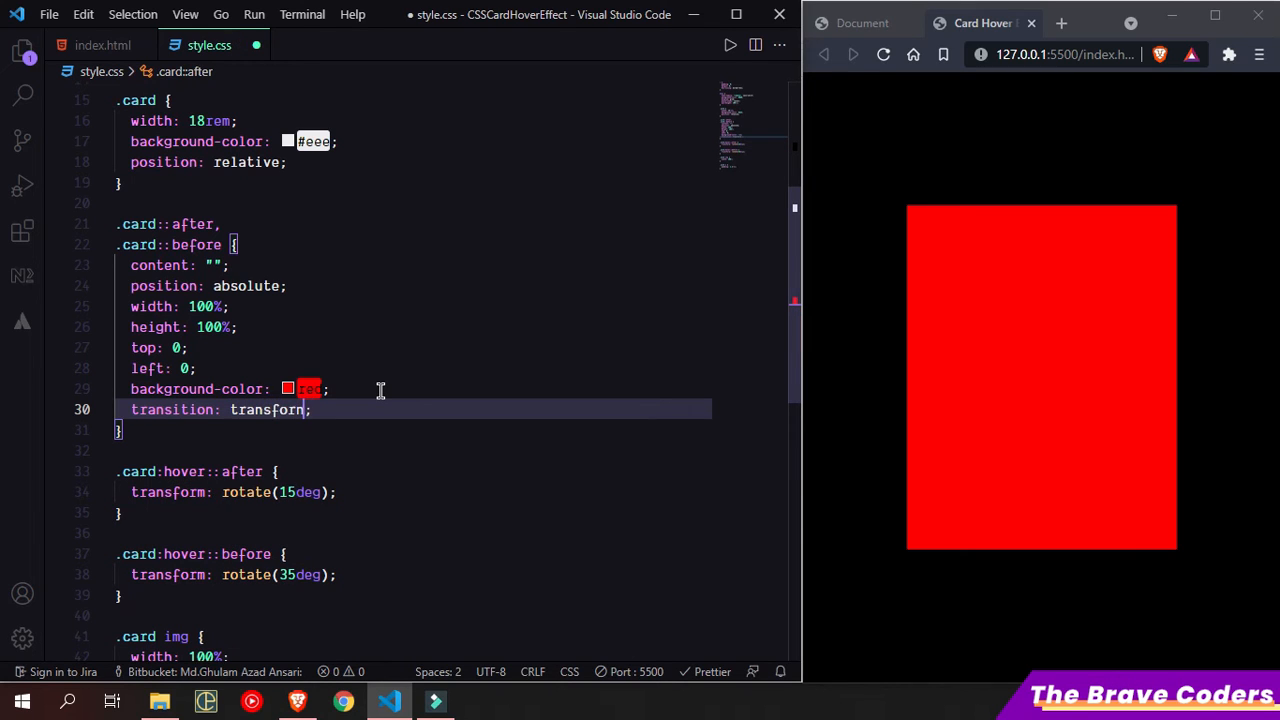
pyautogui.write('.4s')
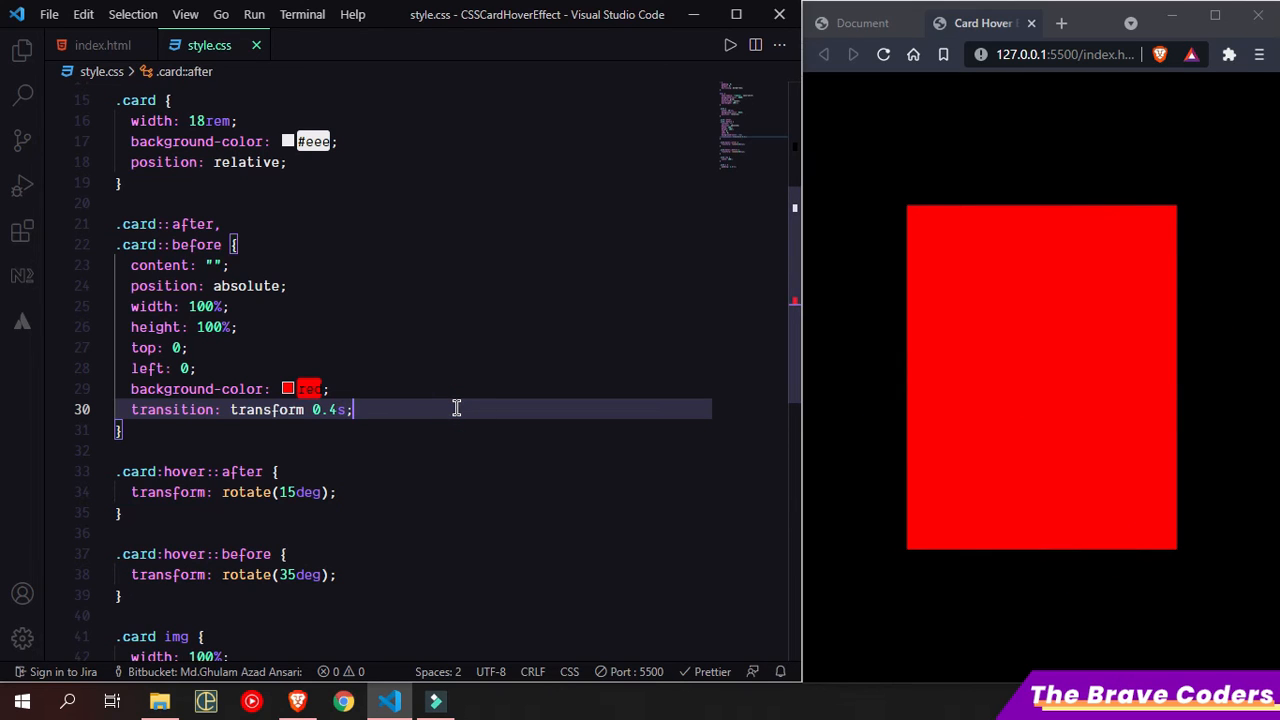
pyautogui.write('zin')
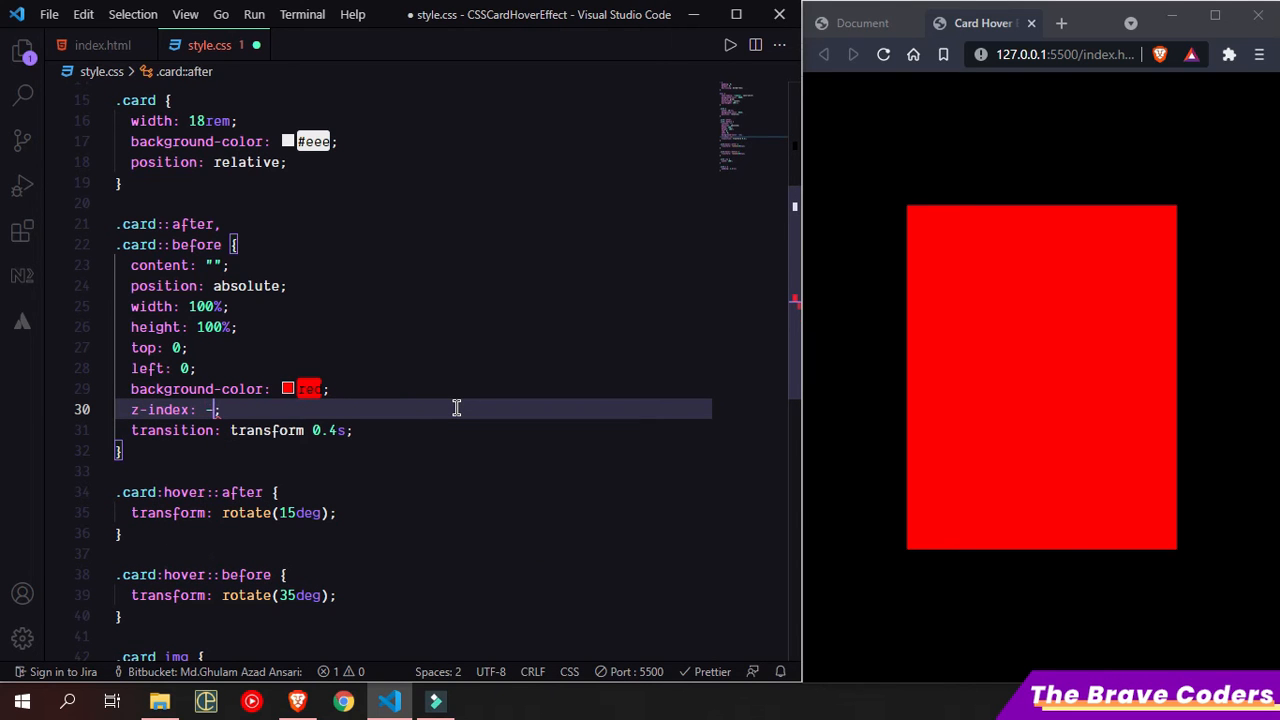
pyautogui.write('1')
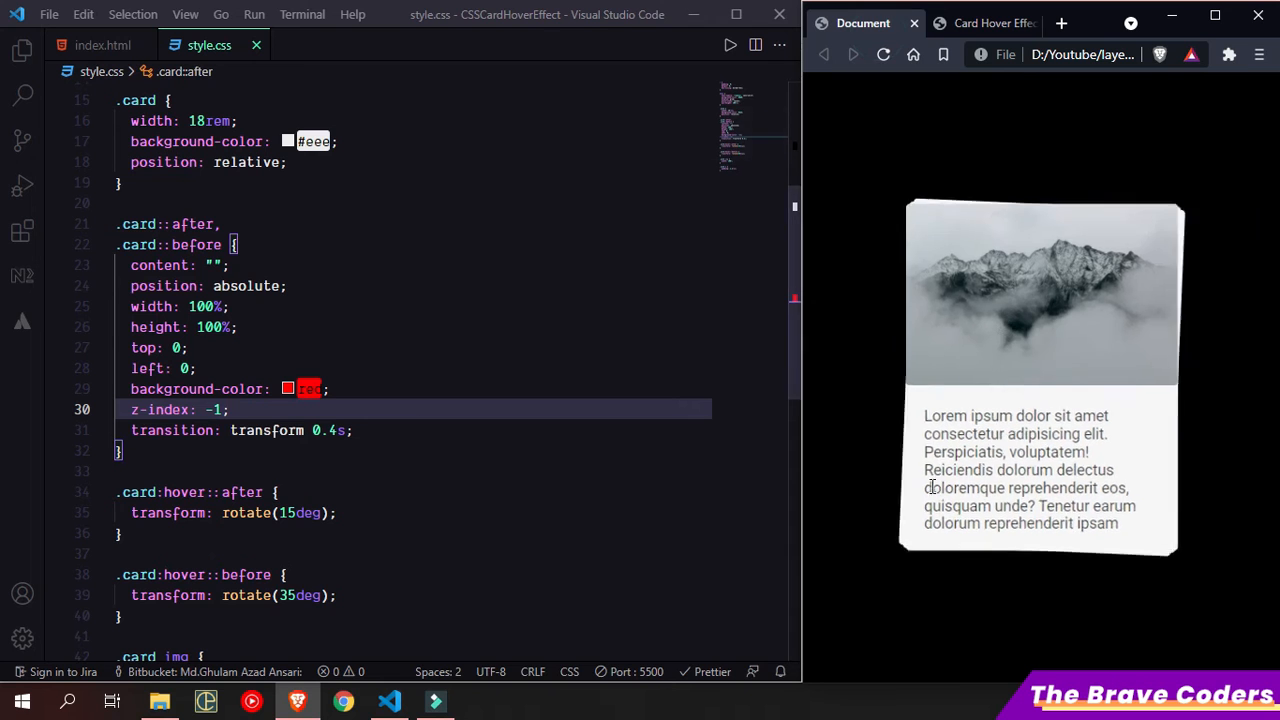
pyautogui.moveTo(1062, 347)
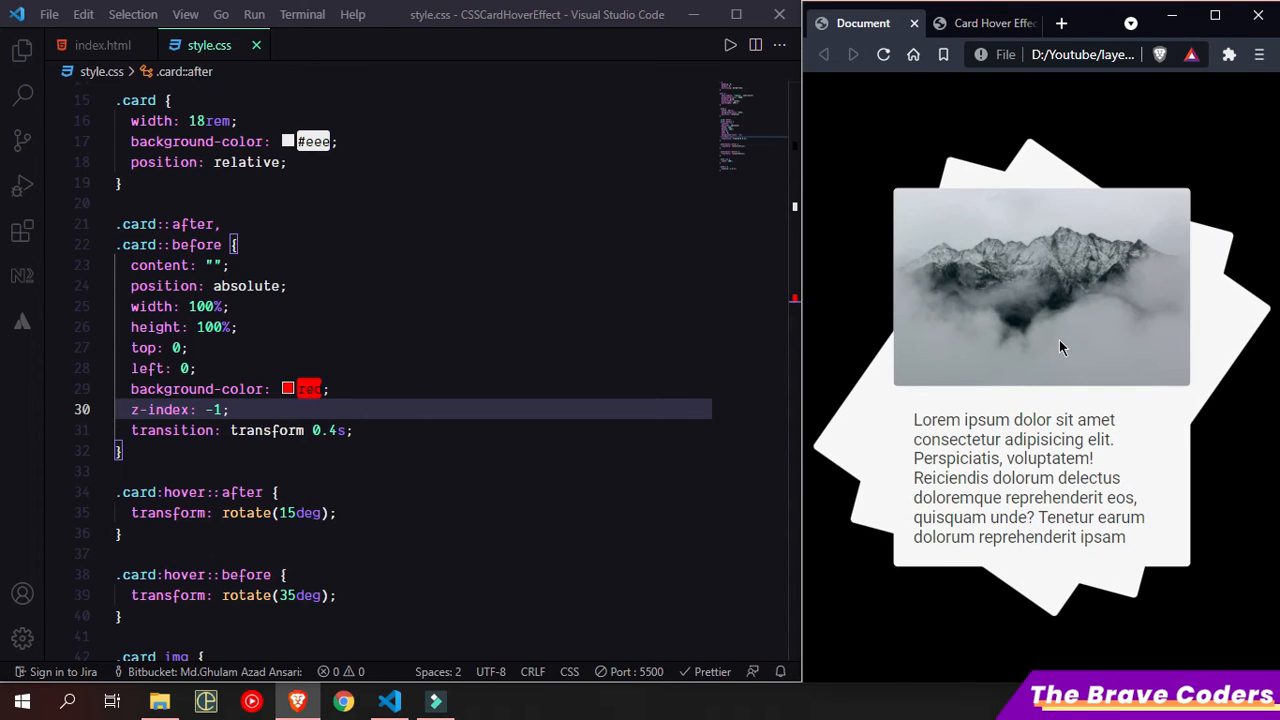
pyautogui.click(985, 23)
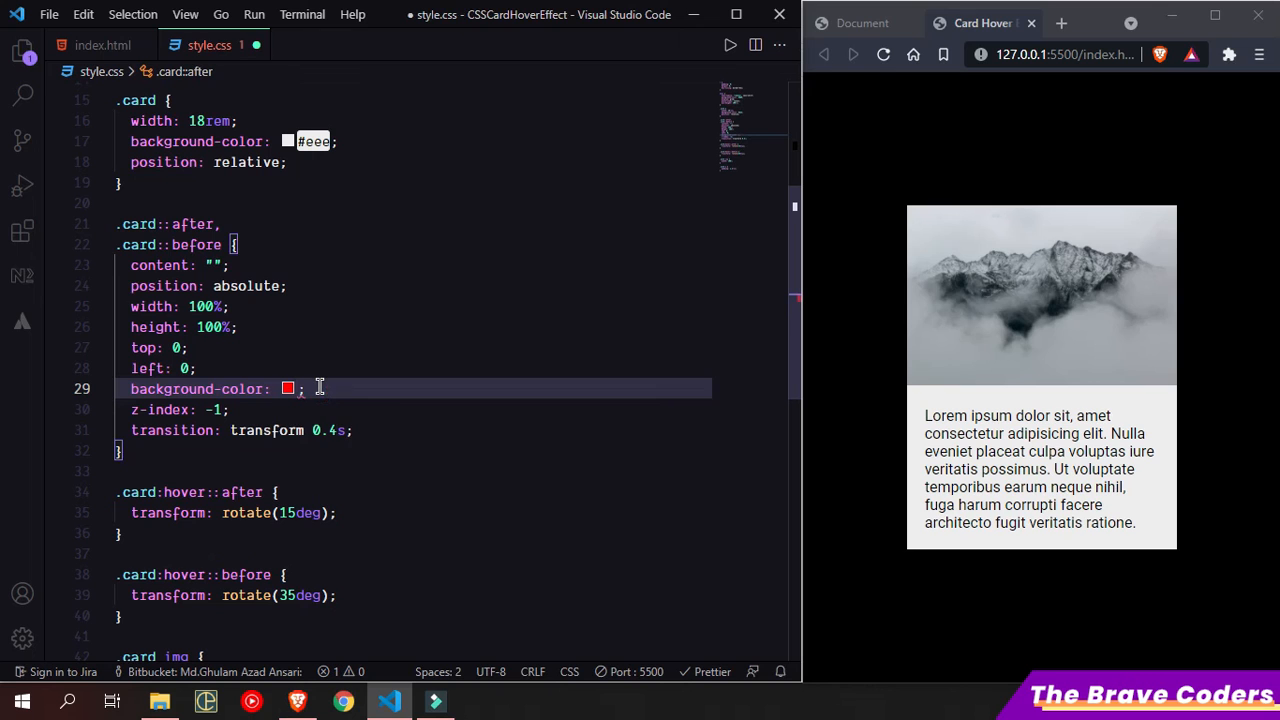
# Step: Set the layers' background-color to inherit and add a .card:hover rule with transform: scale(1.1)
pyautogui.write('inherit')
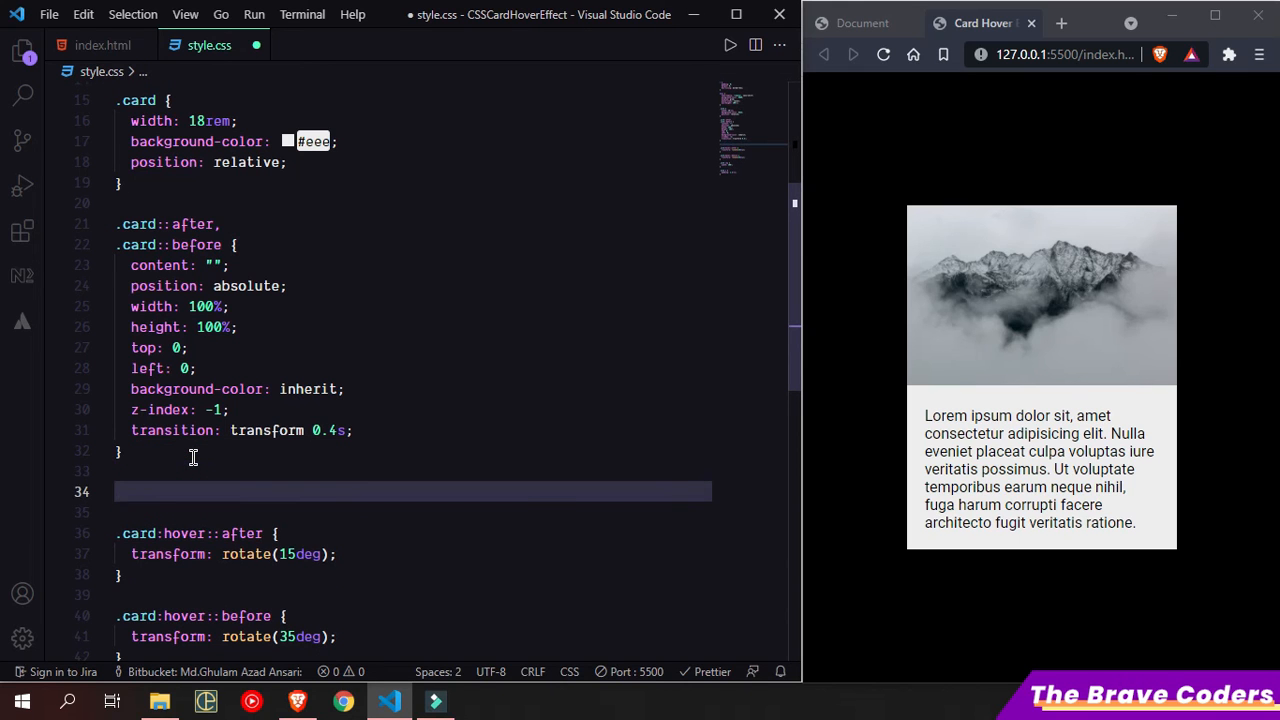
pyautogui.write('.card:hover{')
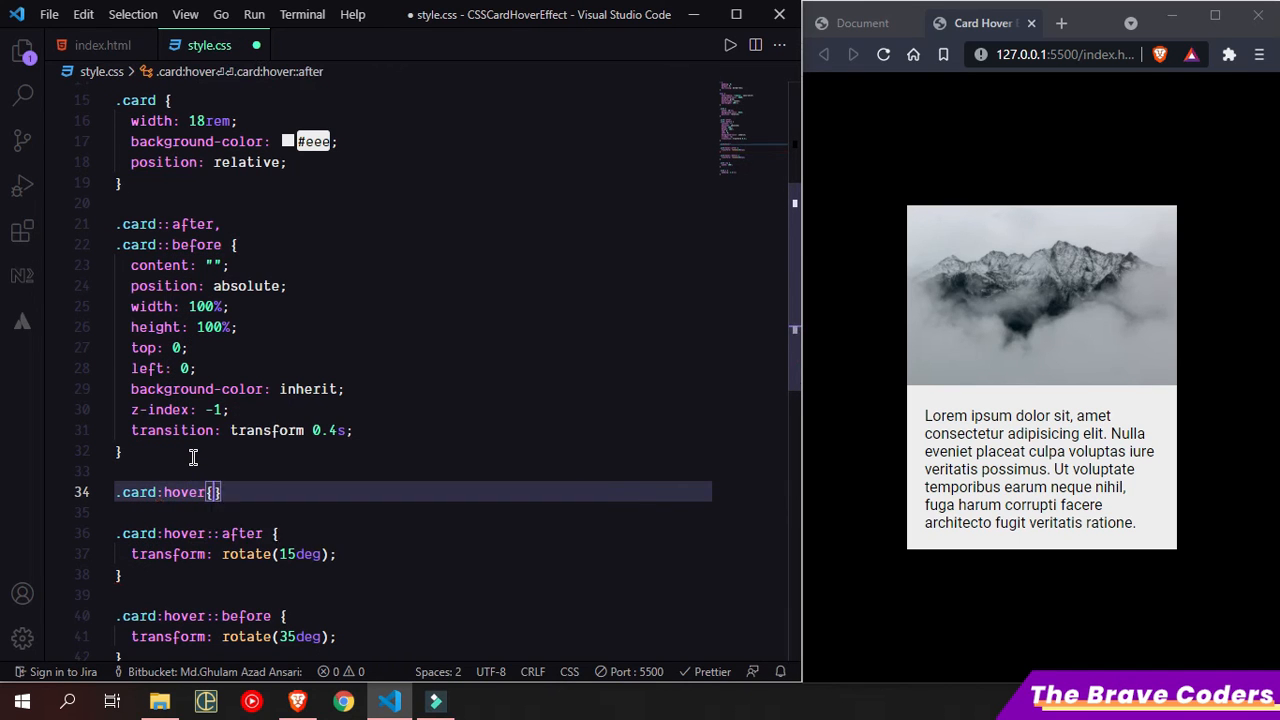
pyautogui.write('transform: ;')
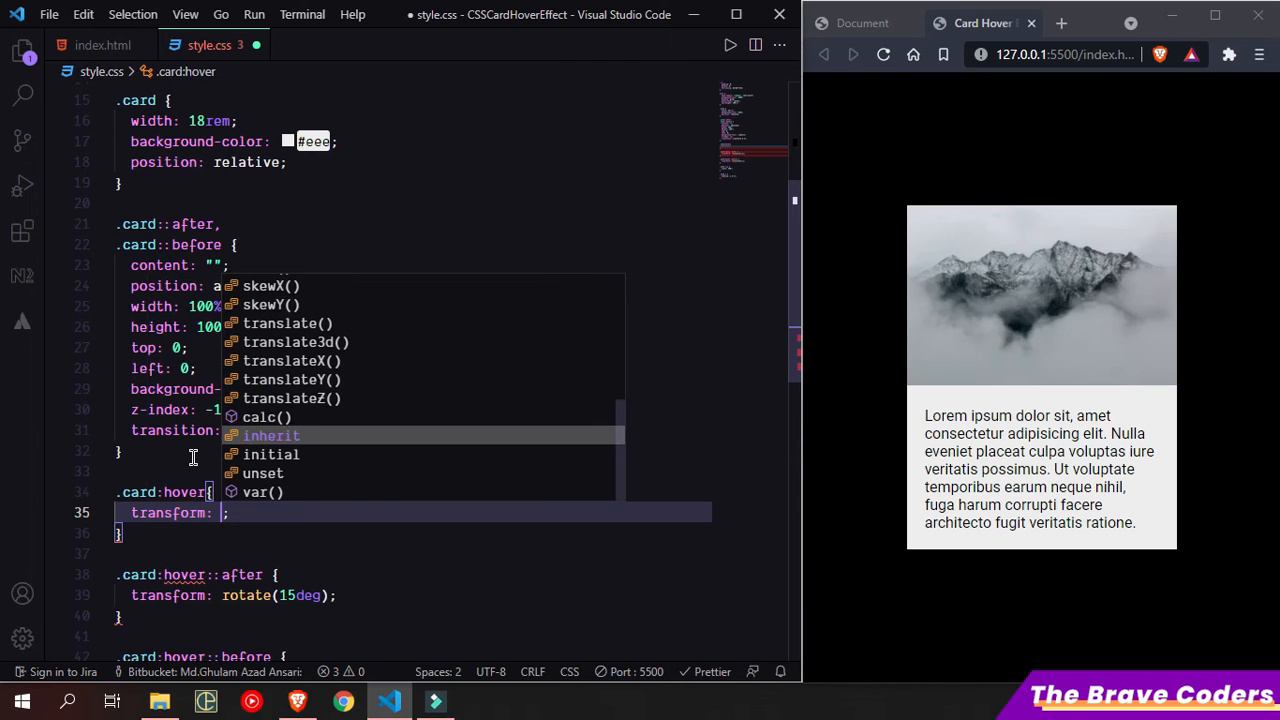
pyautogui.write('scale(1.1)')
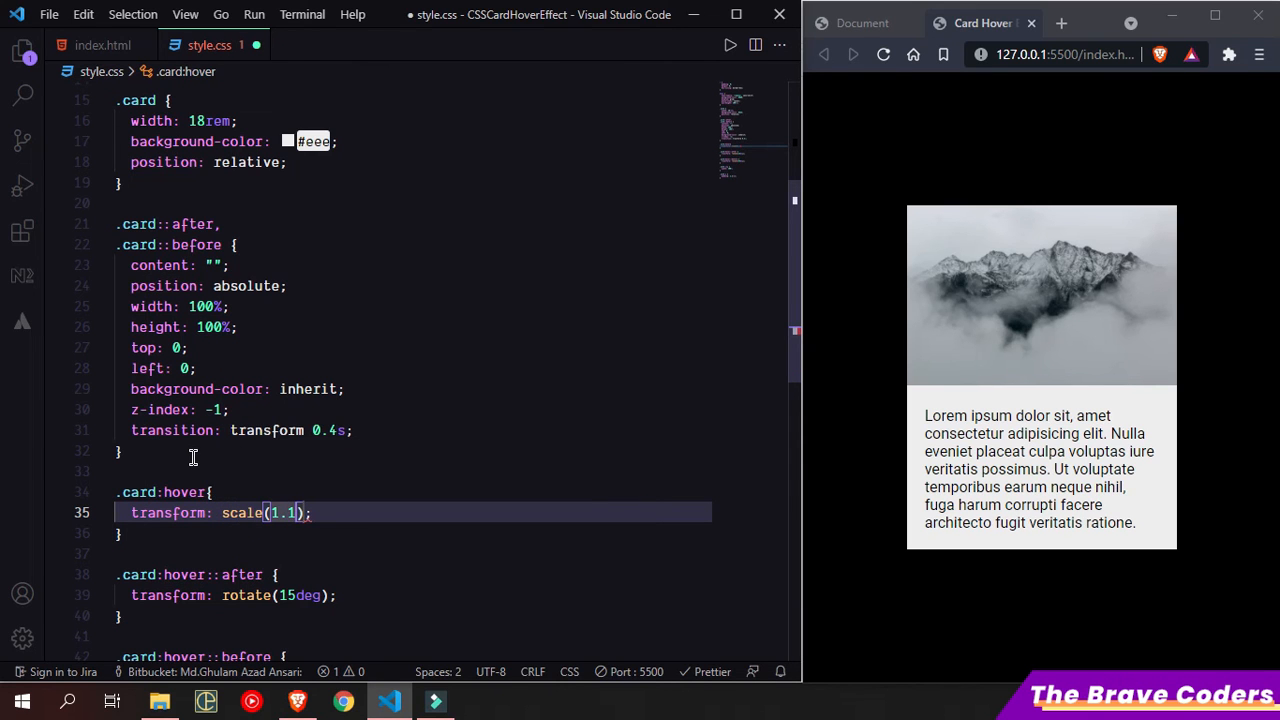
pyautogui.moveTo(1035, 363)
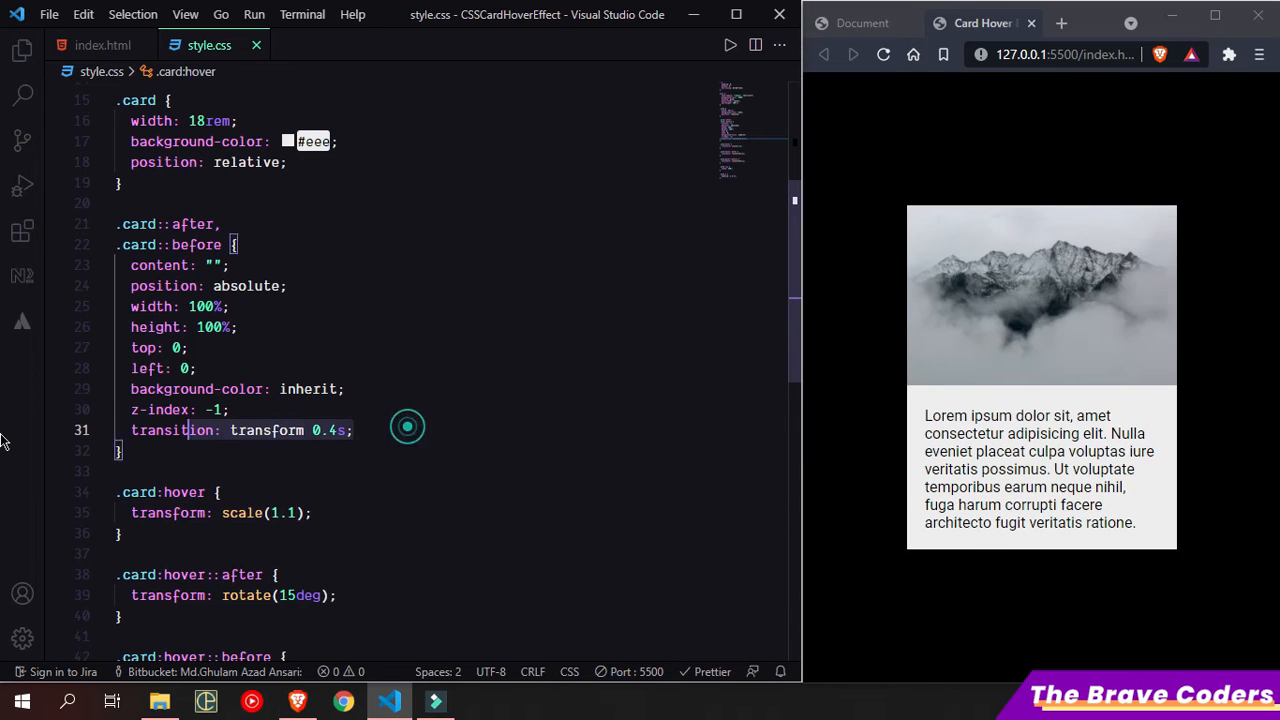
# Step: Add transition: transform 0.4s to the .card rule and save
pyautogui.click(338, 162)
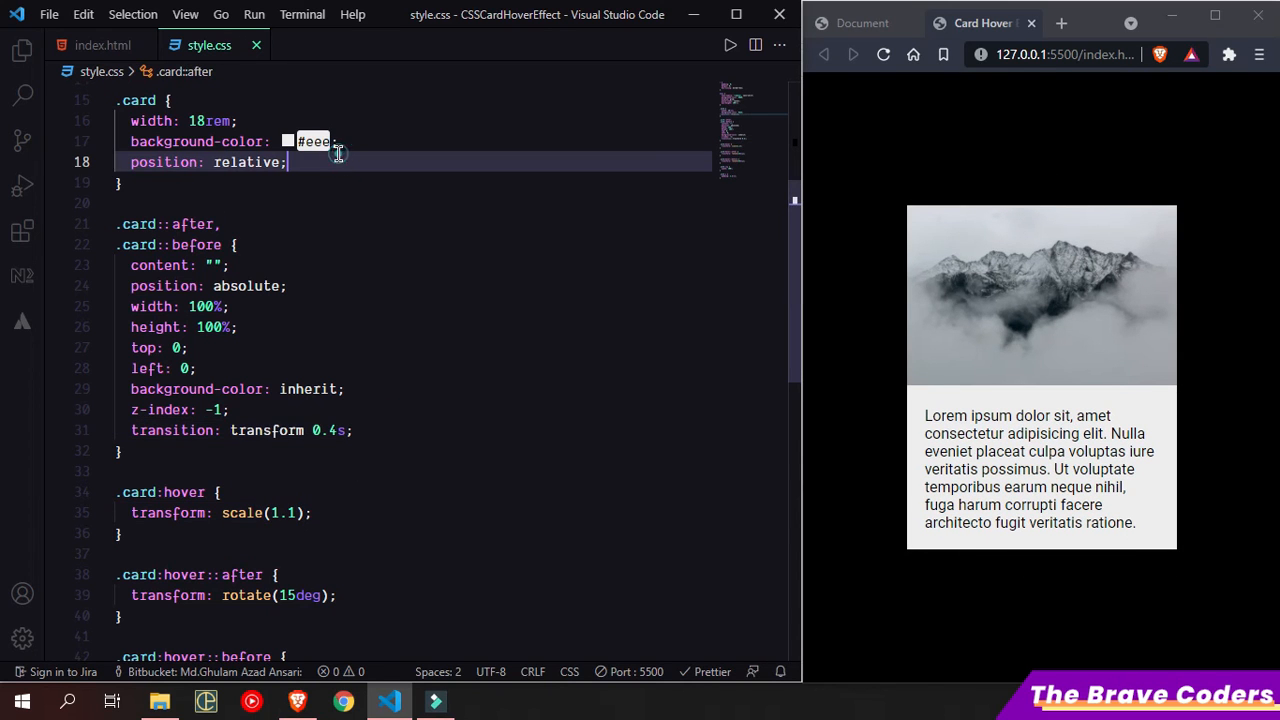
pyautogui.write('transition: transform 0.4s;')
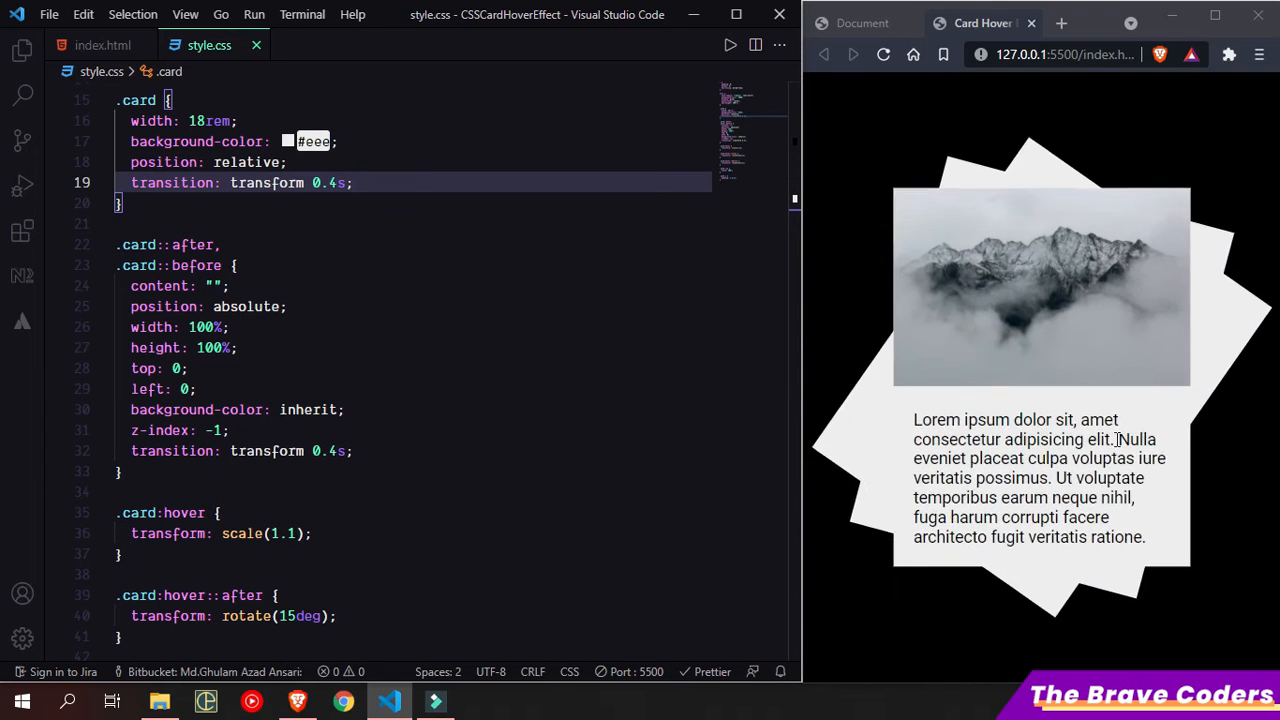
pyautogui.click(862, 23)
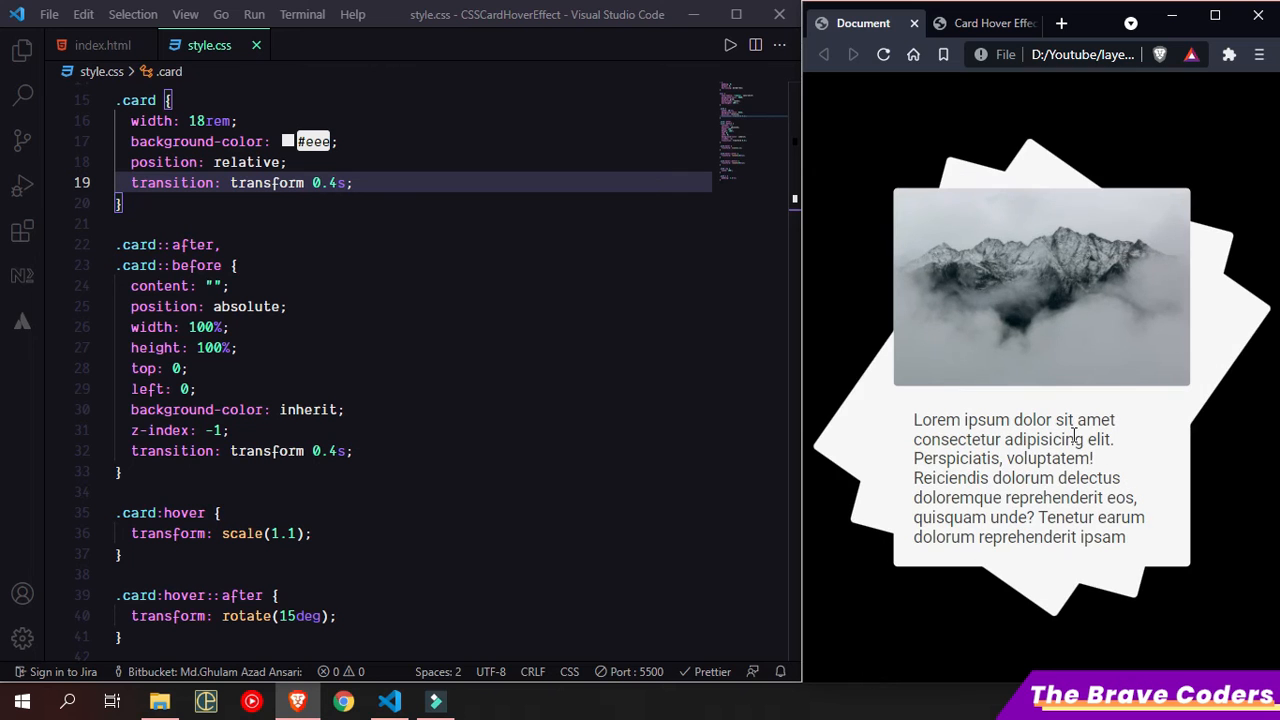
pyautogui.moveTo(918, 201)
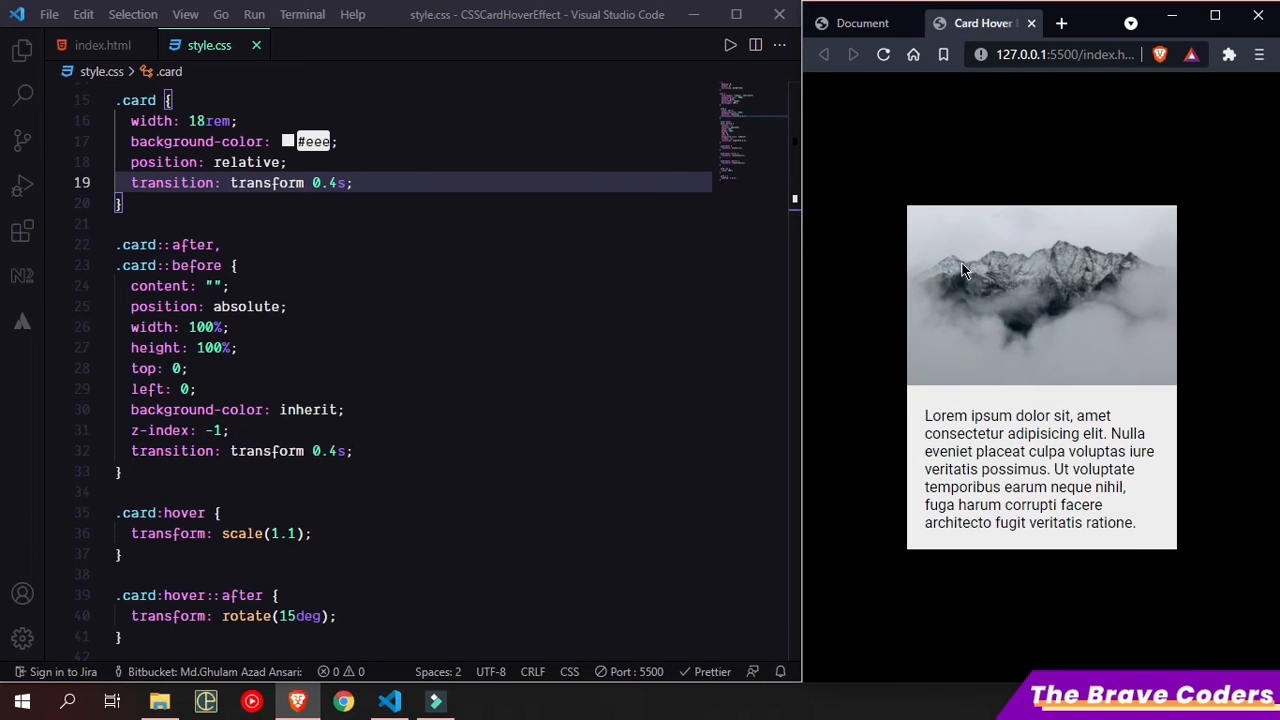
pyautogui.moveTo(960, 315)
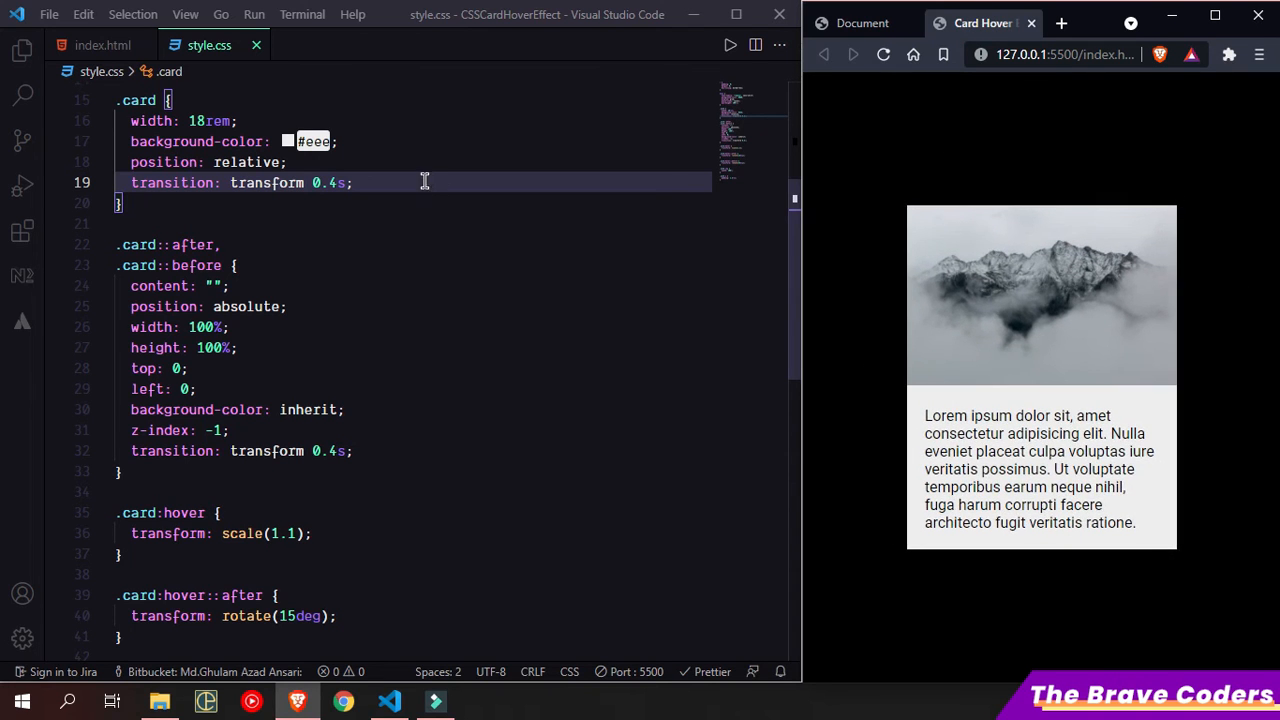
# Step: Add border-radius: 4px to the .card and .card img rules, then save
pyautogui.press('Enter')
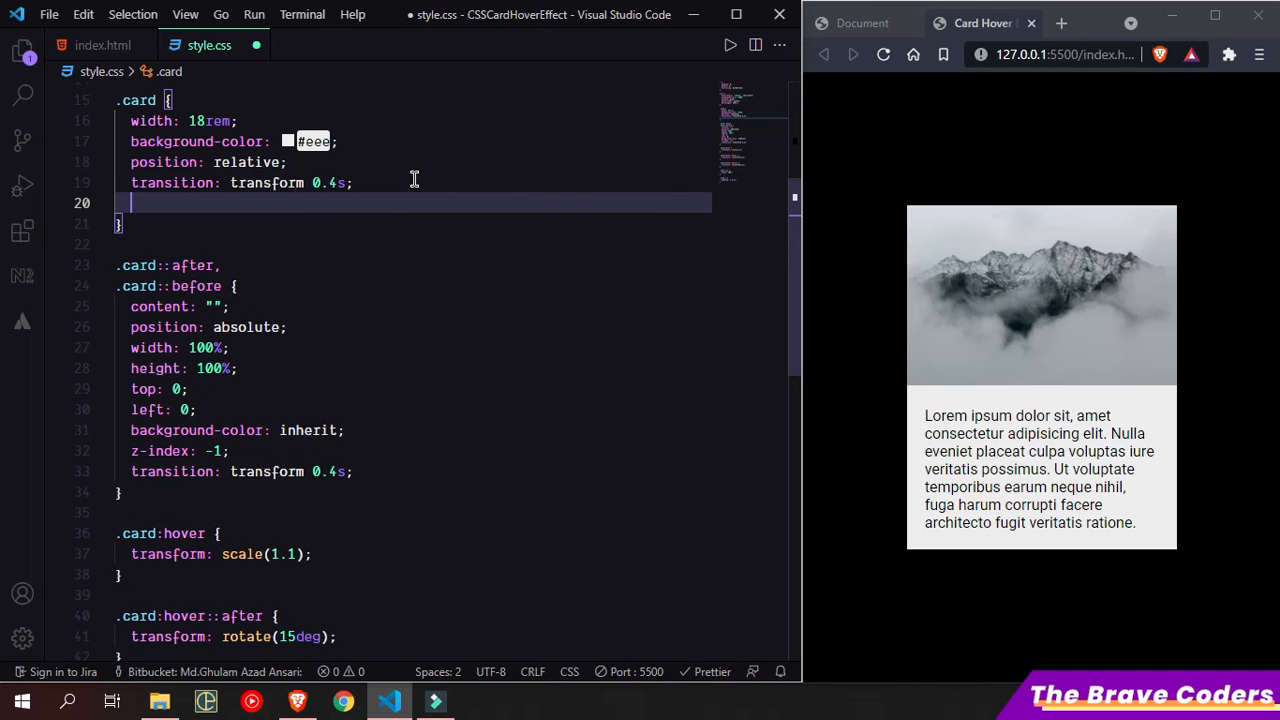
pyautogui.write('br')
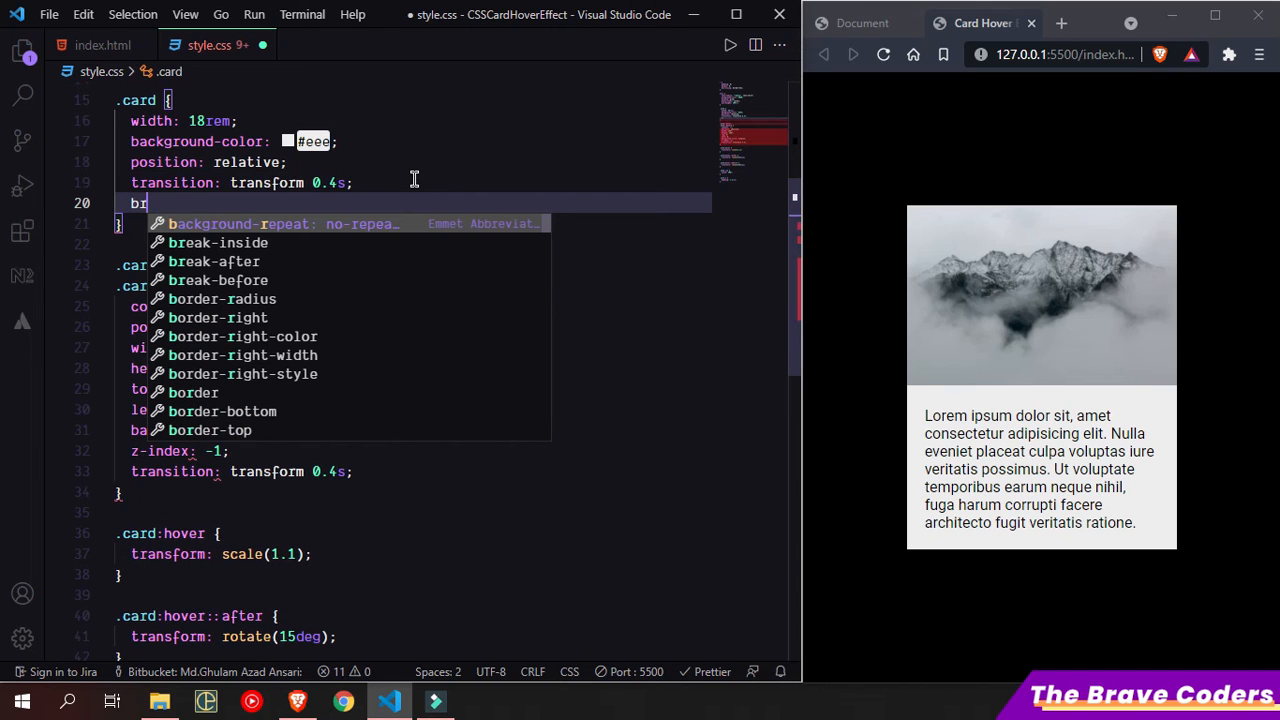
pyautogui.write('r')
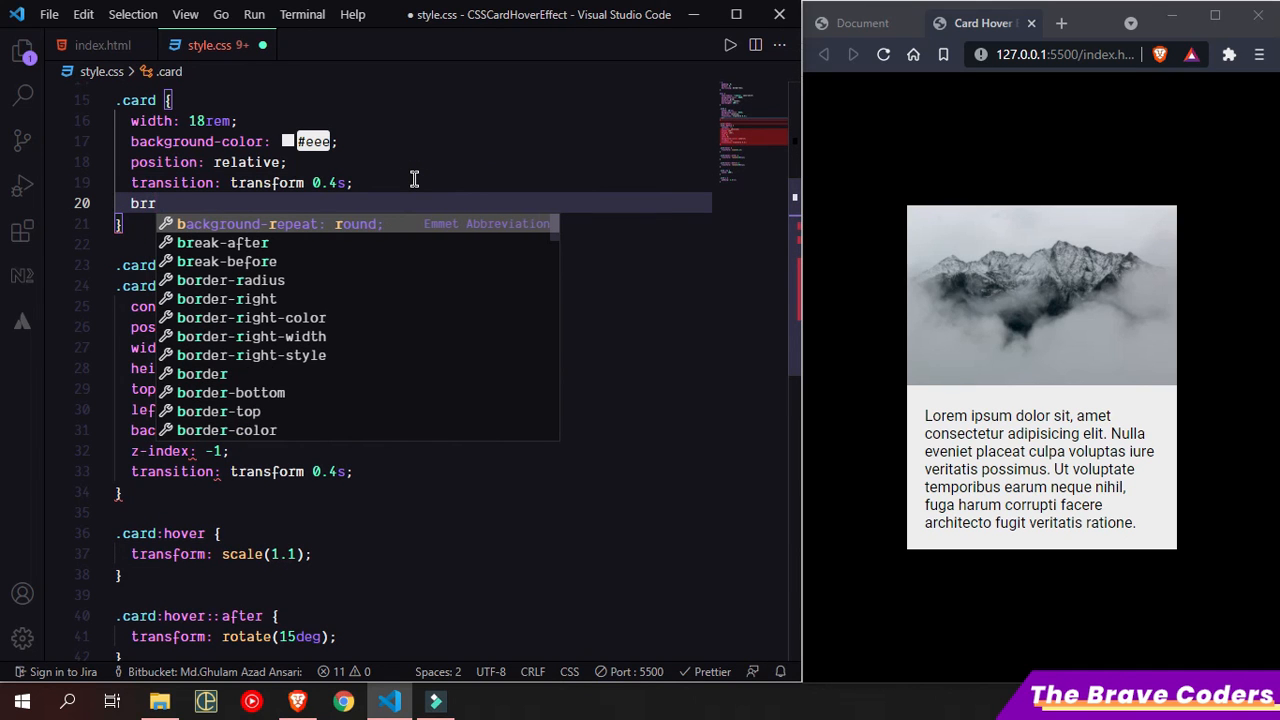
pyautogui.write('order-radius: ;')
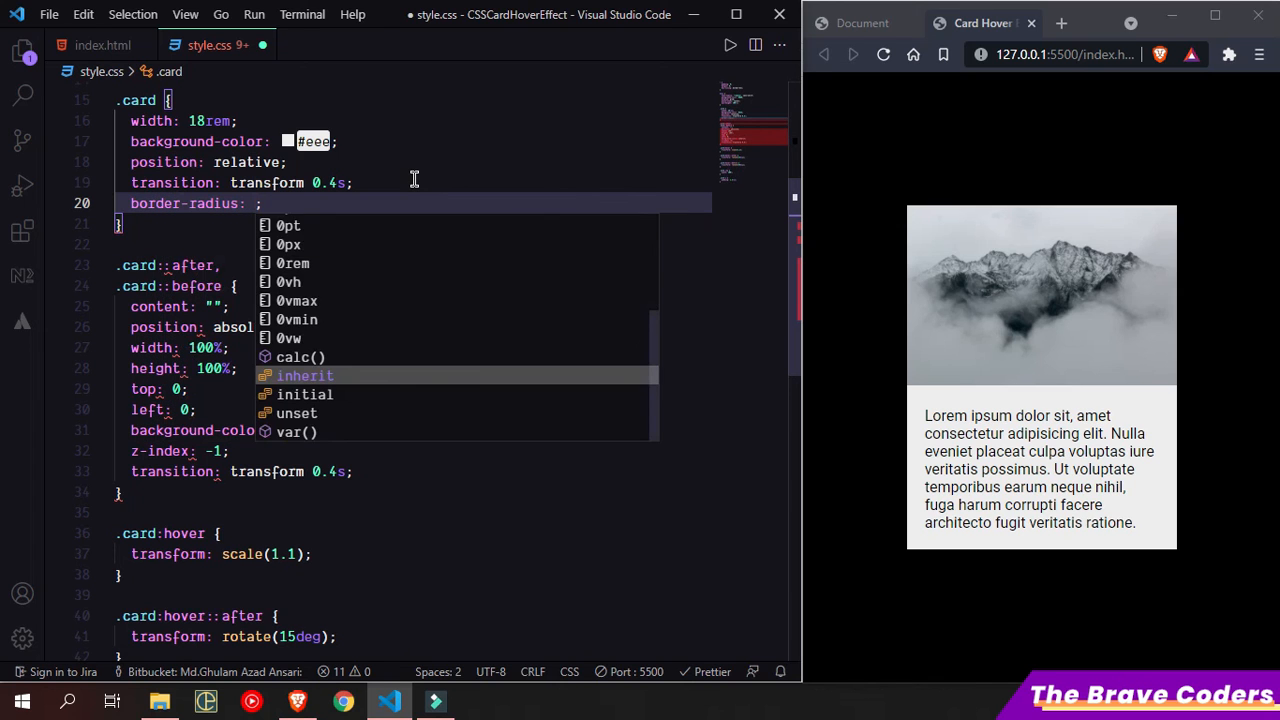
pyautogui.write('4px')
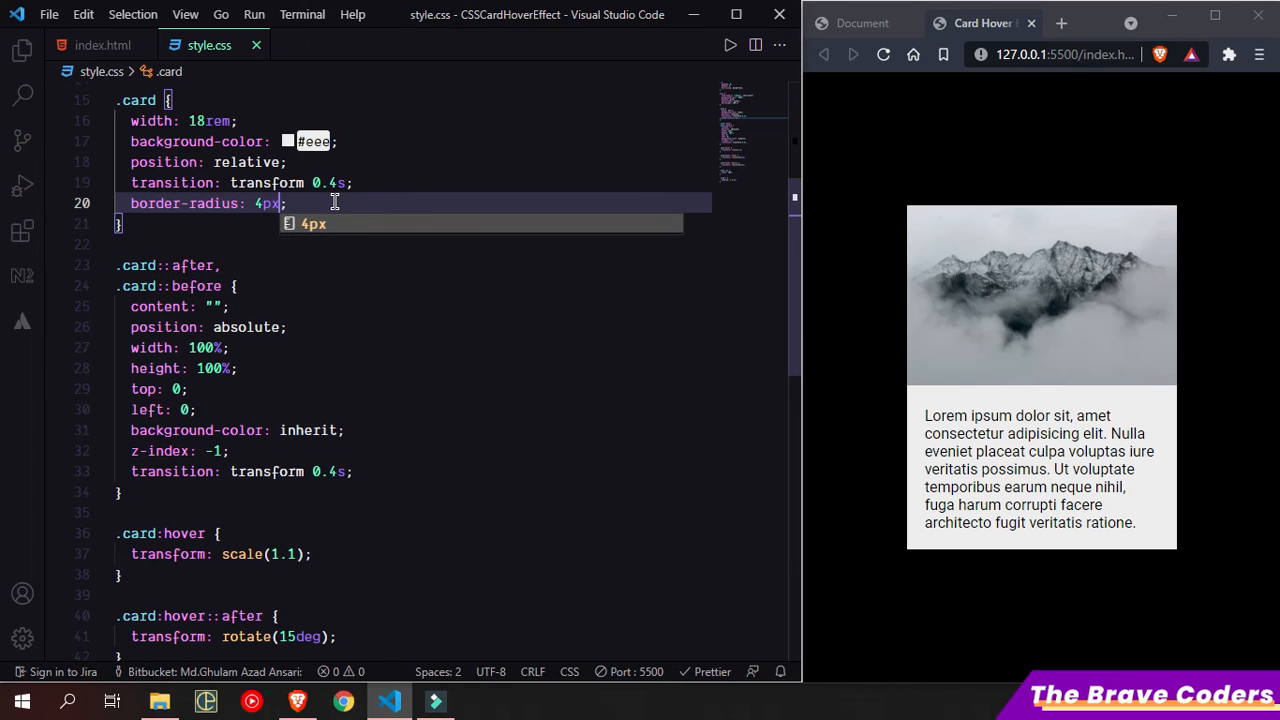
pyautogui.scroll(-3)
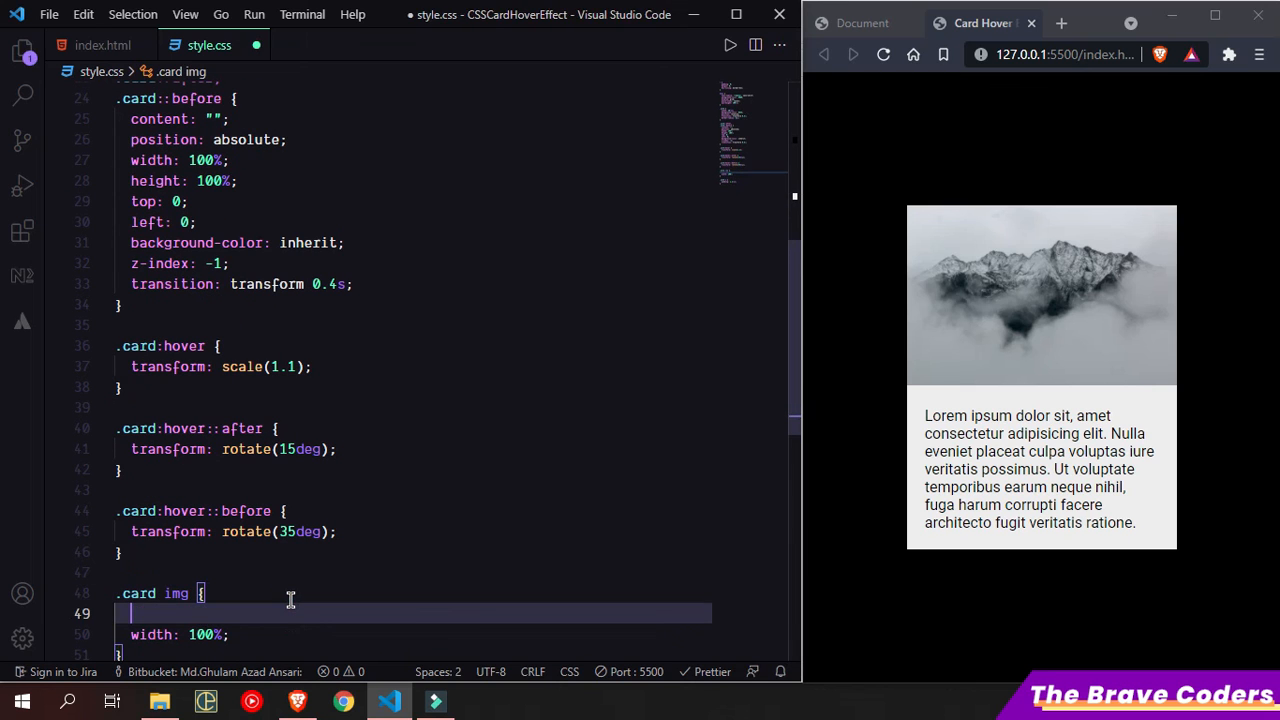
pyautogui.write('border-radius: 4px;')
pyautogui.write('border-radius: inherit;')
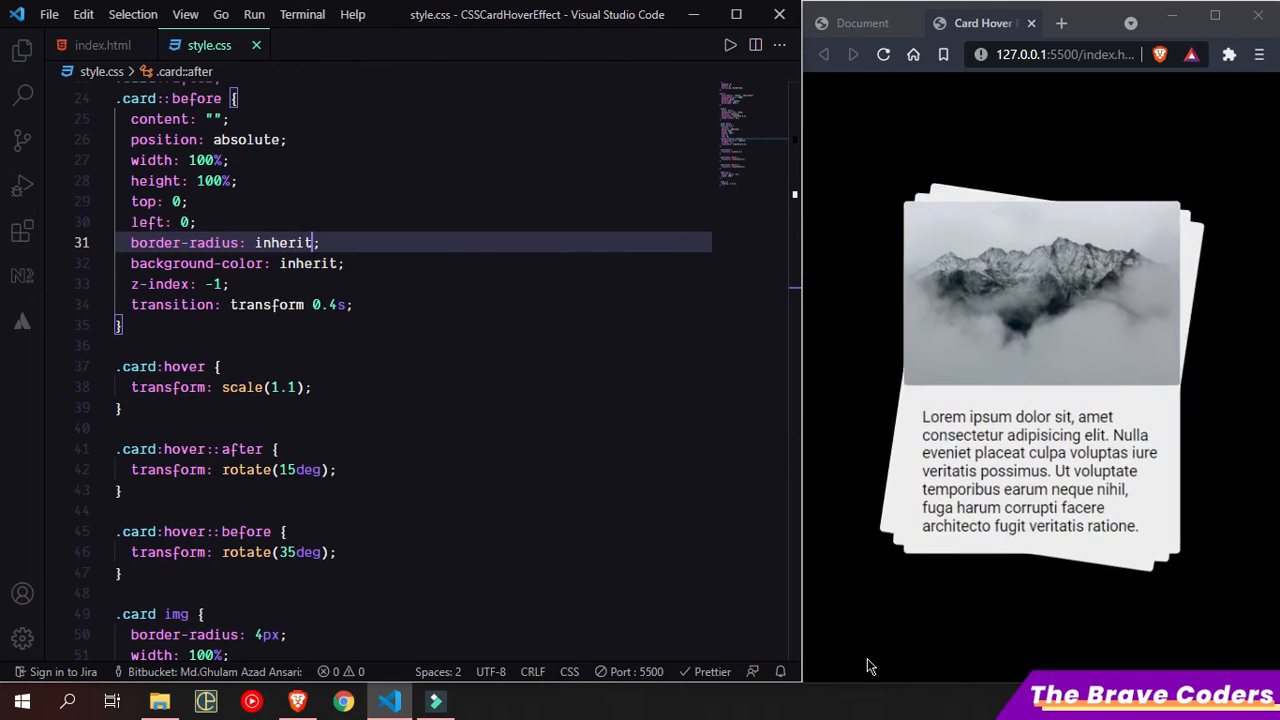
pyautogui.moveTo(1160, 277)
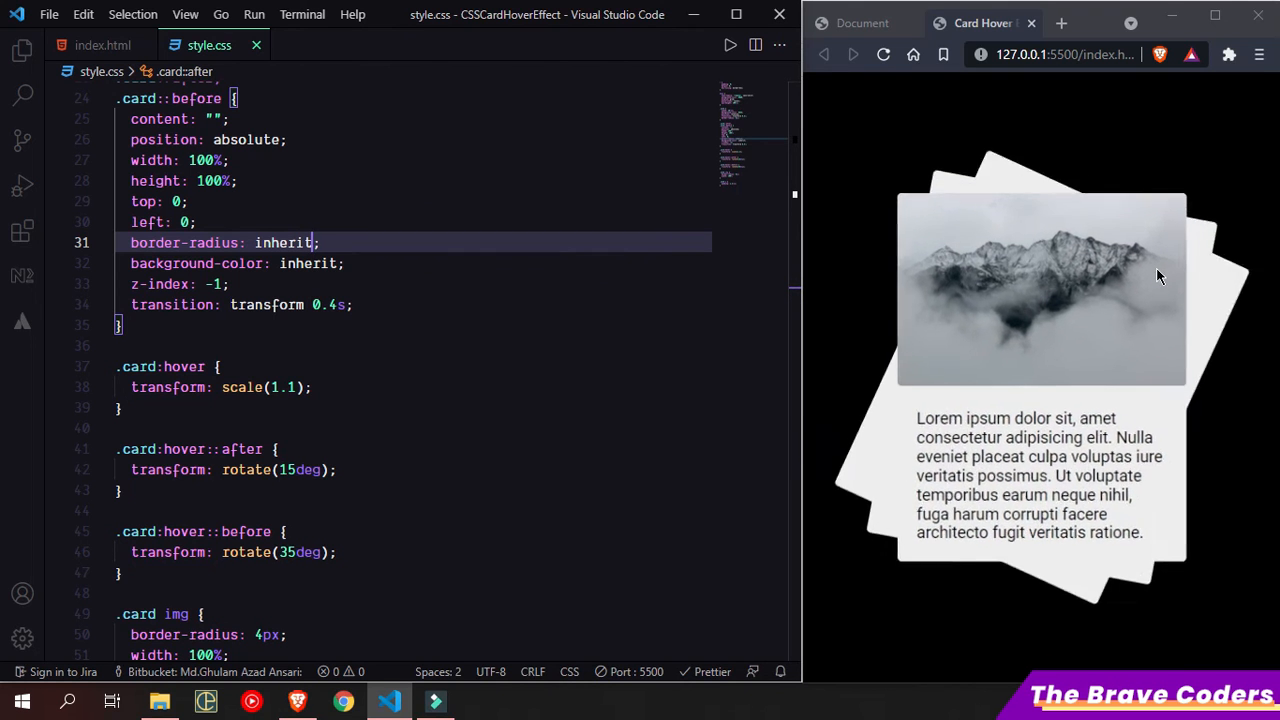
pyautogui.click(861, 23)
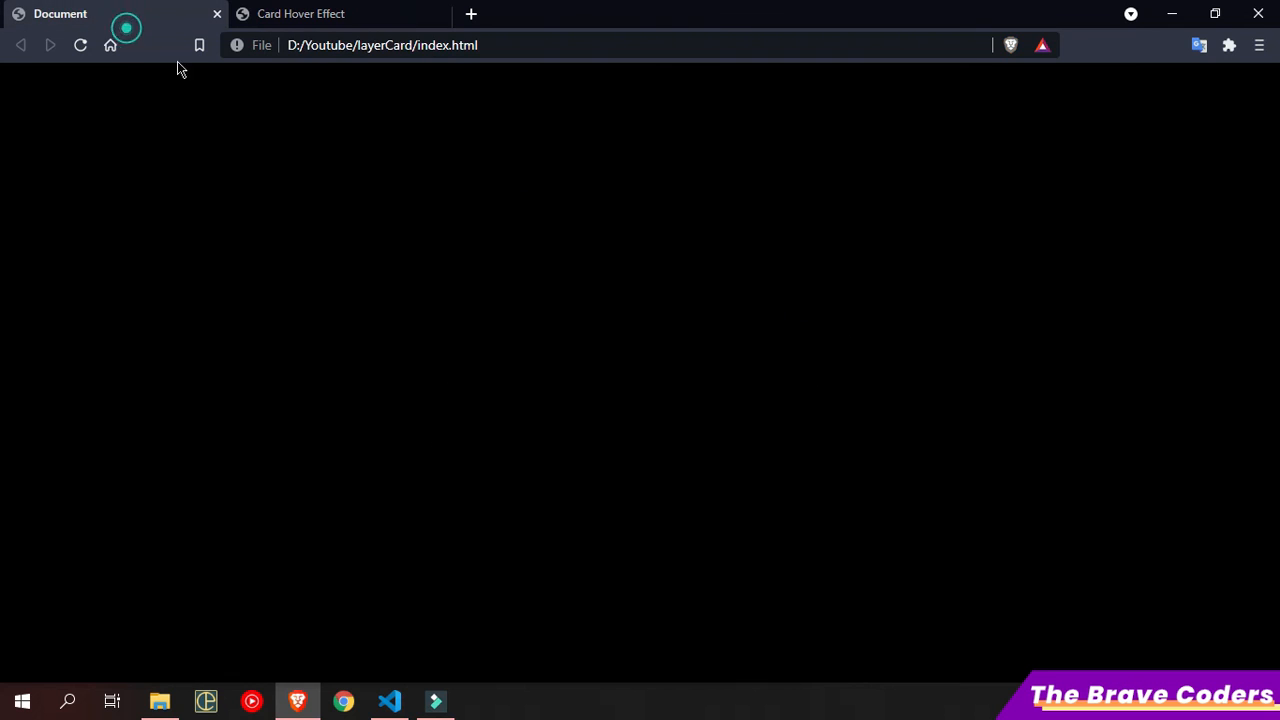
# Step: Switch to the Card Hover Effect tab in Brave to preview the card
pyautogui.click(300, 13)
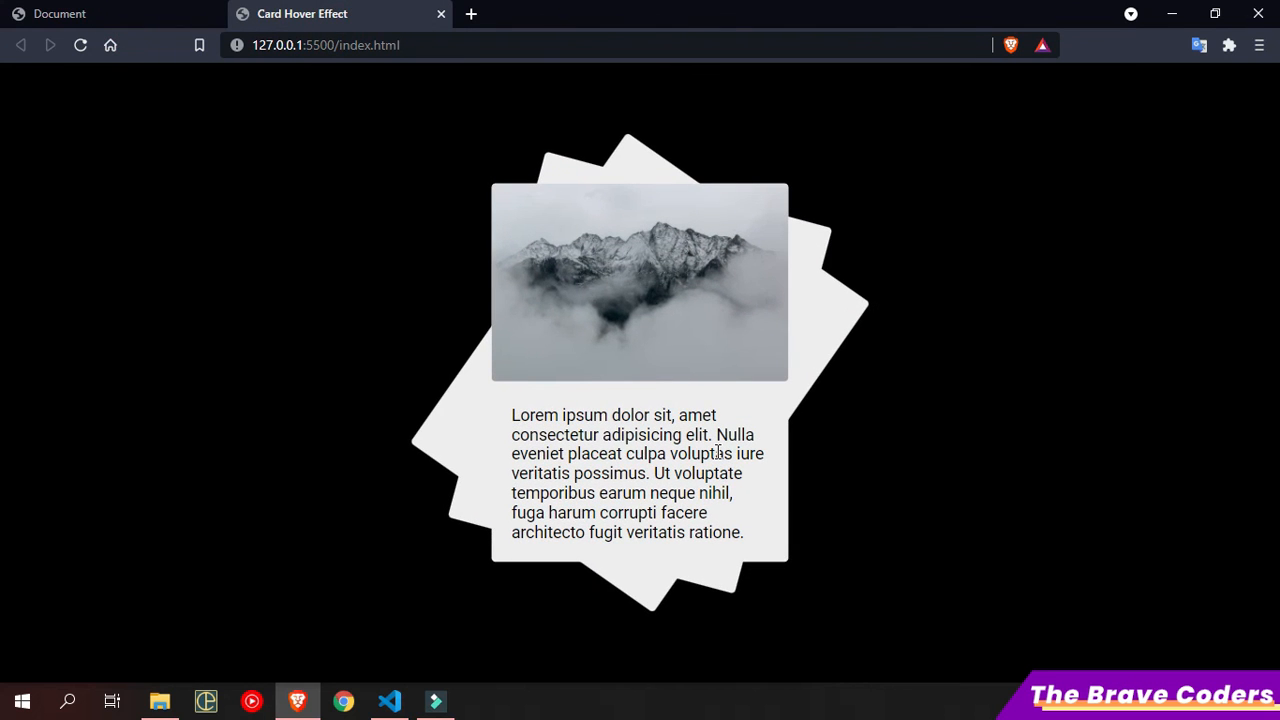
pyautogui.moveTo(613, 353)
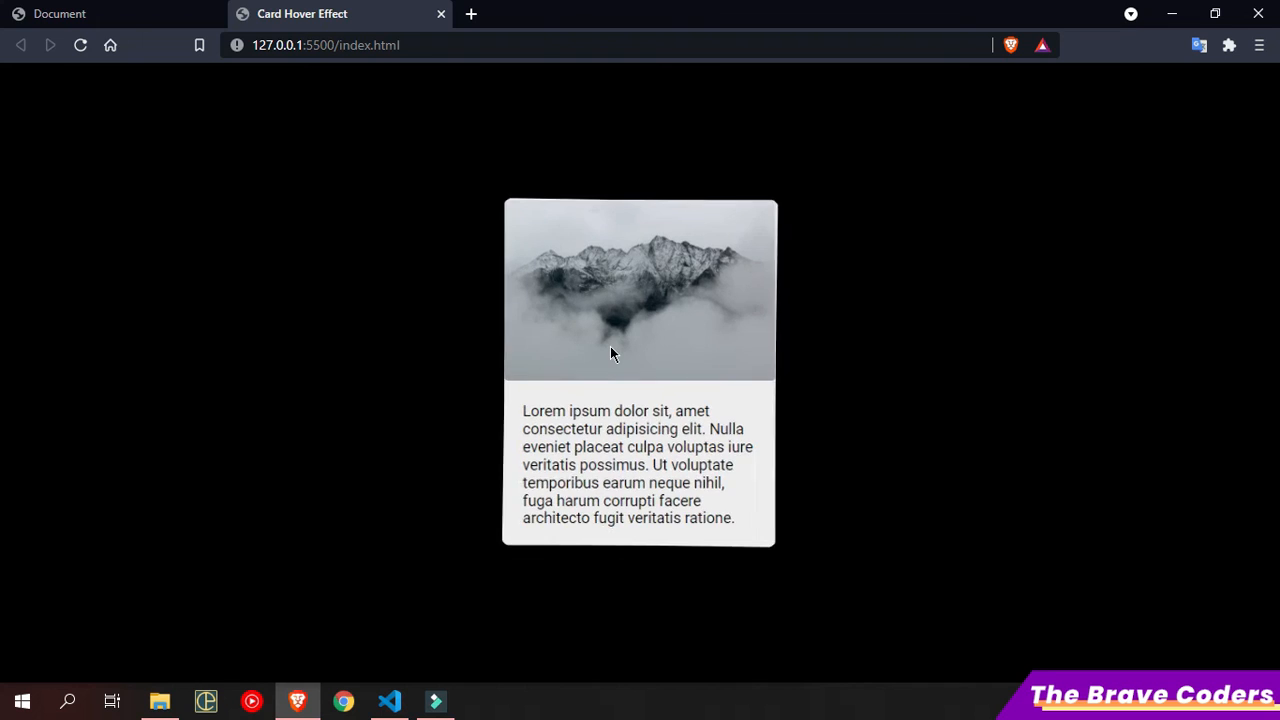
pyautogui.moveTo(613, 353)
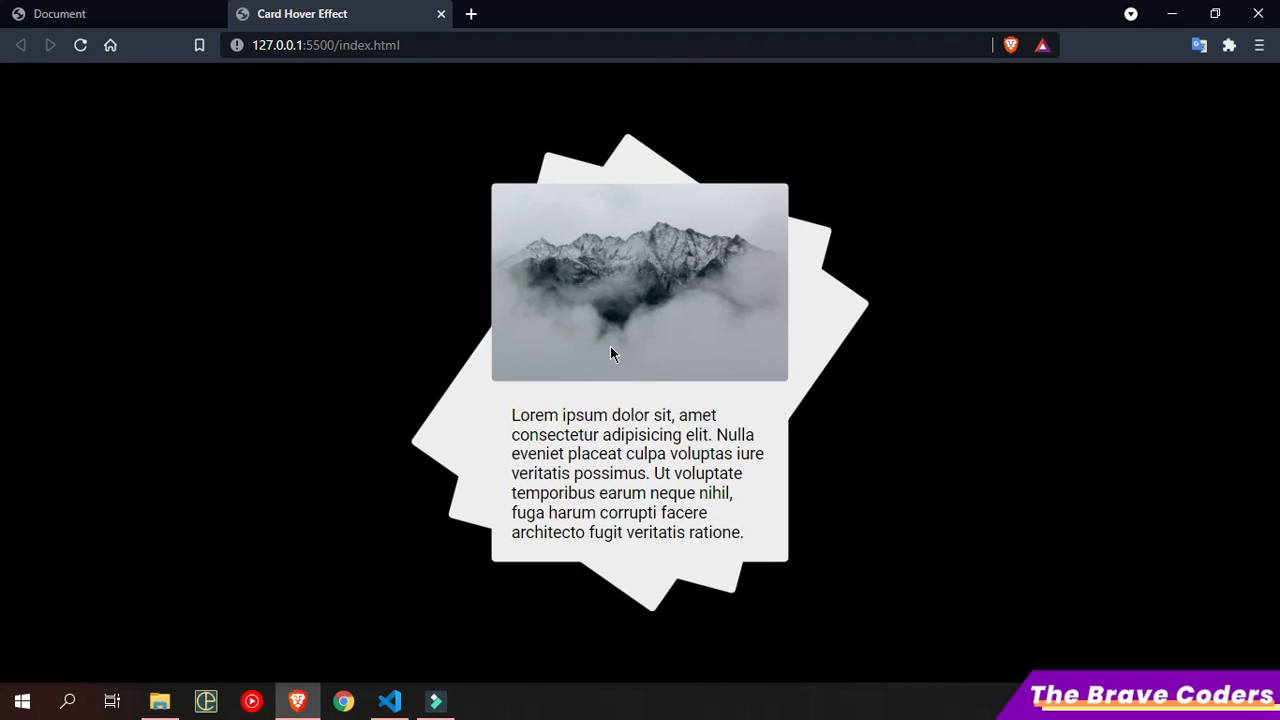